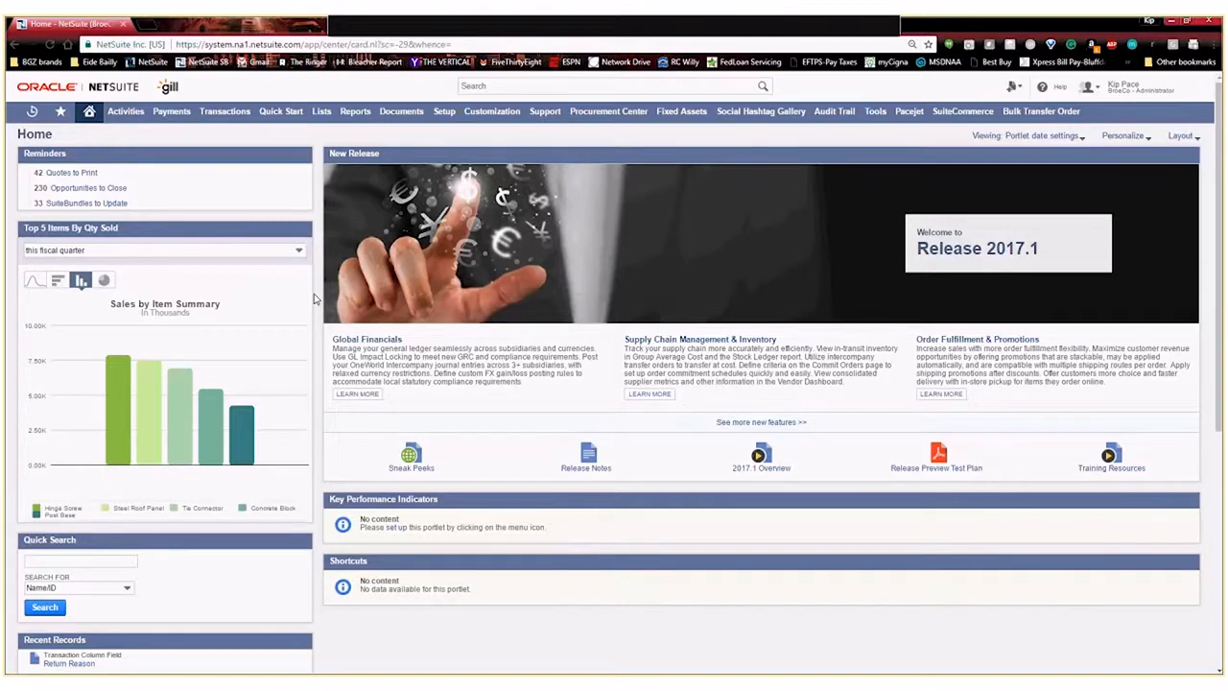
Go to Transactions > Customers > Issue Return Authorizations from the dashboard.
click(300, 228)
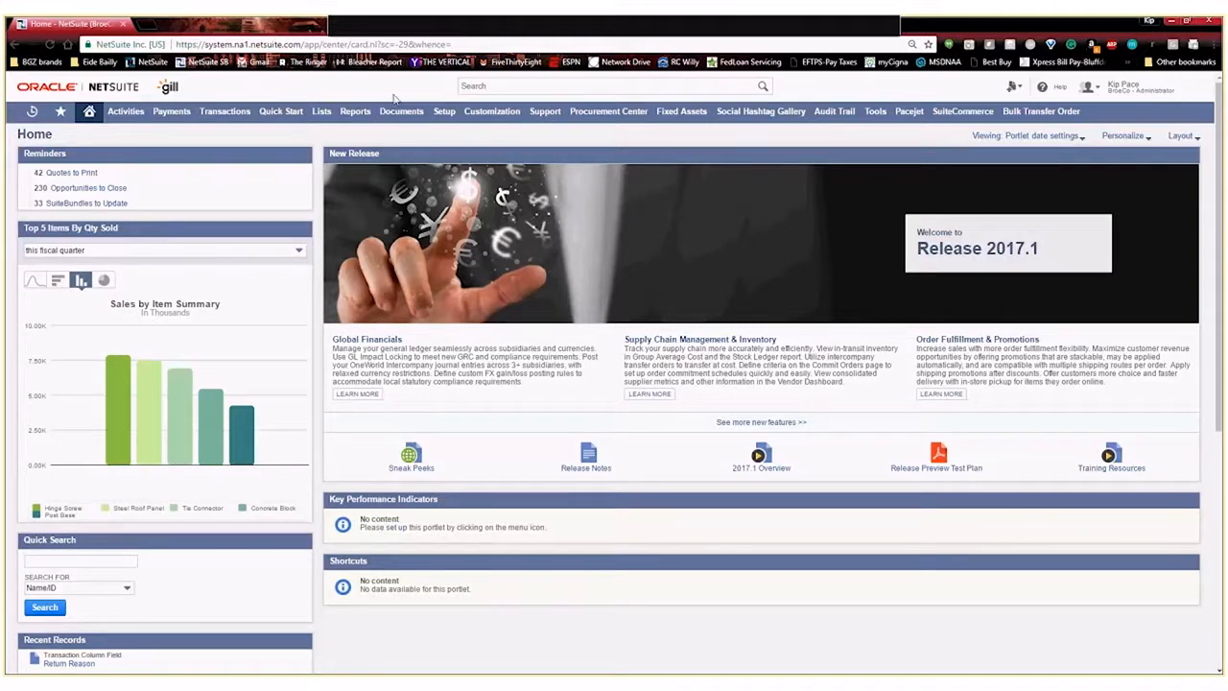
click(492, 99)
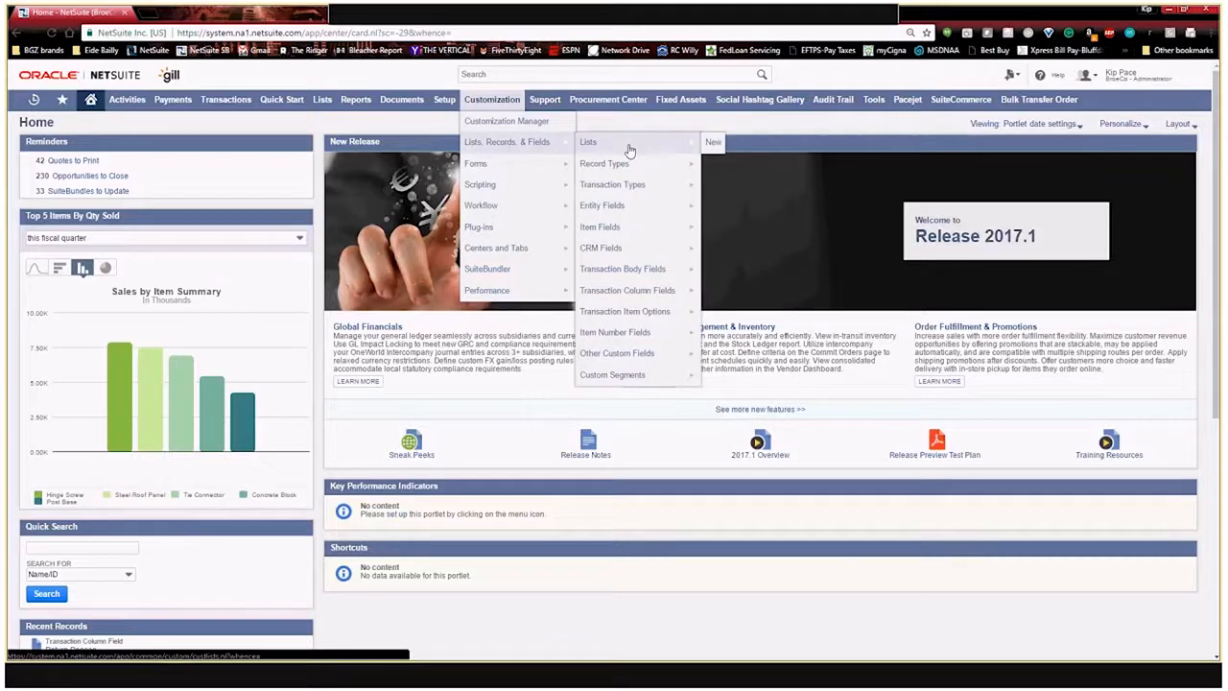
mouse_move(542, 186)
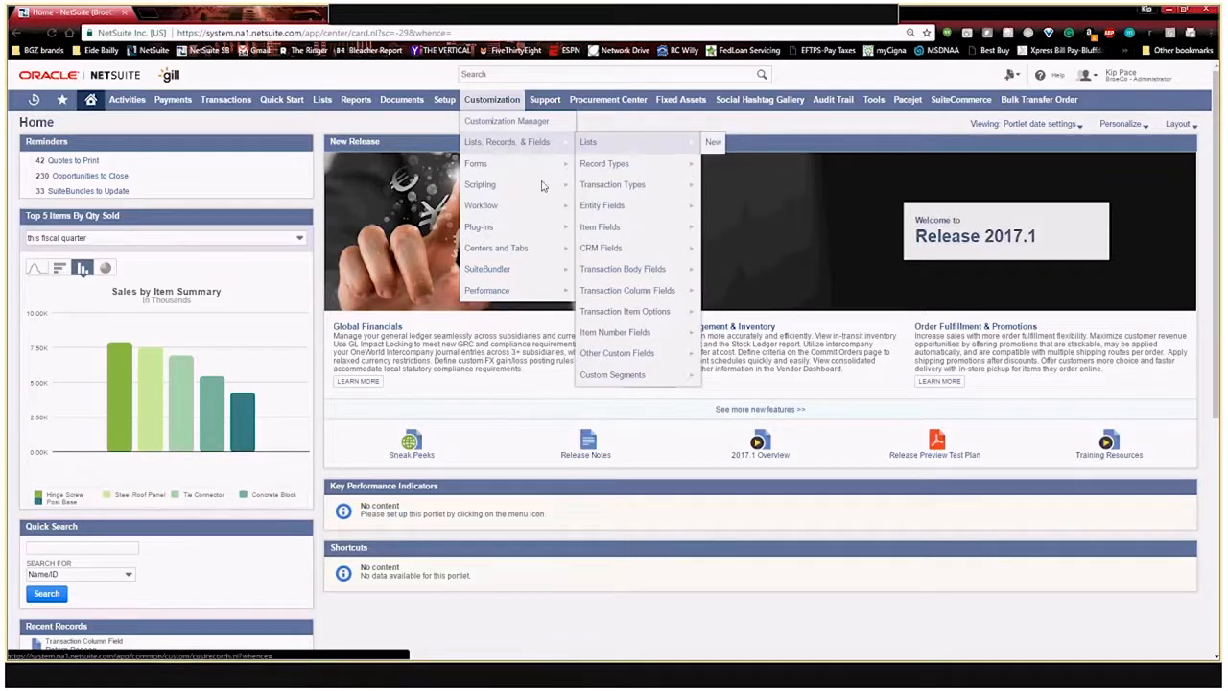
mouse_move(588, 142)
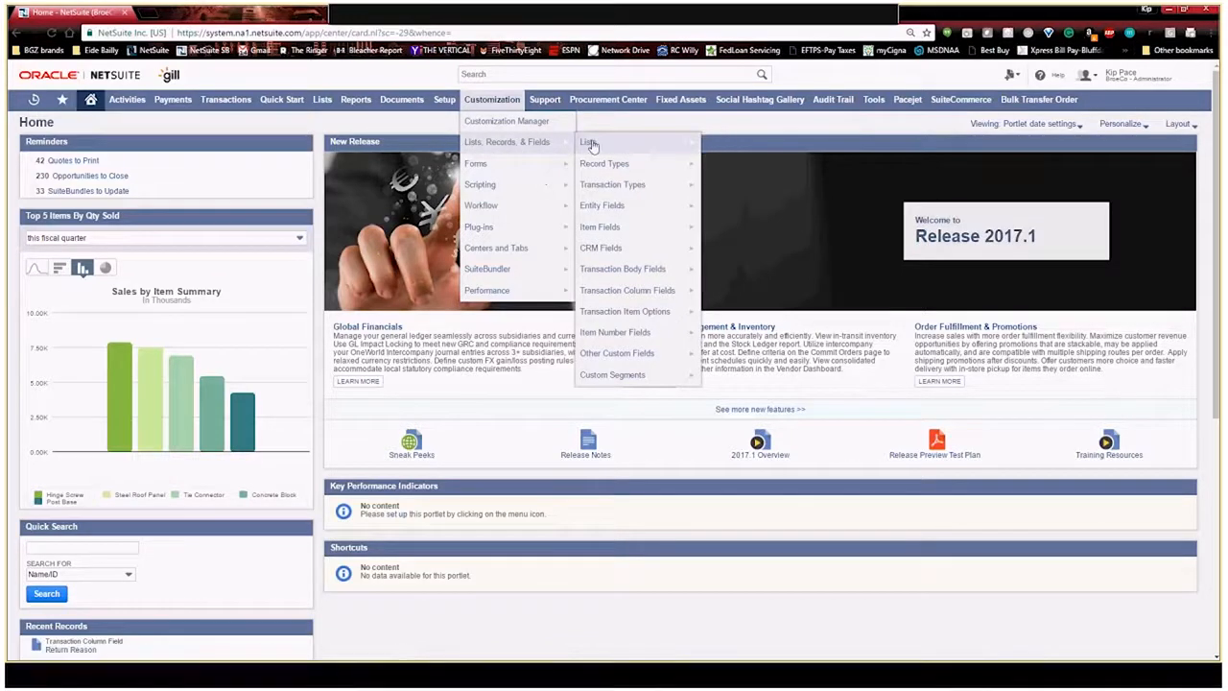
mouse_move(589, 142)
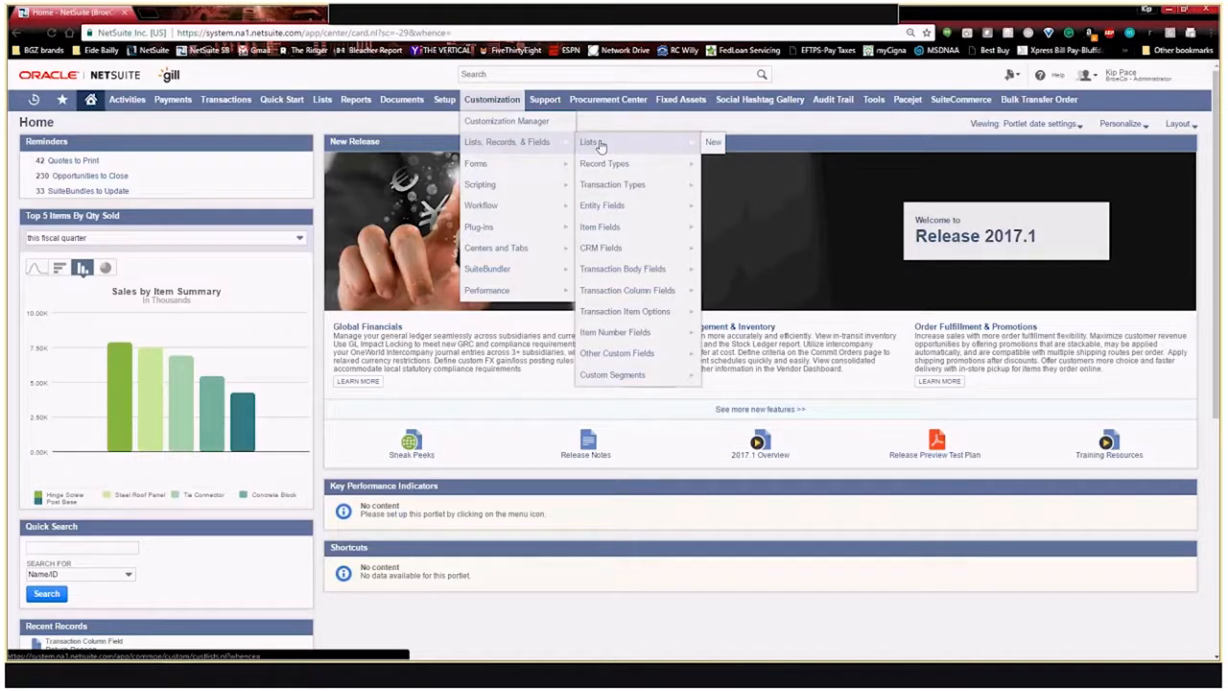
mouse_move(632, 241)
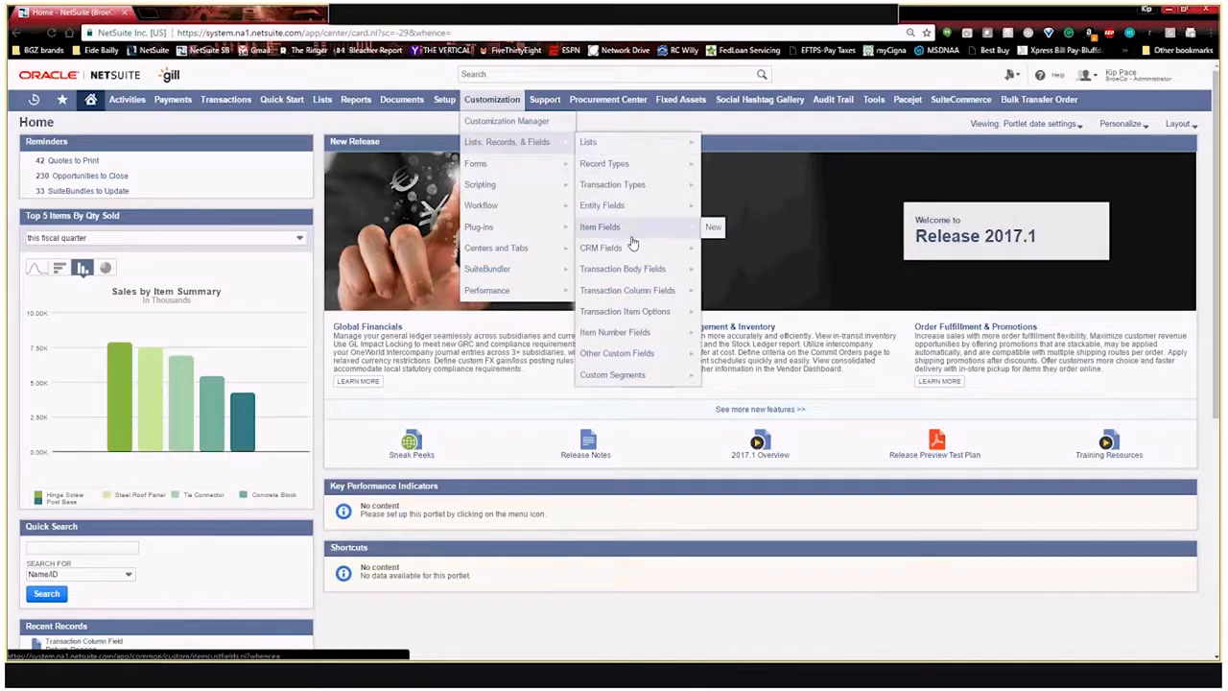
mouse_move(622, 269)
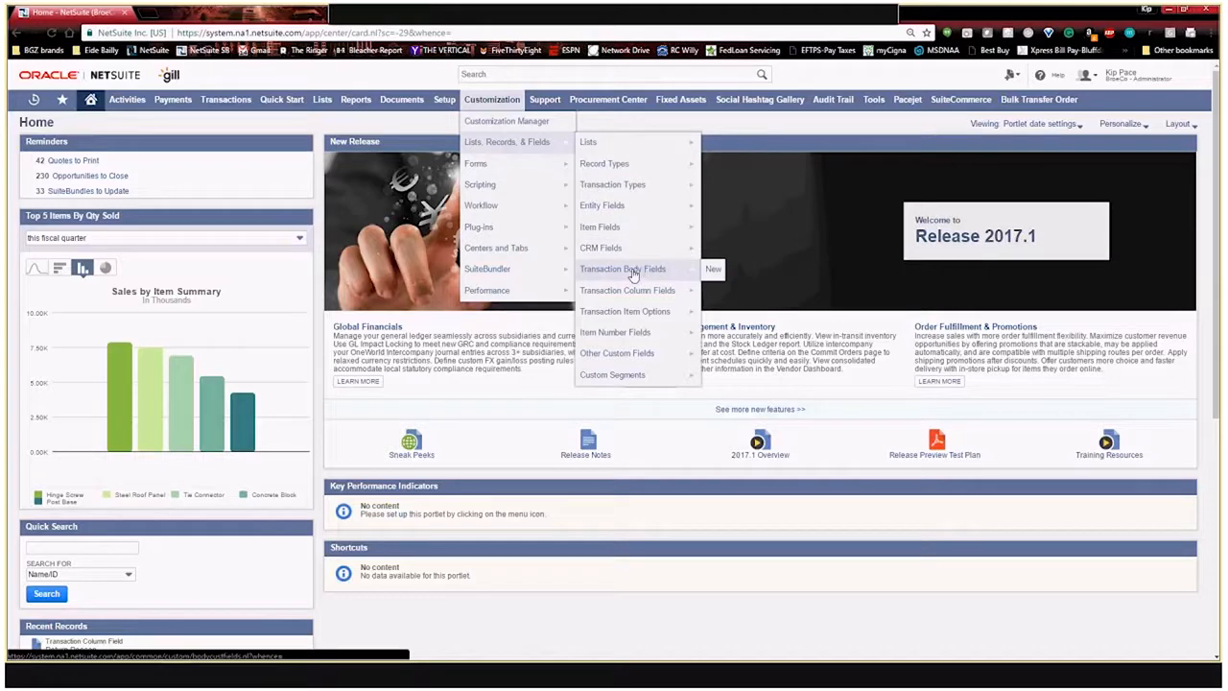
mouse_move(628, 278)
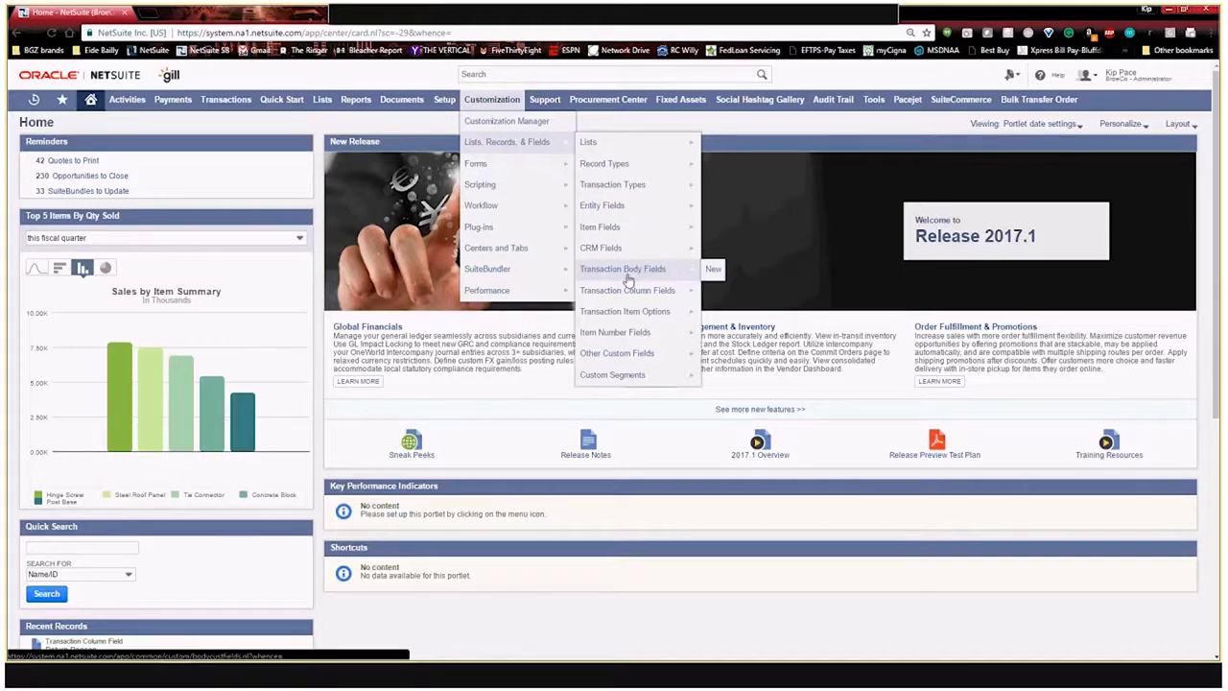
mouse_move(627, 290)
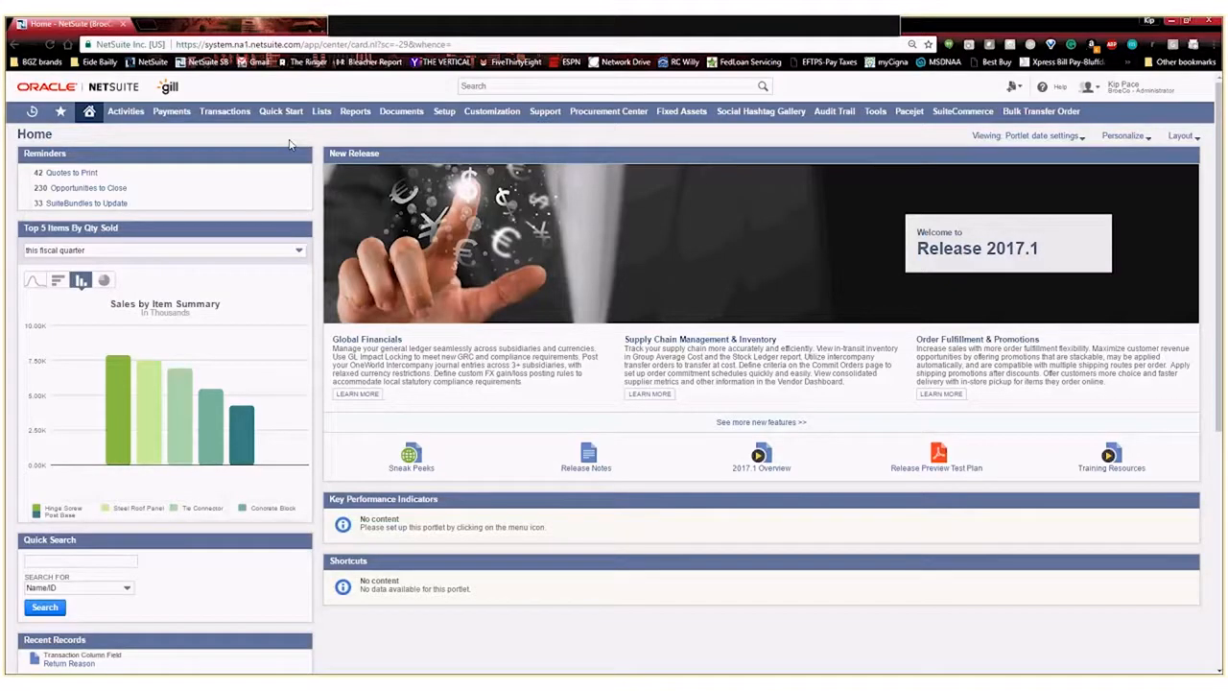
click(225, 111)
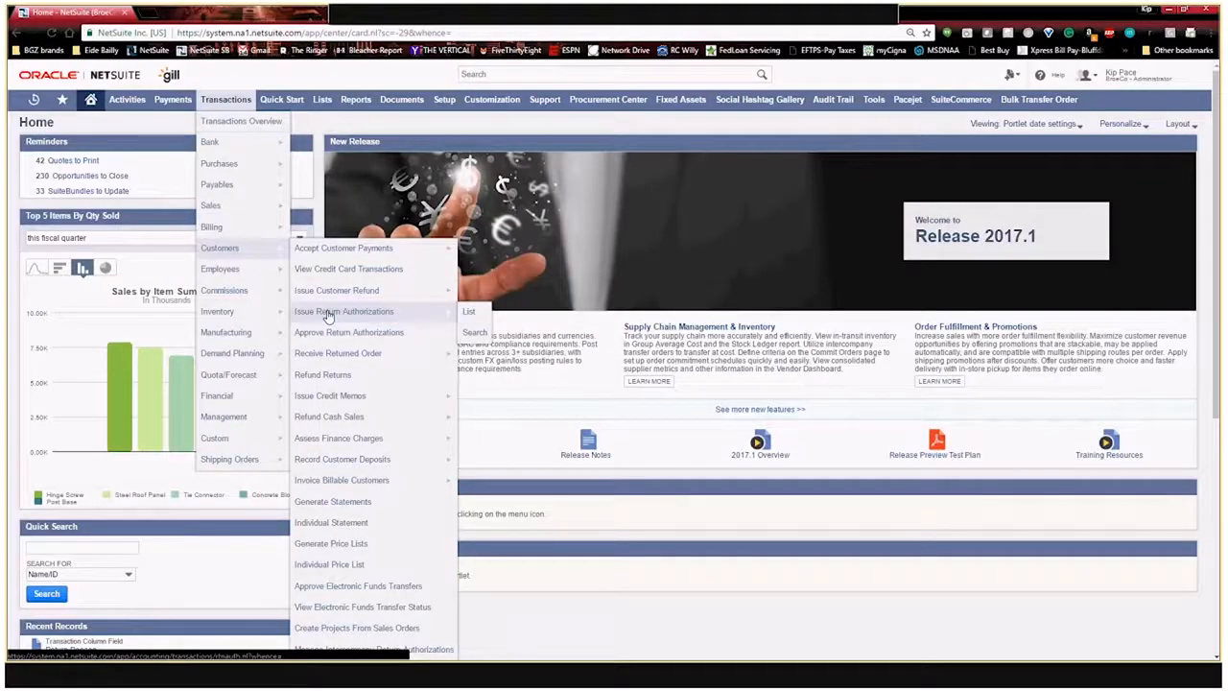
click(344, 311)
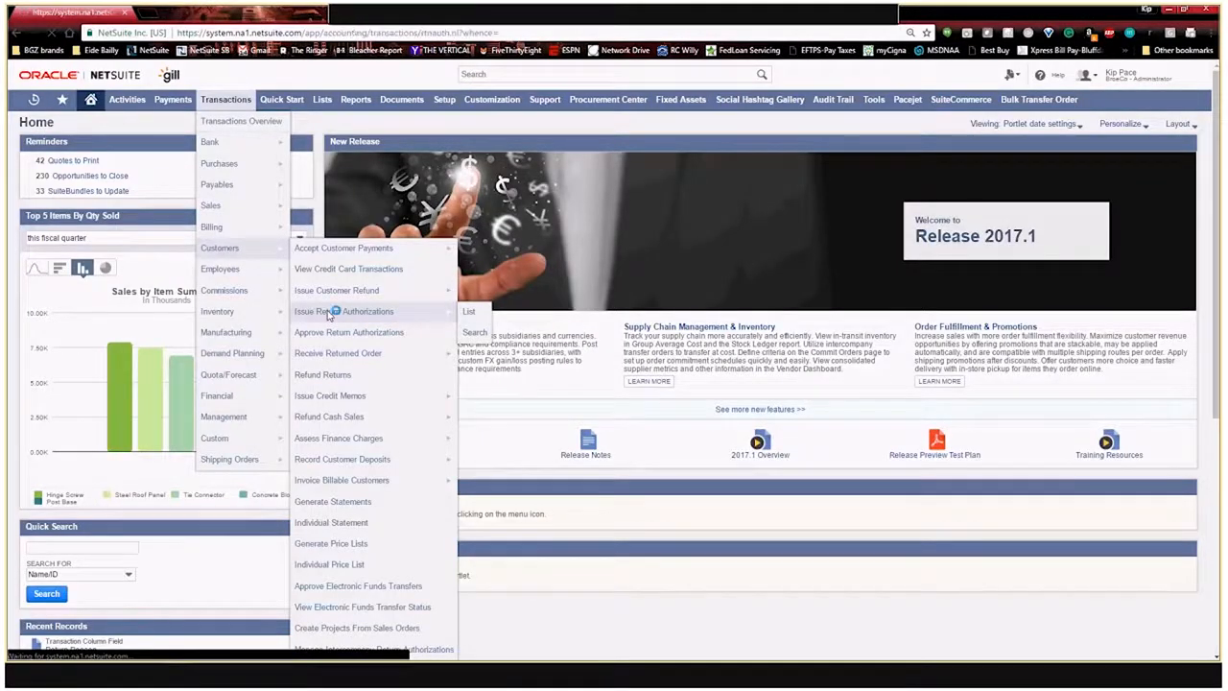
Let the blank Return Authorization load and review its Items columns, including Amount.
click(344, 311)
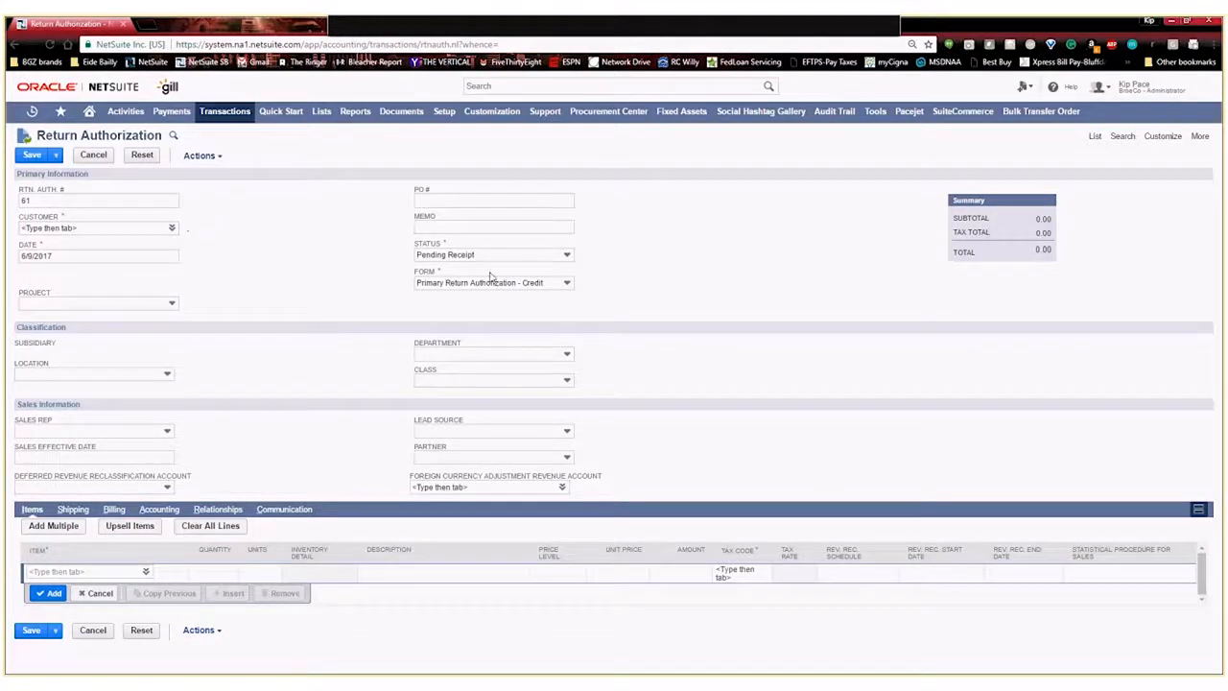
mouse_move(184, 296)
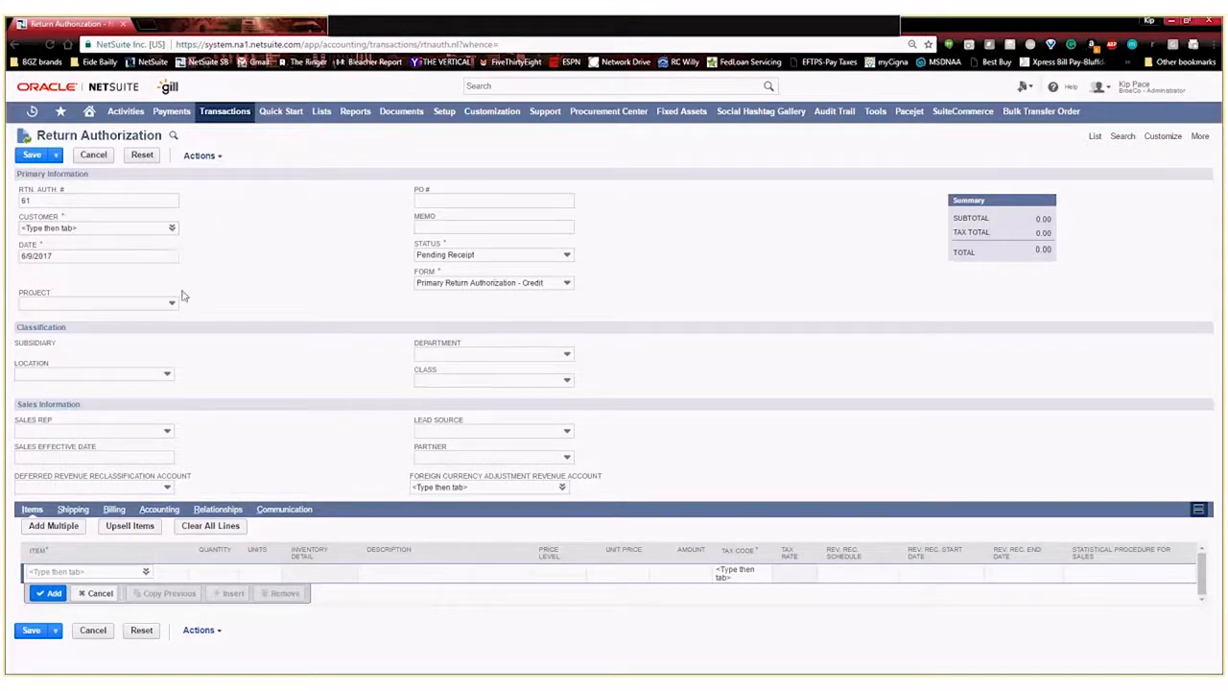
mouse_move(301, 183)
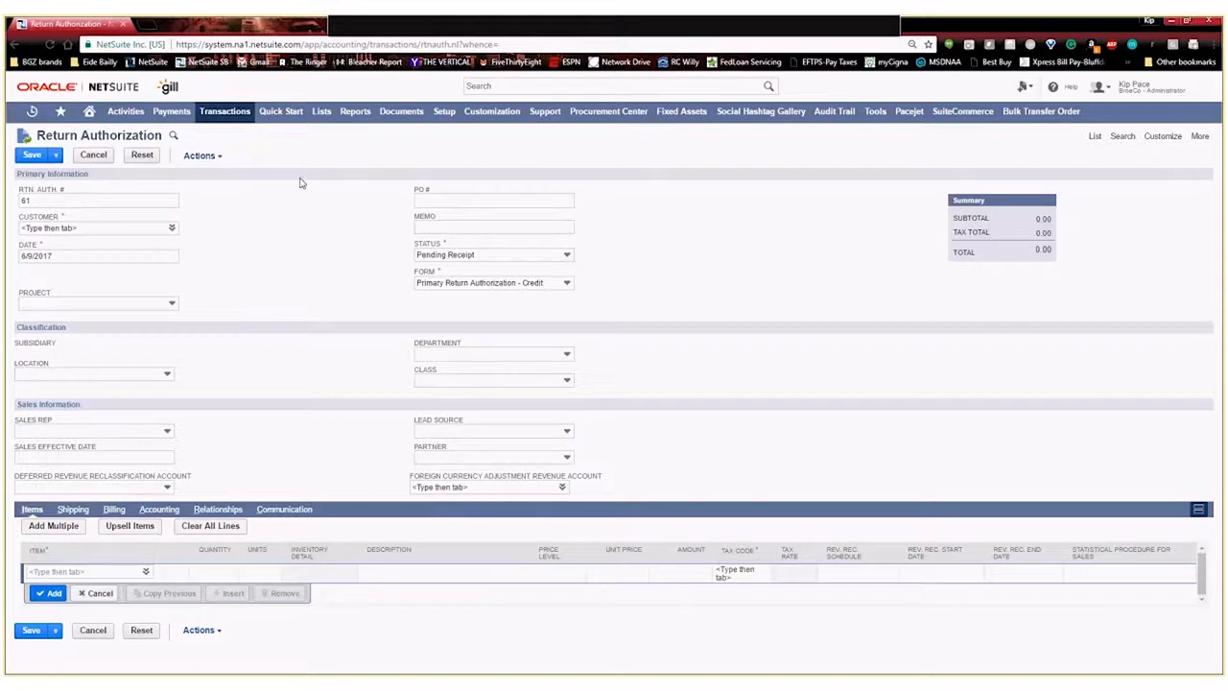
mouse_move(254, 252)
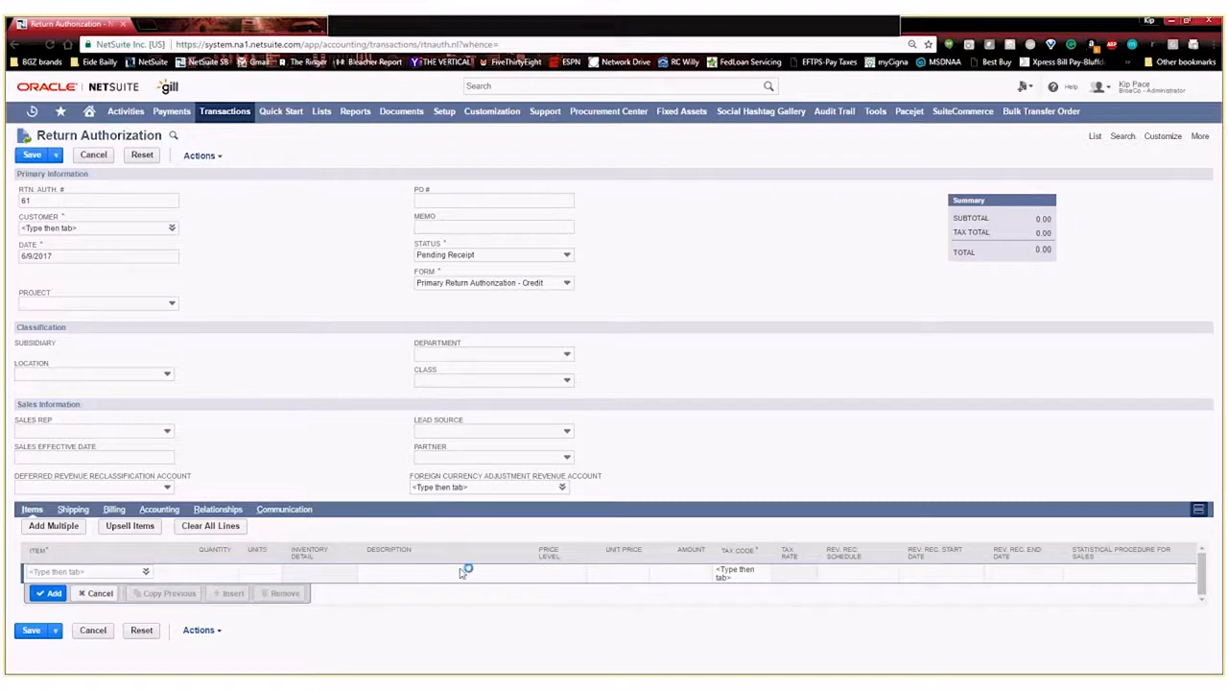
mouse_move(336, 596)
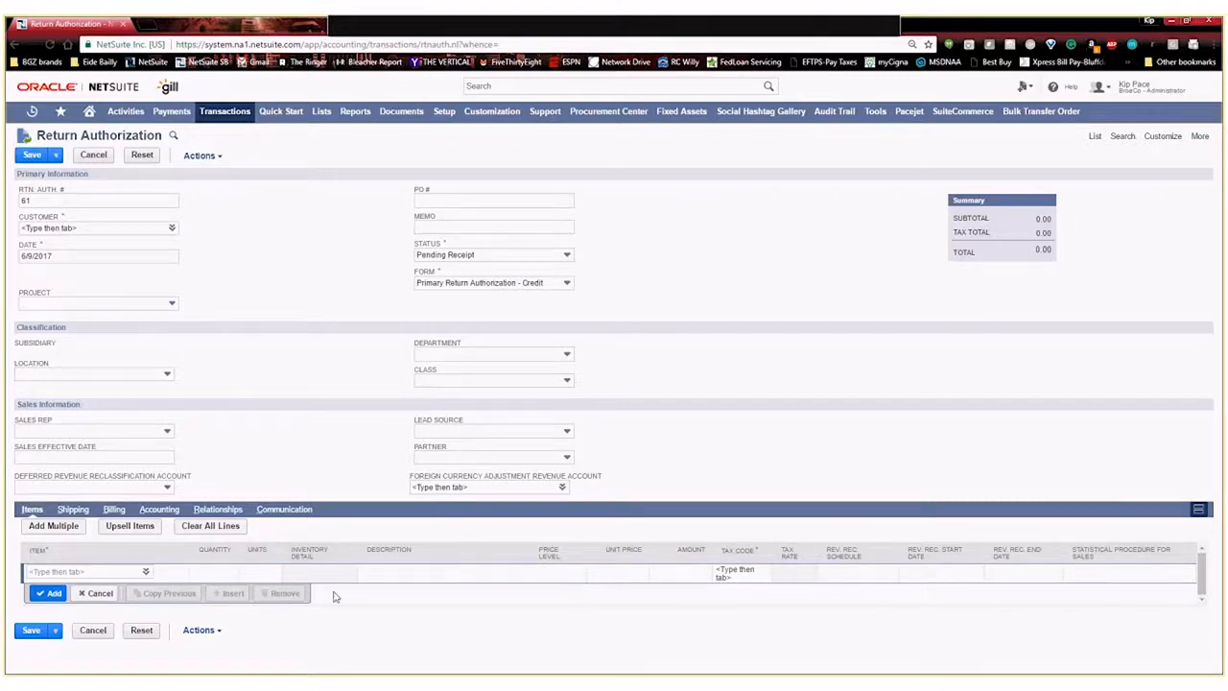
mouse_move(392, 540)
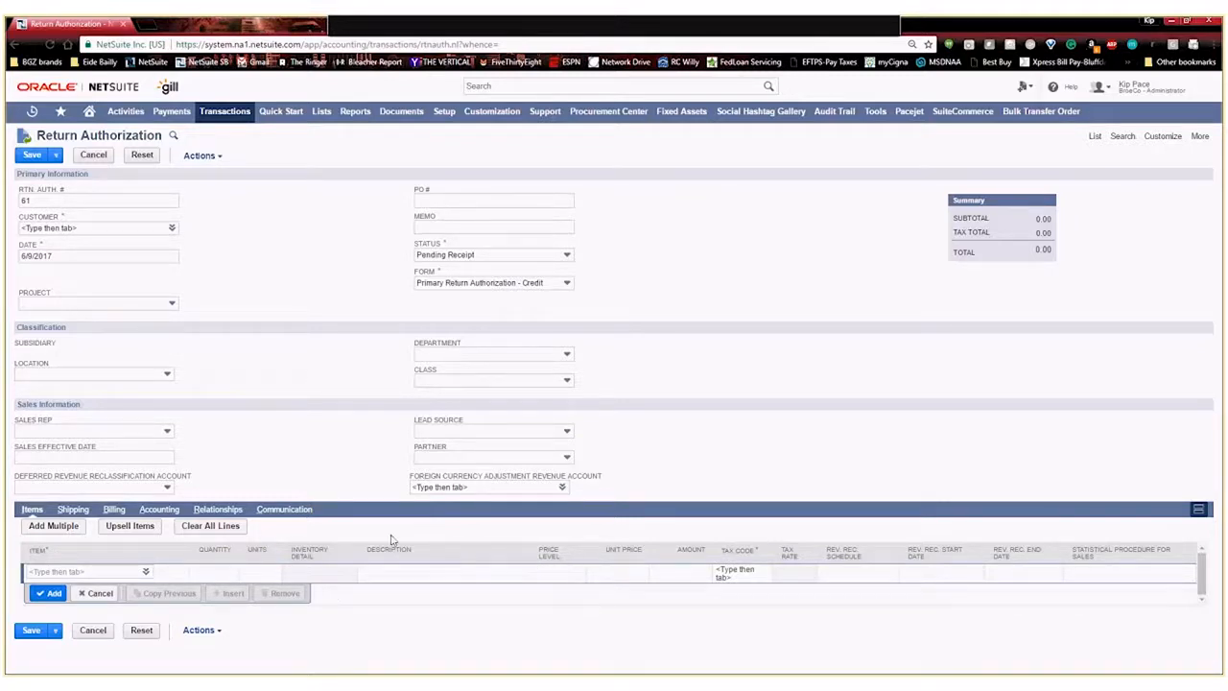
mouse_move(560, 545)
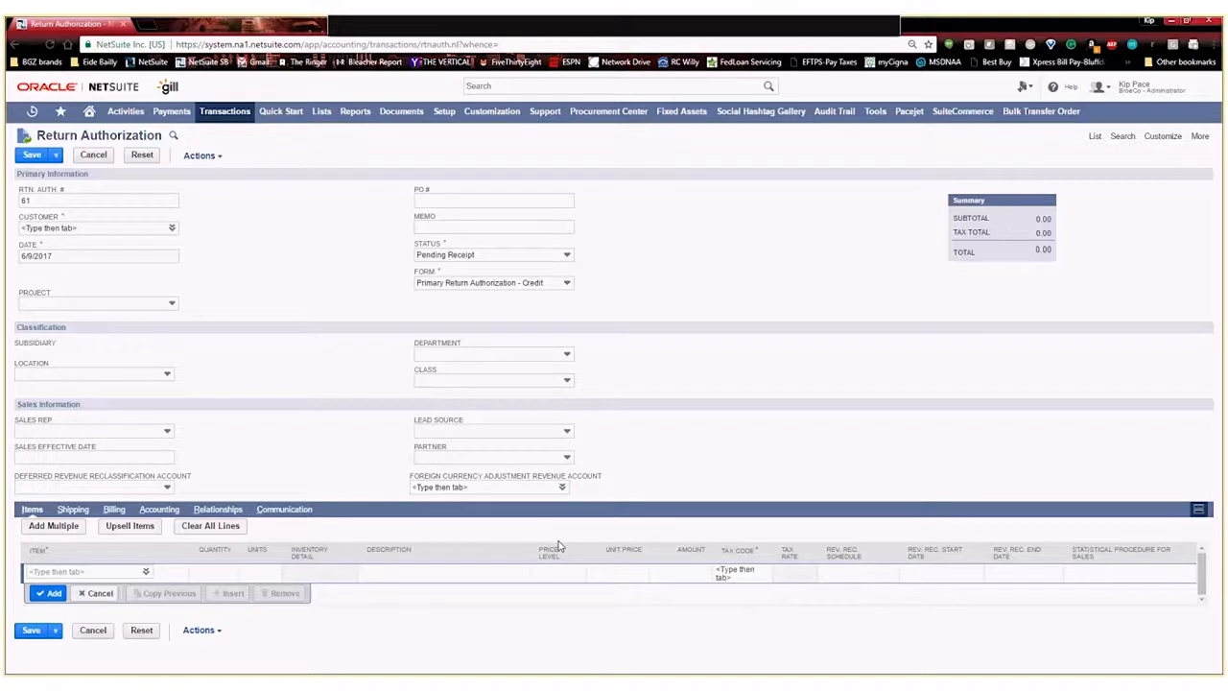
mouse_move(710, 412)
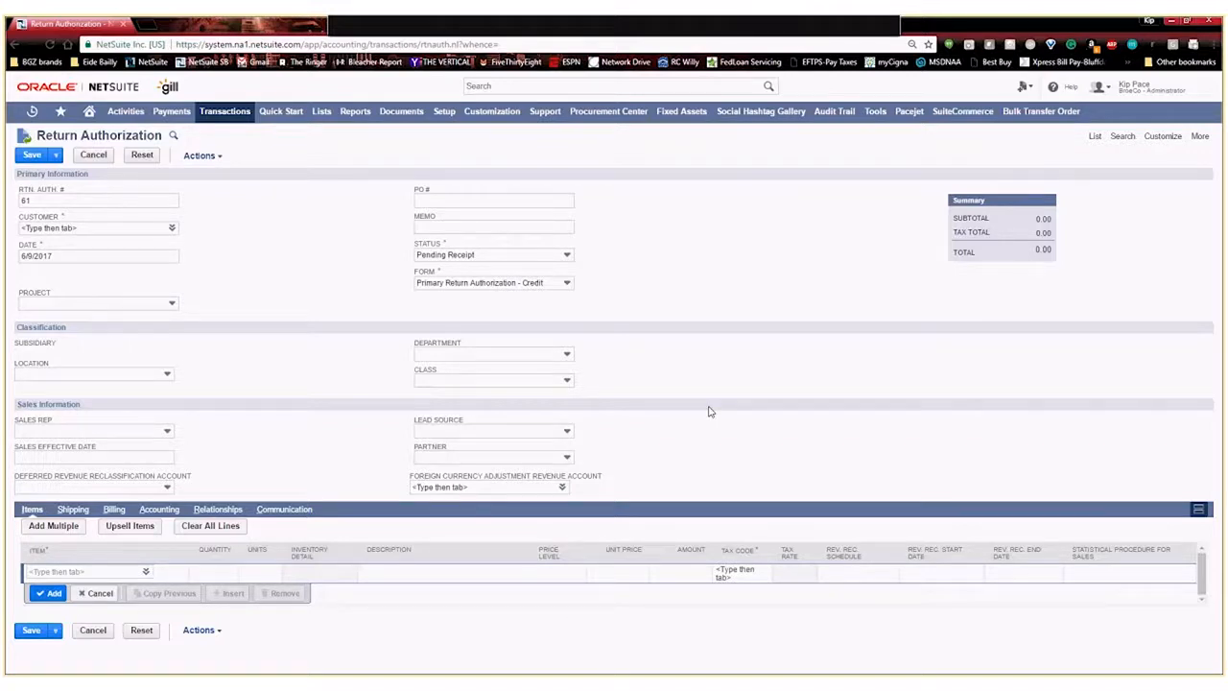
mouse_move(760, 285)
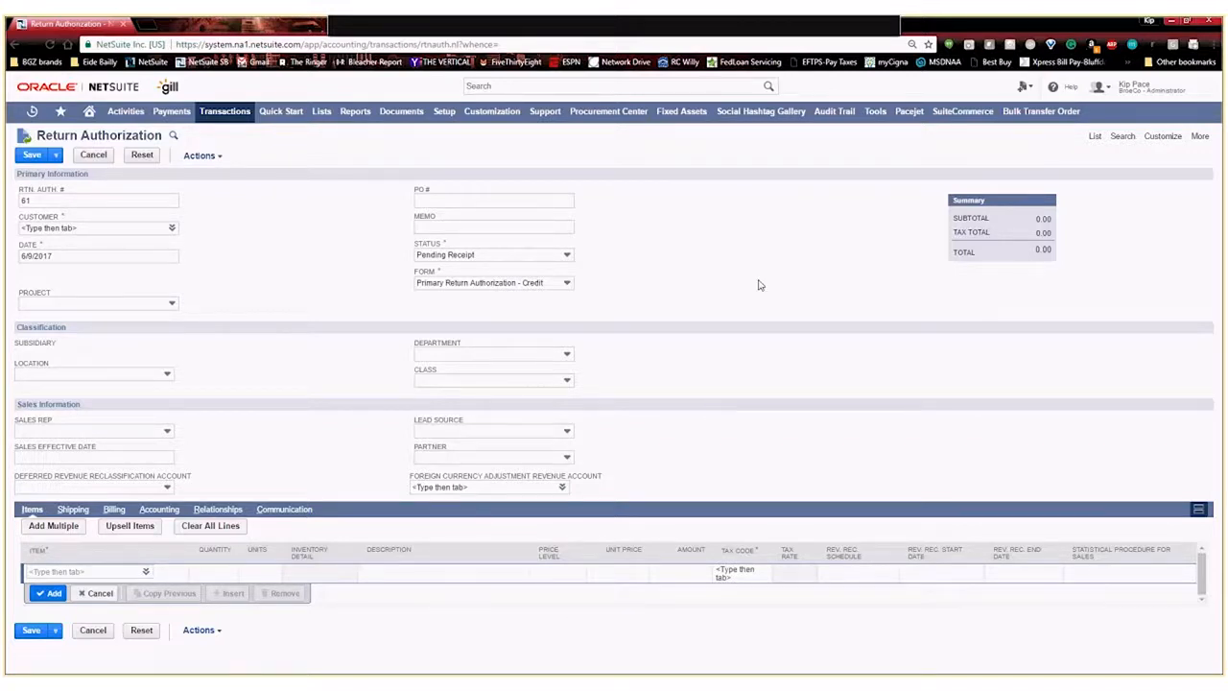
mouse_move(589, 167)
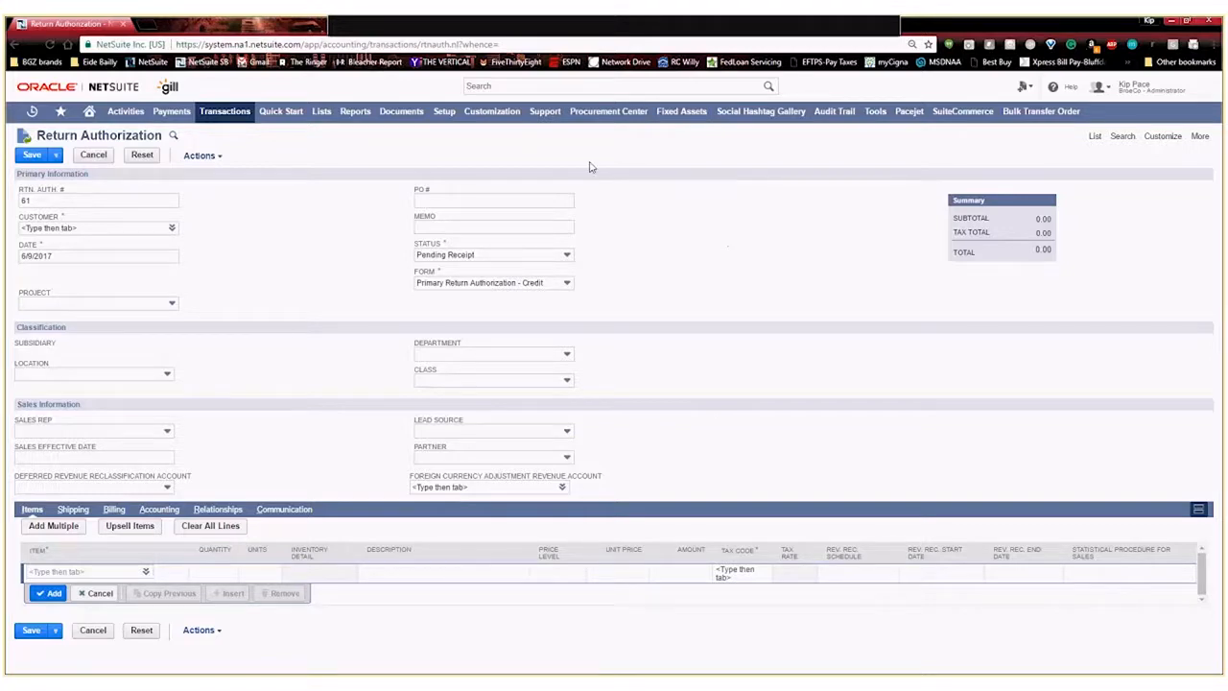
Briefly view Lists, Records, & Fields, dismiss it, then show the form's Customize options.
click(493, 110)
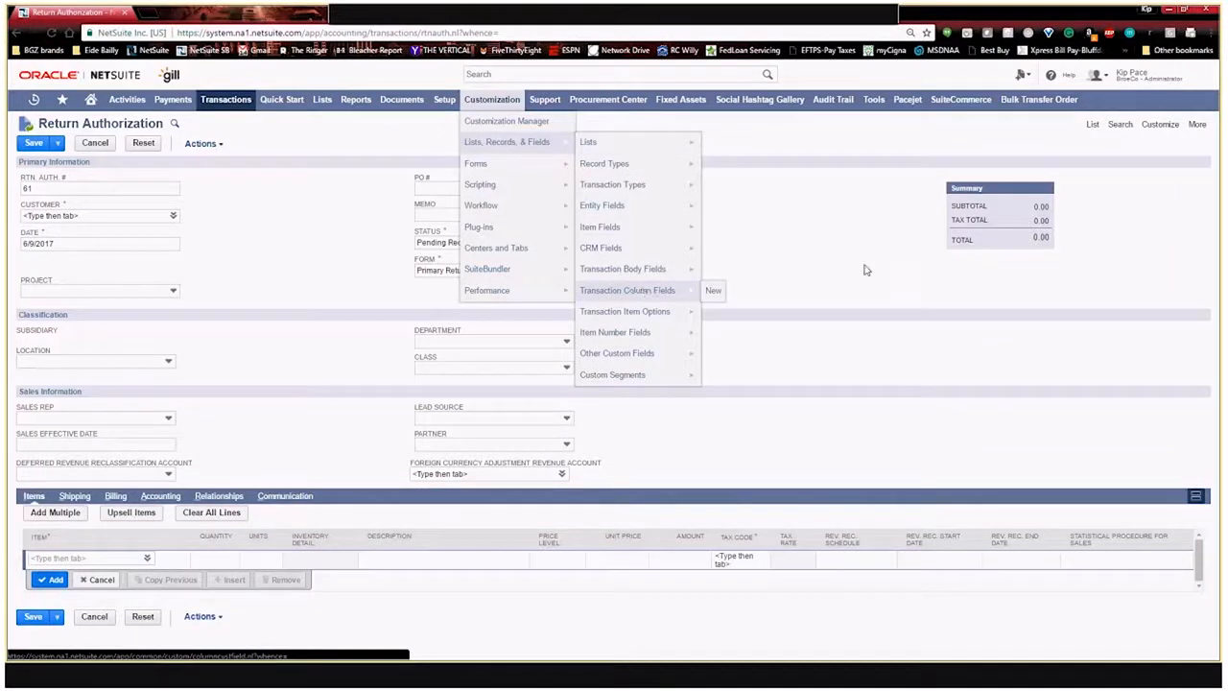
click(865, 269)
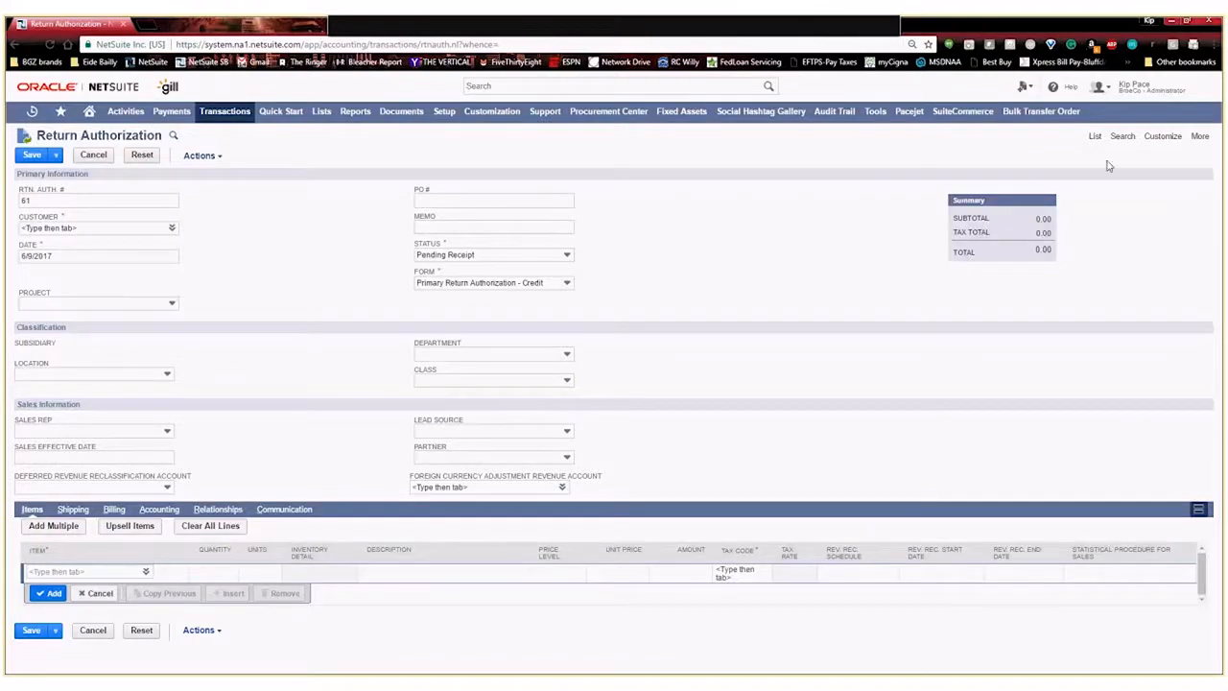
click(1163, 135)
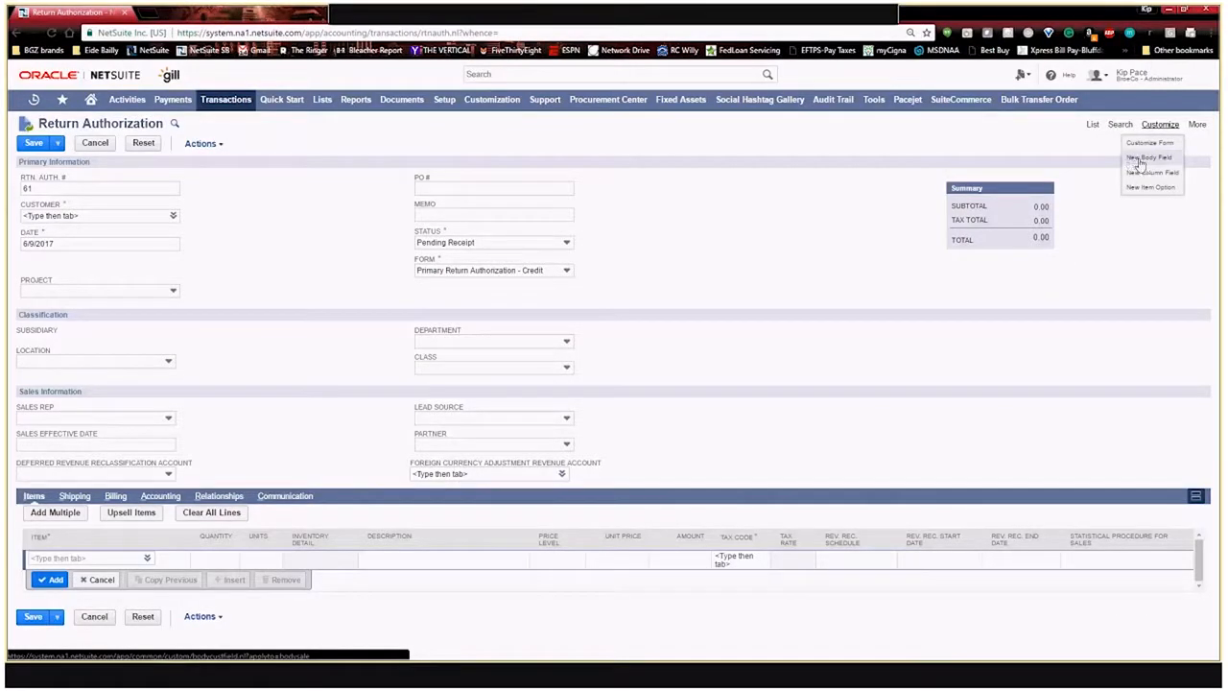
mouse_move(1149, 172)
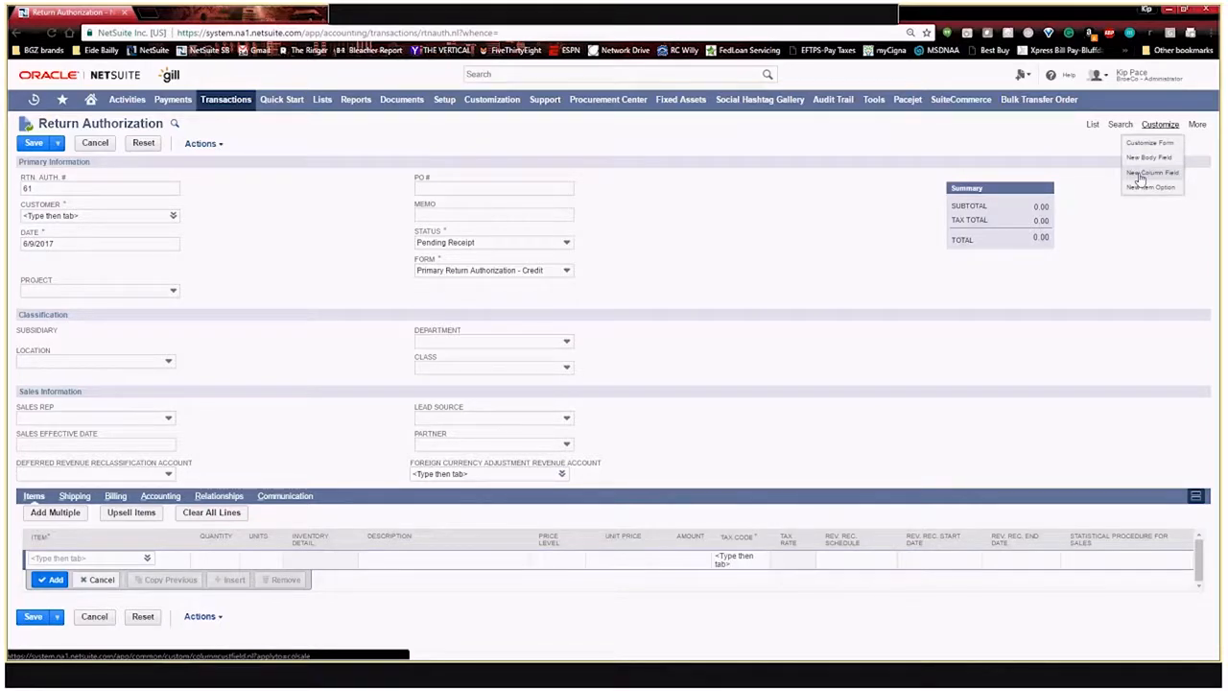
Create a new transaction column field labelled 'Return Reason' with ID _eb_returnreason.
click(1151, 172)
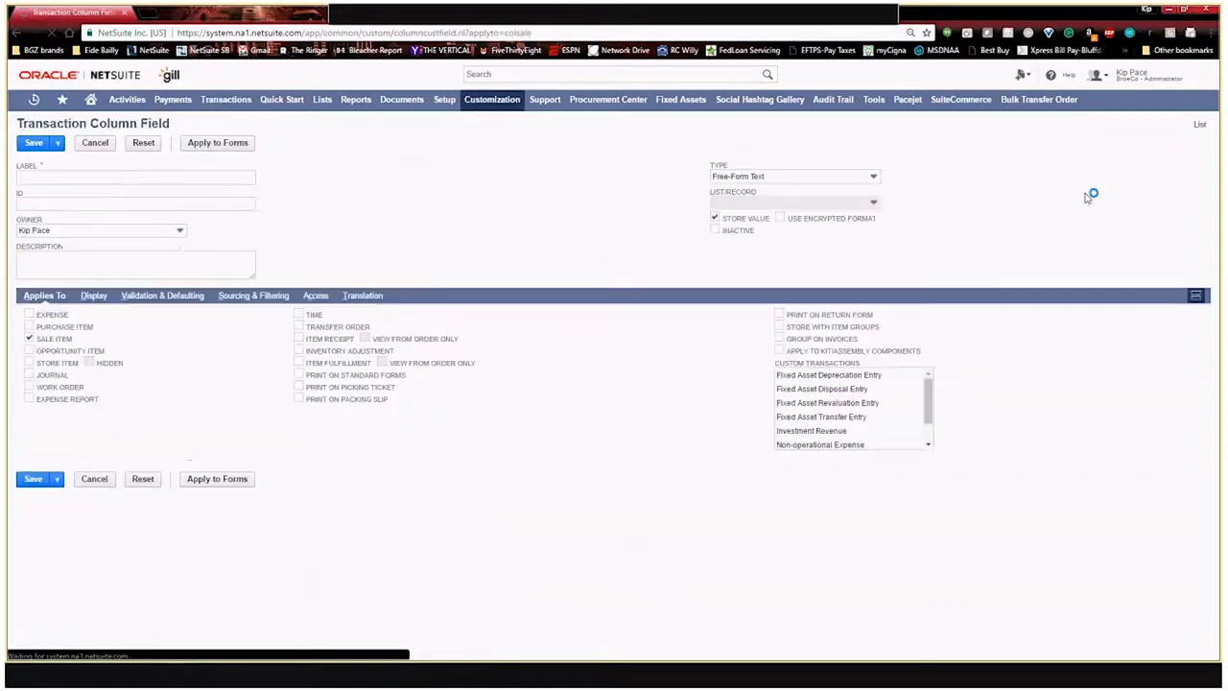
mouse_move(653, 323)
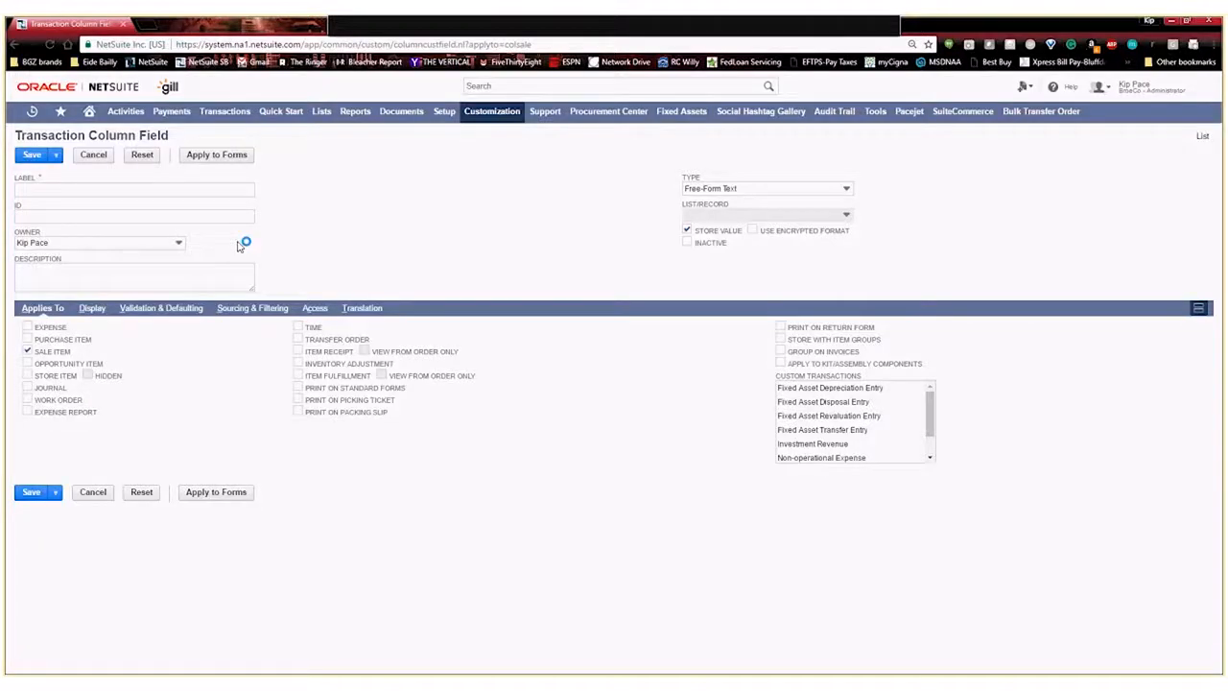
text(Return Reason)
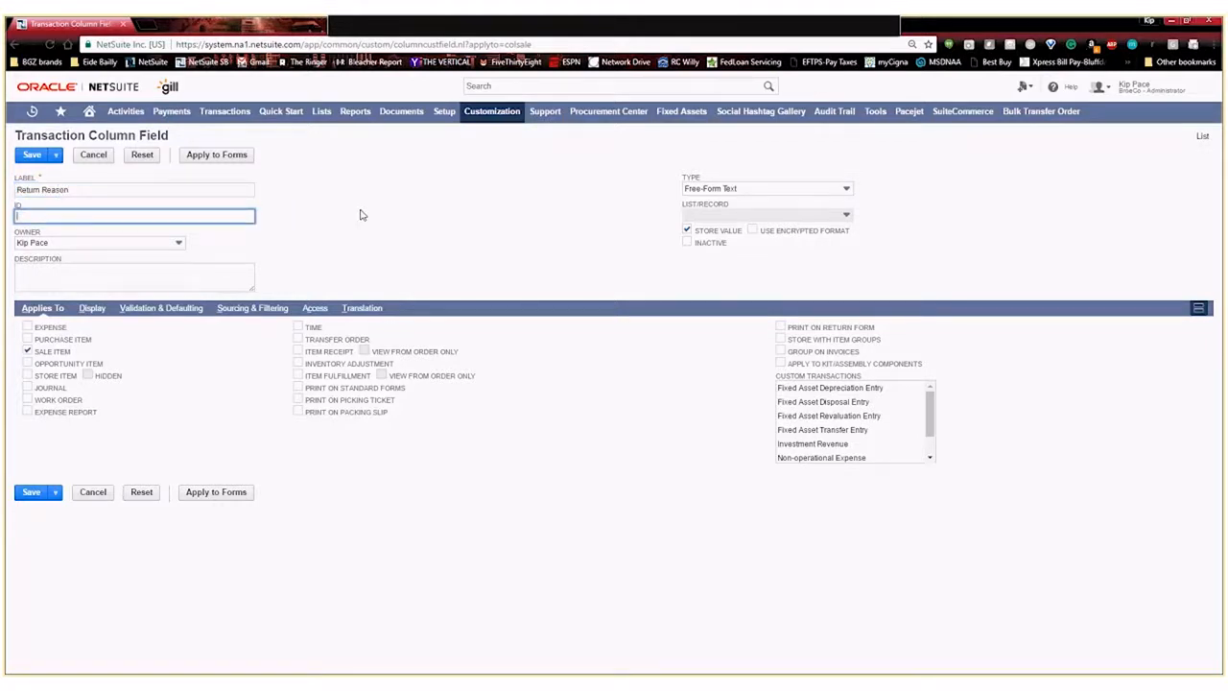
text(_eb_returnre)
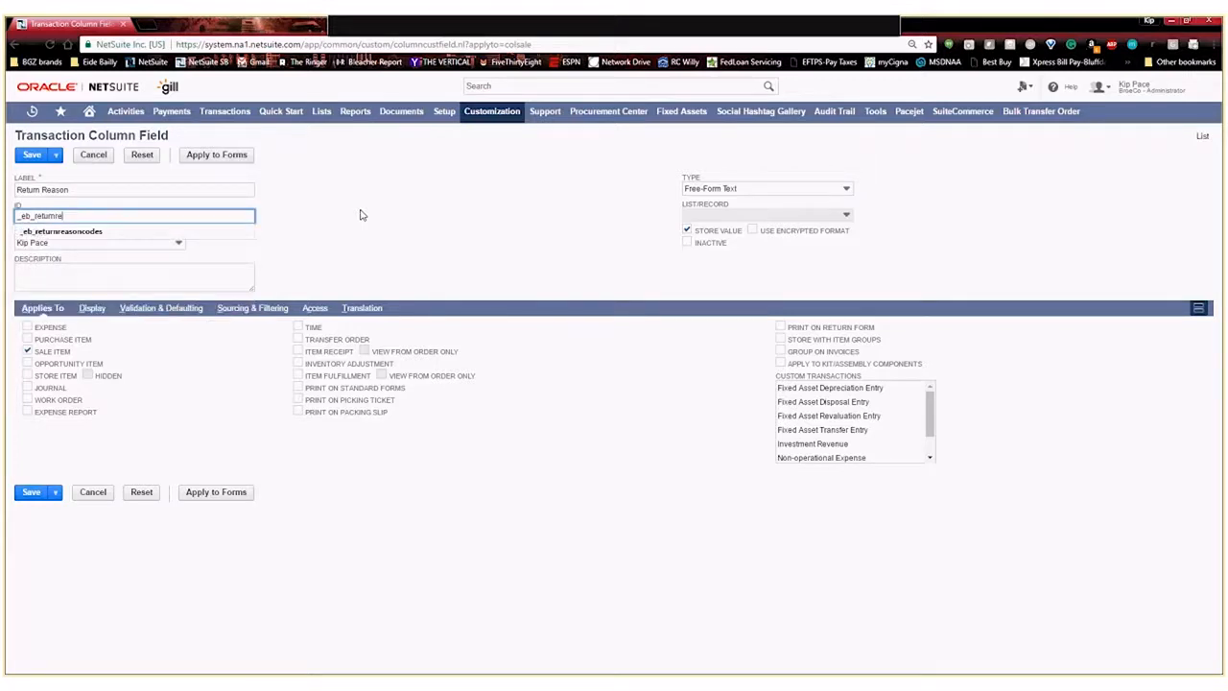
click(135, 276)
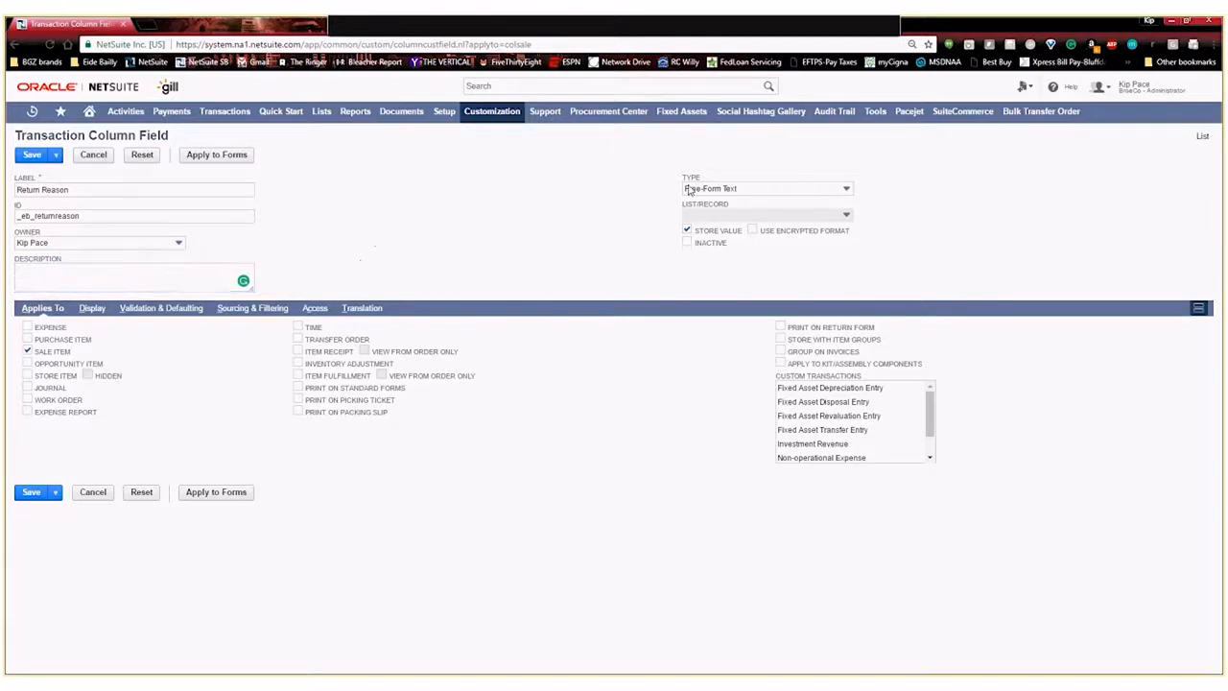
mouse_move(734, 189)
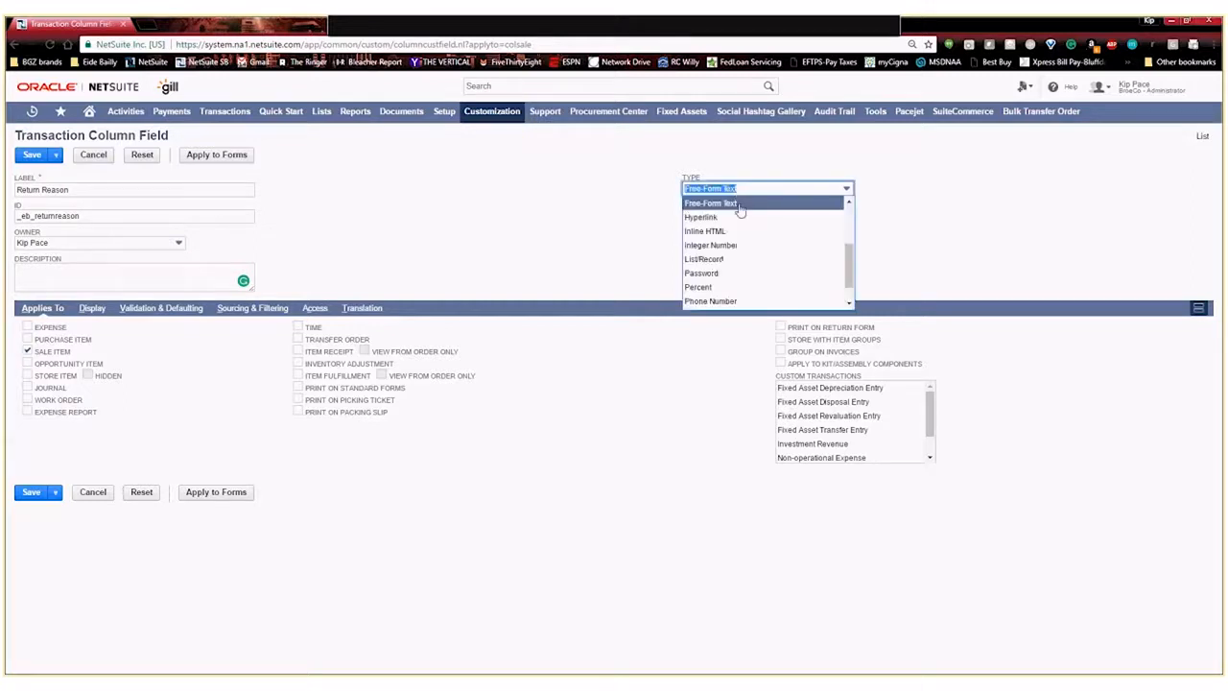
Set the Return Reason field type to List/Record.
scroll(up, 3)
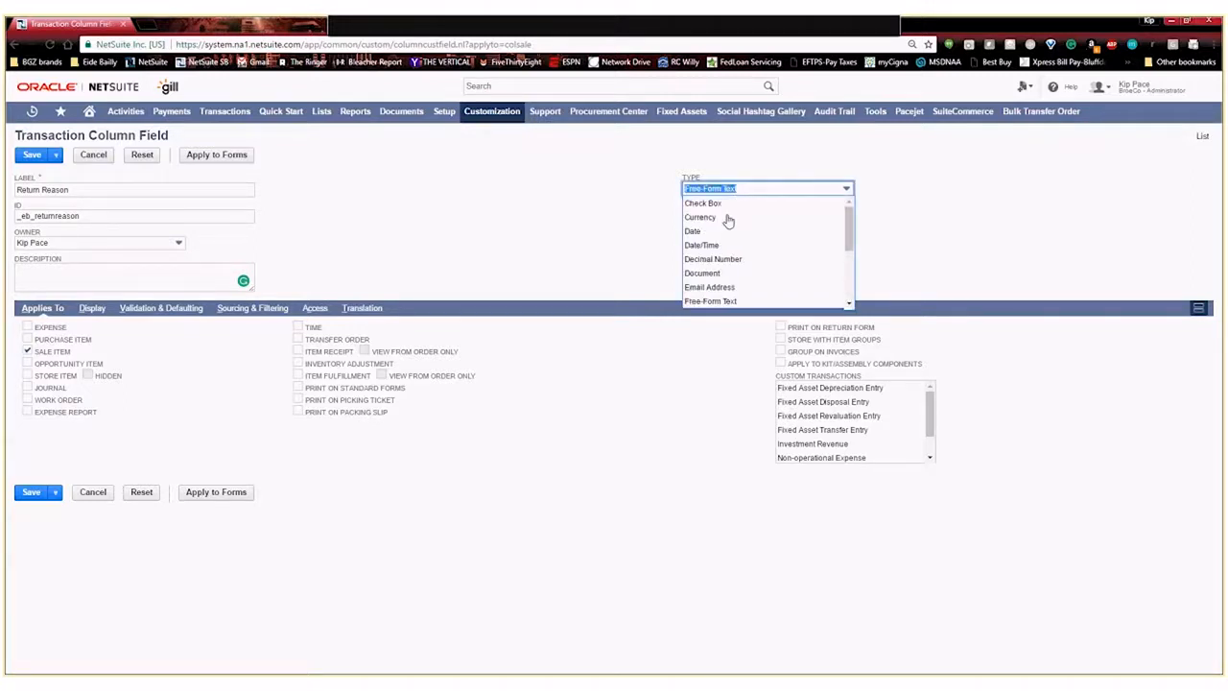
mouse_move(692, 230)
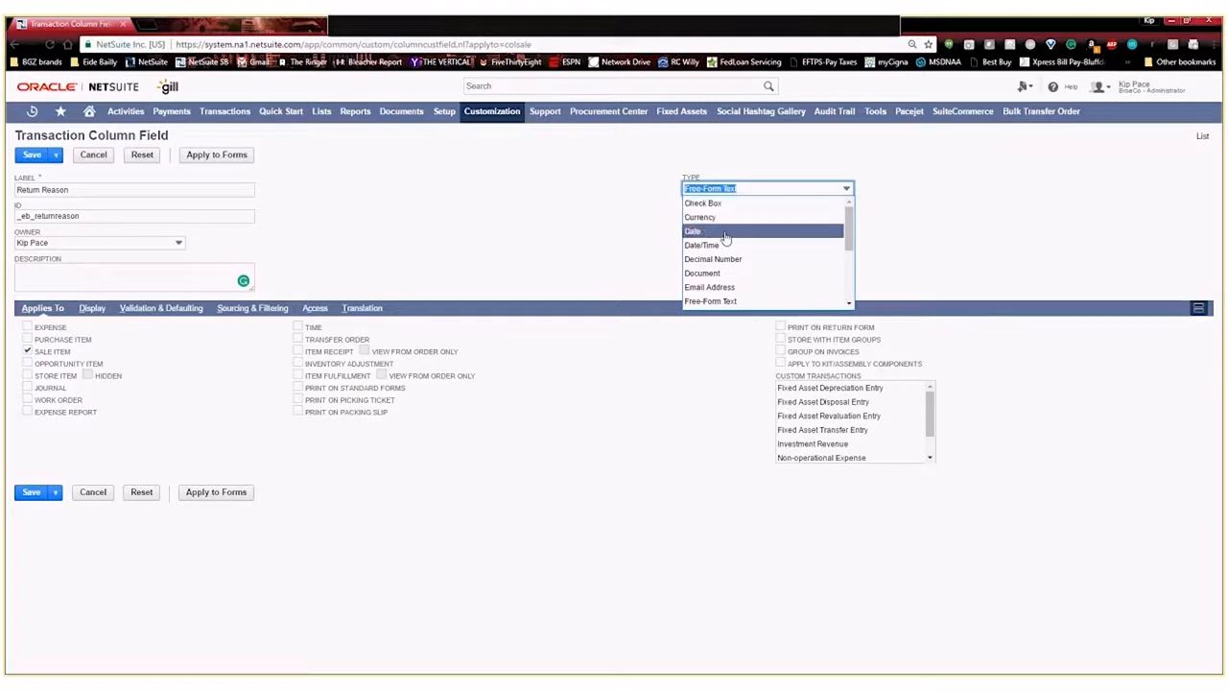
scroll(down, 3)
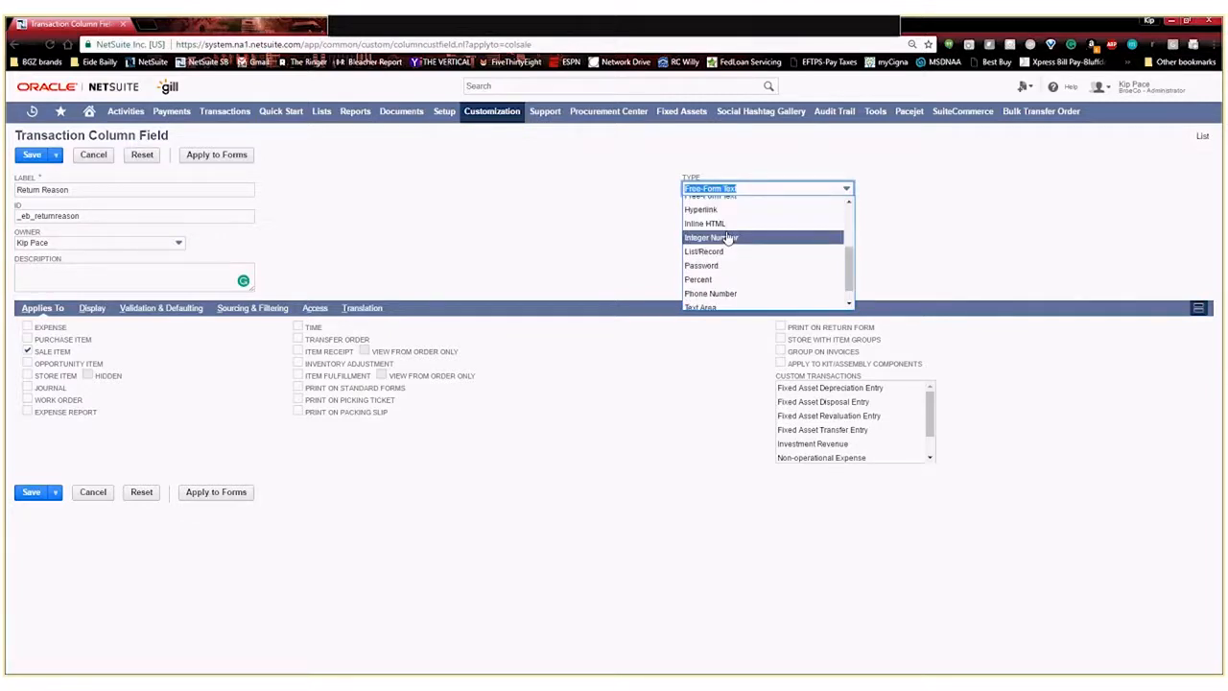
mouse_move(729, 251)
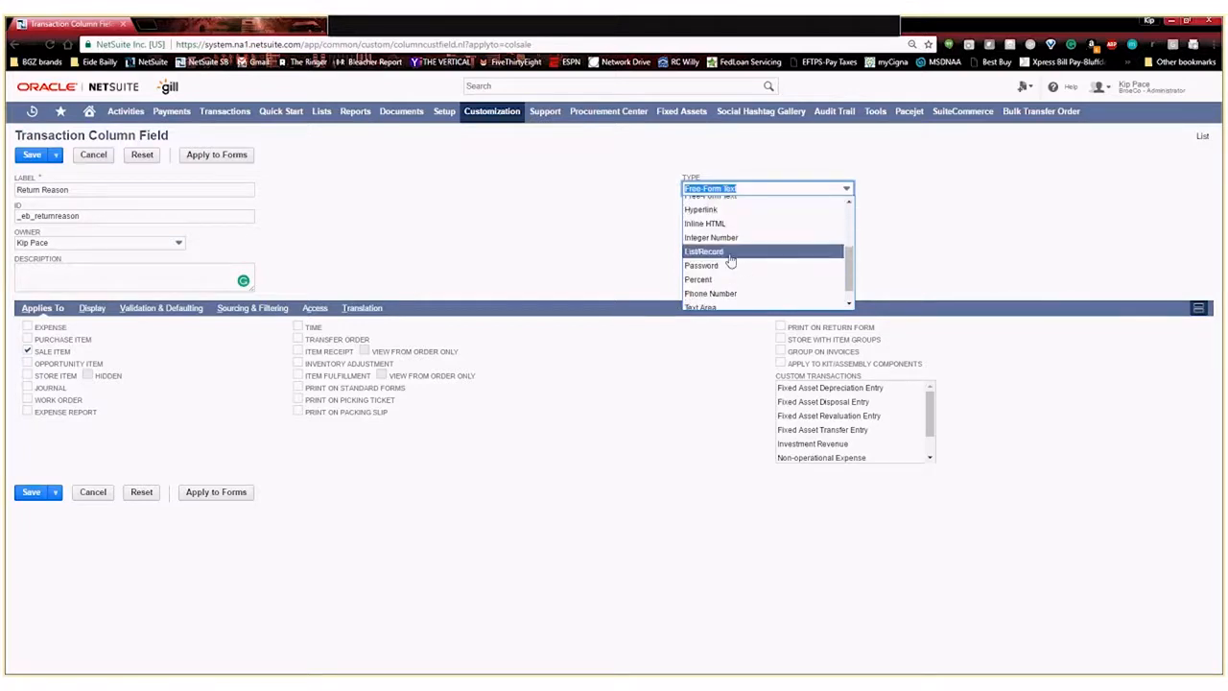
click(704, 250)
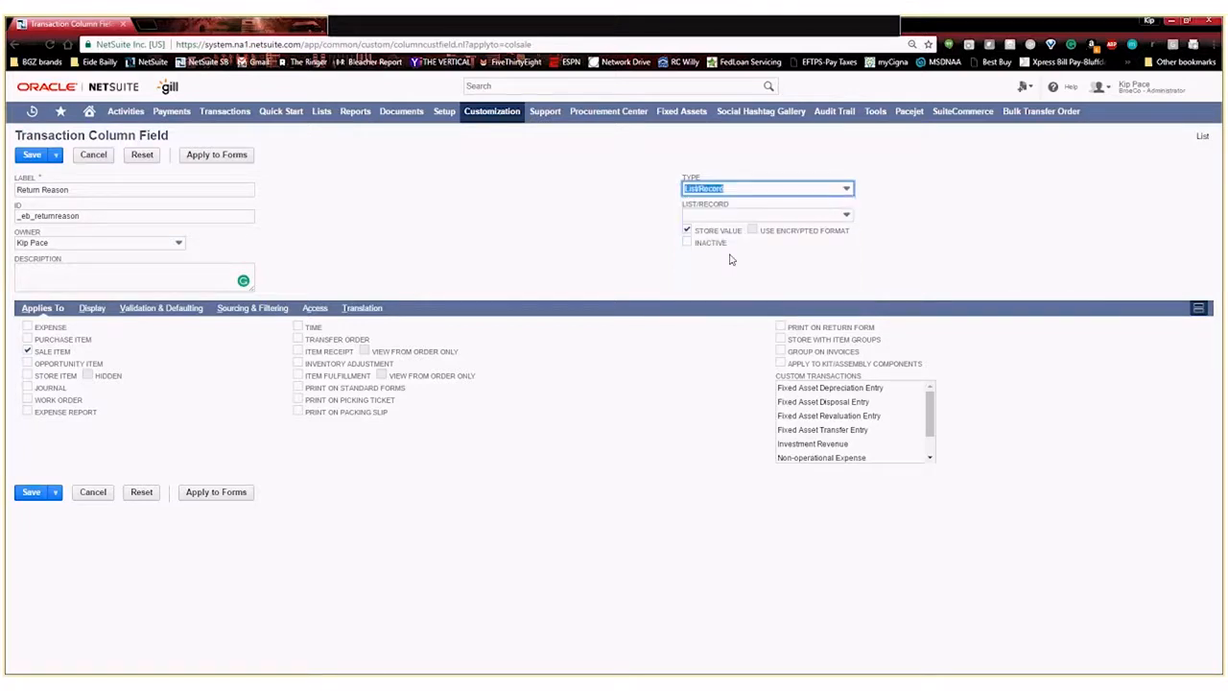
Choose - New - in the List/Record dropdown to start a custom list.
click(763, 214)
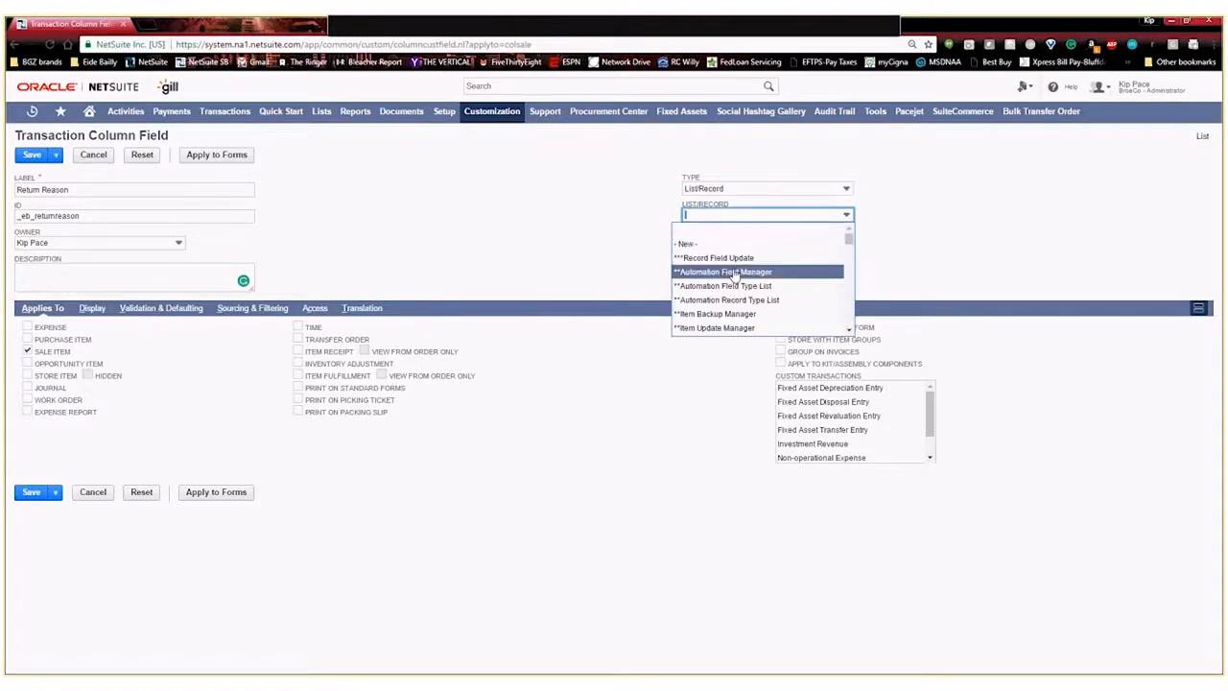
scroll(down, 3)
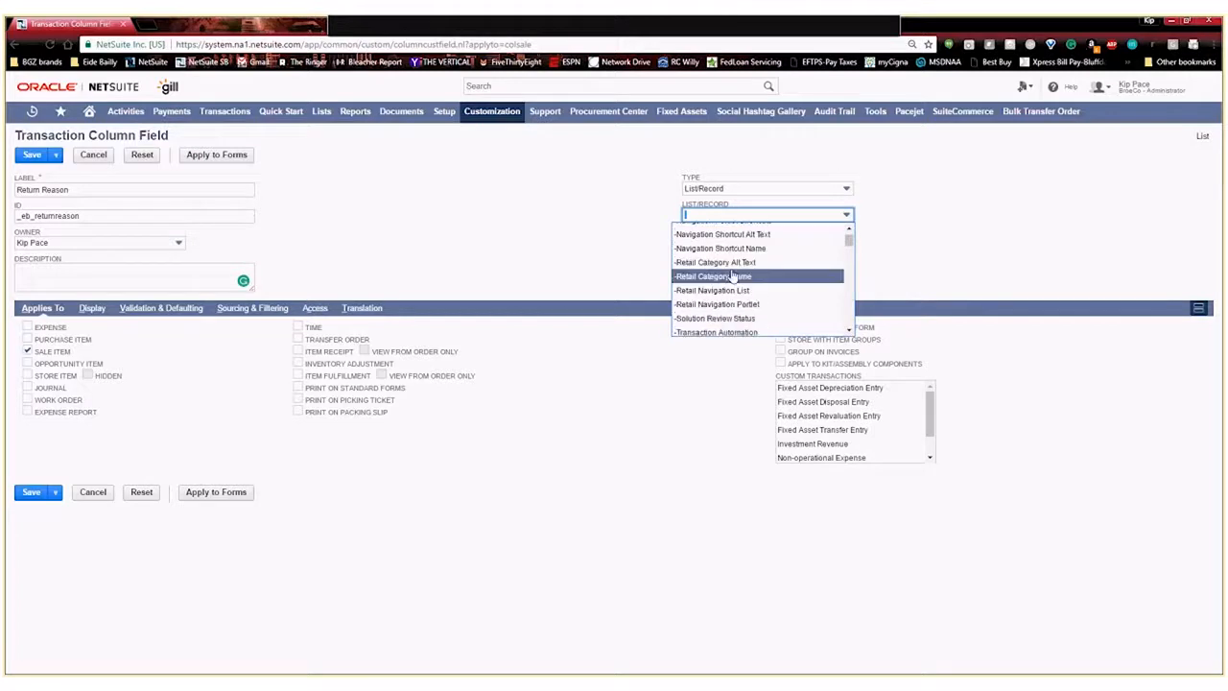
scroll(down, 3)
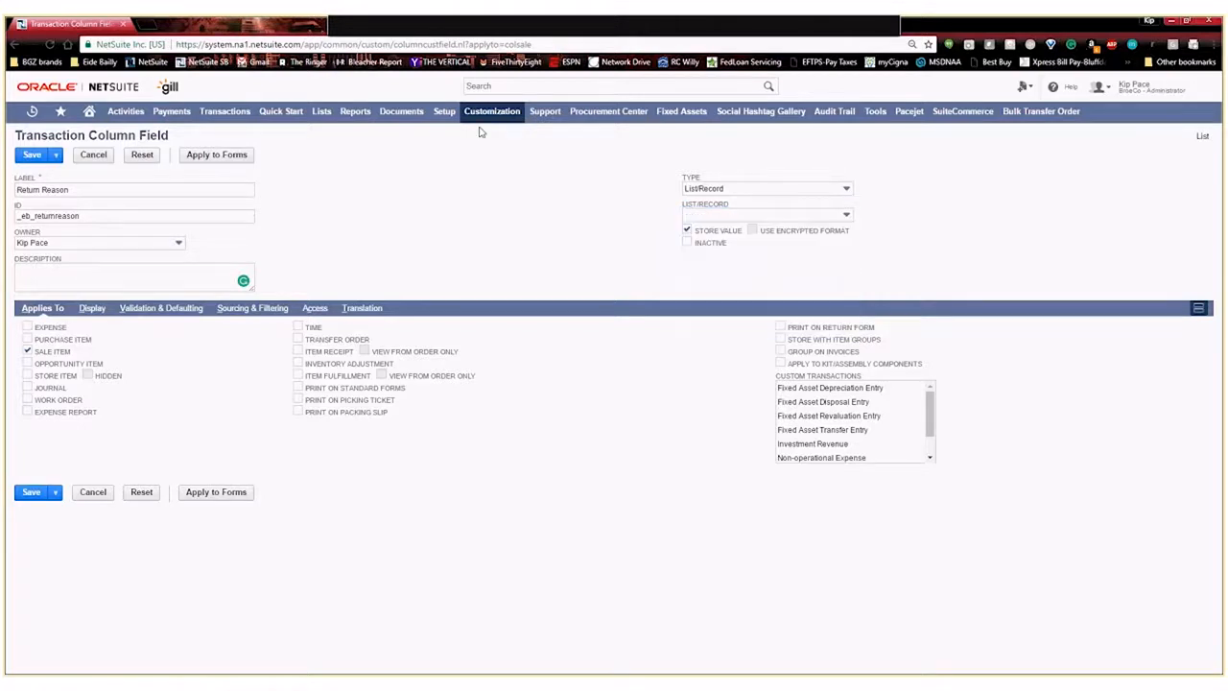
click(492, 111)
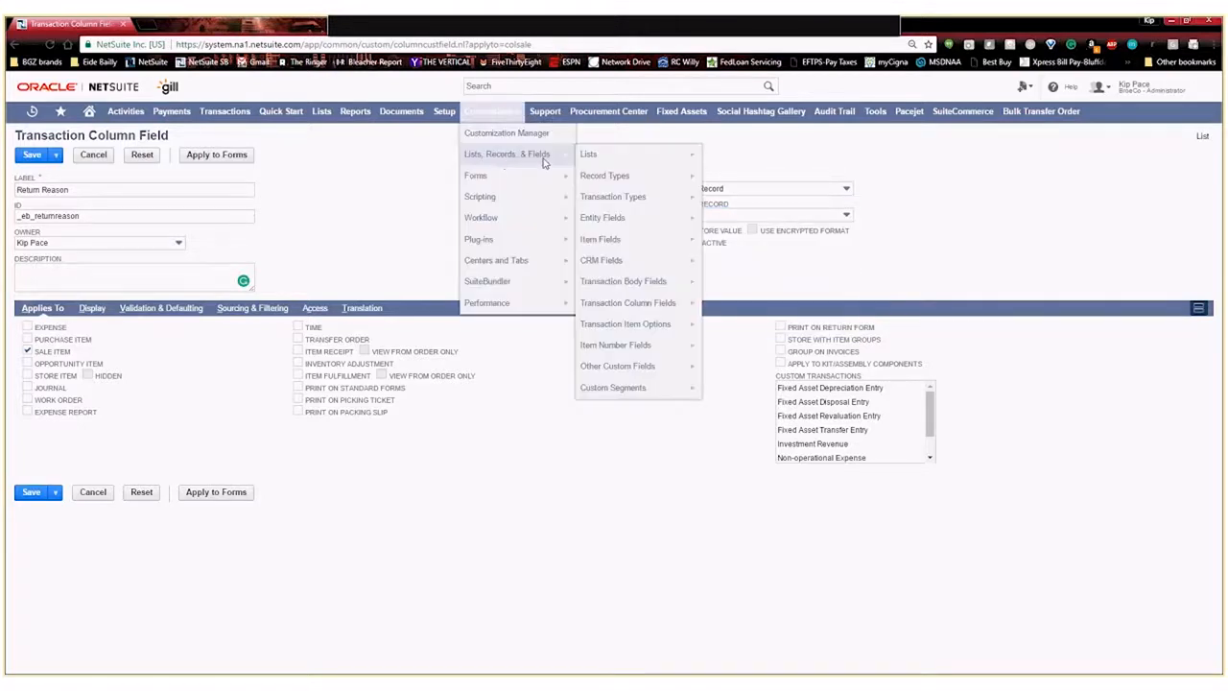
click(881, 231)
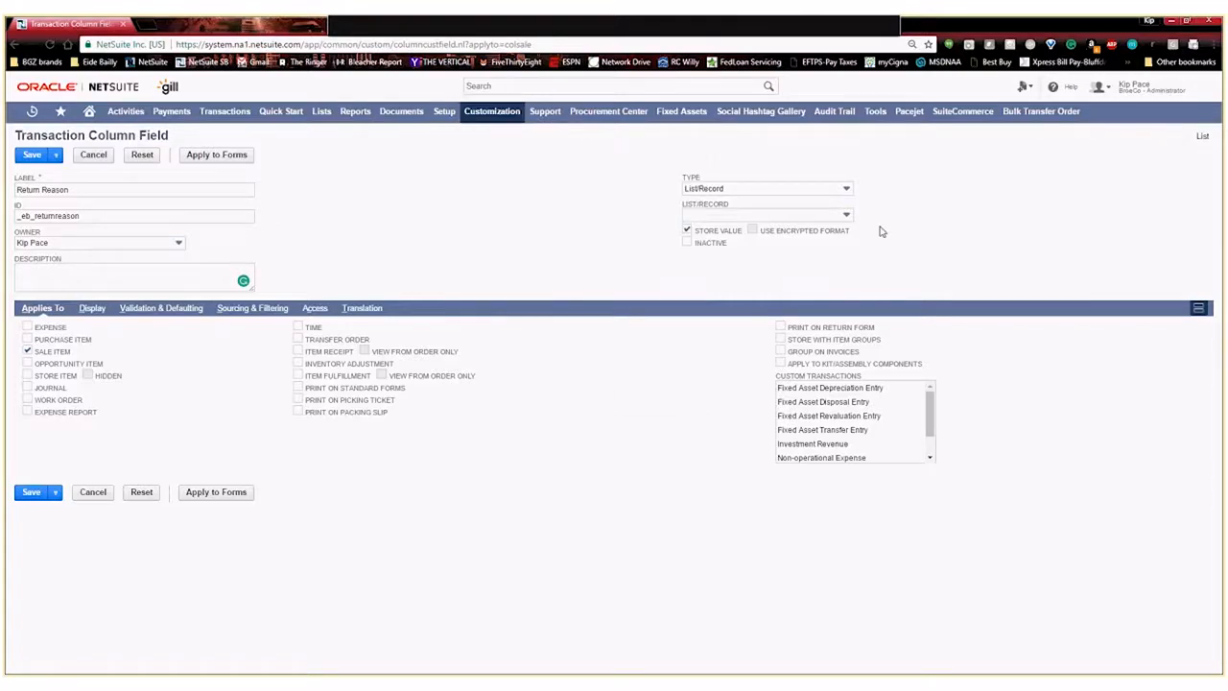
click(862, 202)
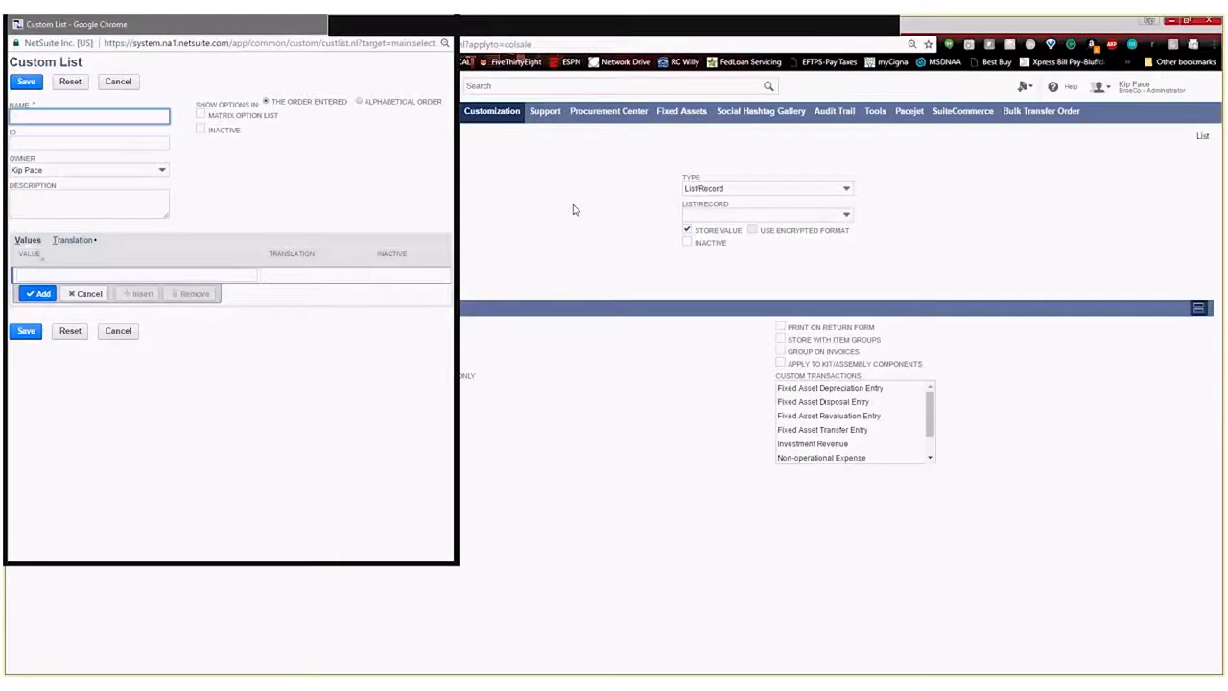
Name the list 'Return Reason Codes', ID _eb_returnreasoncodes, with first value 'Wrong Size'.
text(Retu)
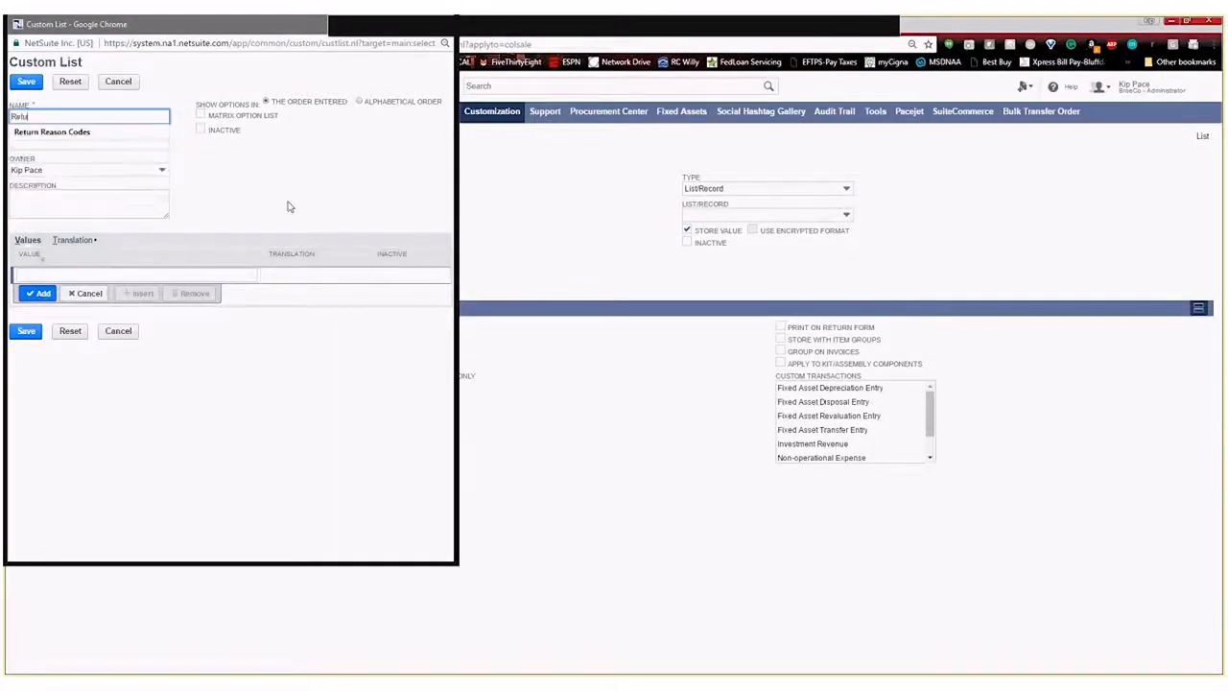
text(Return Reason Codes)
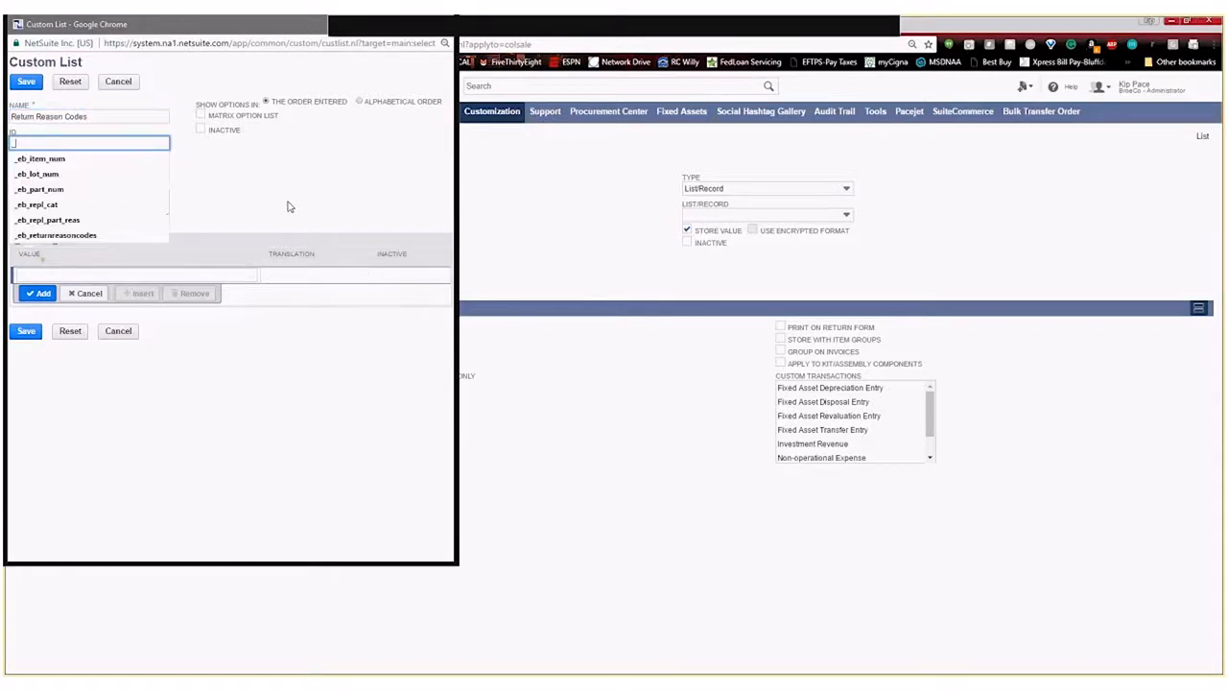
text(_eb_rel)
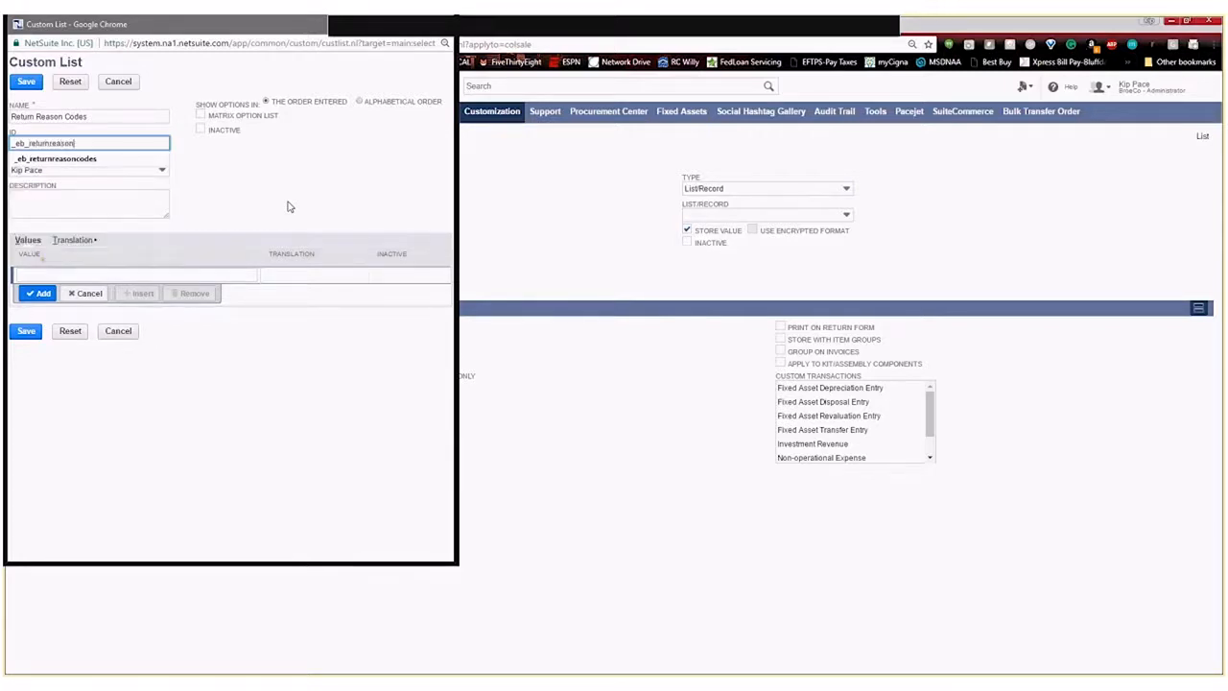
text(codes)
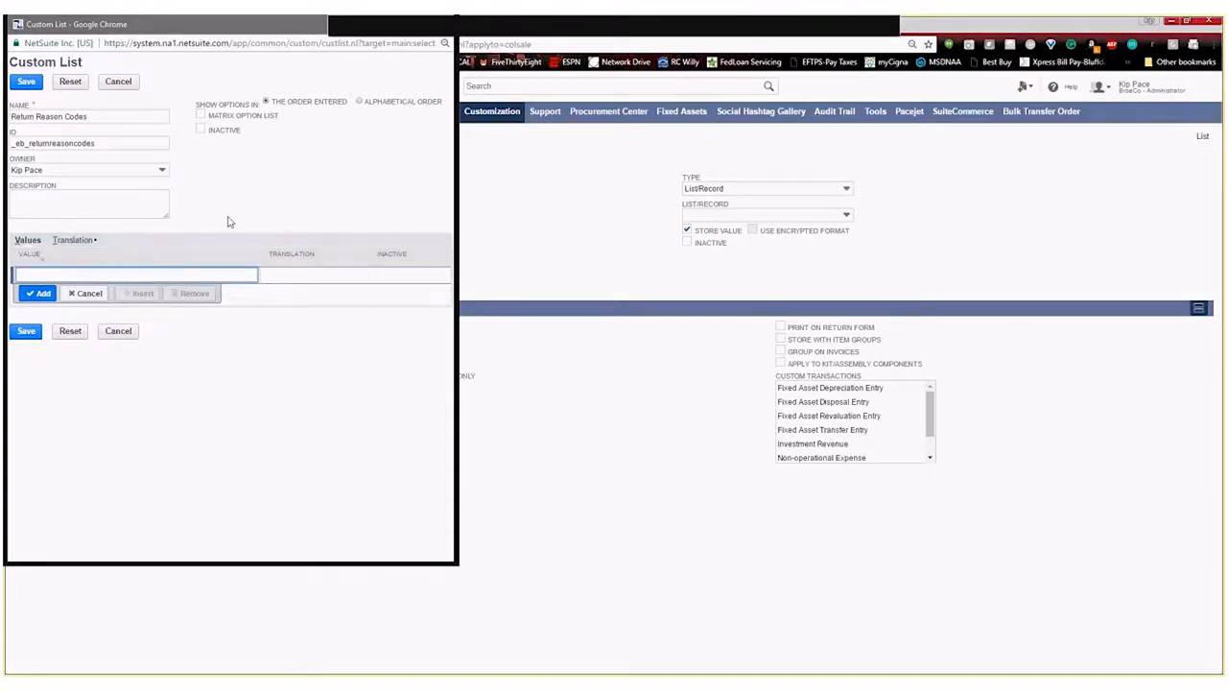
mouse_move(252, 206)
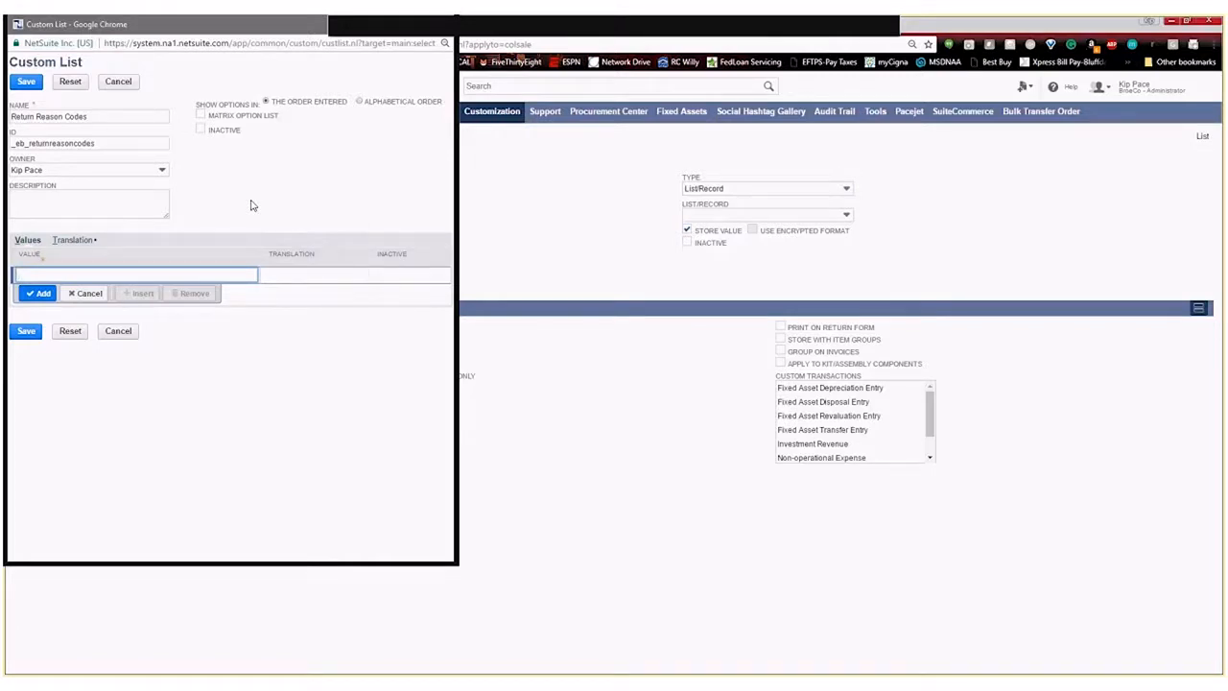
text(Wrong Size)
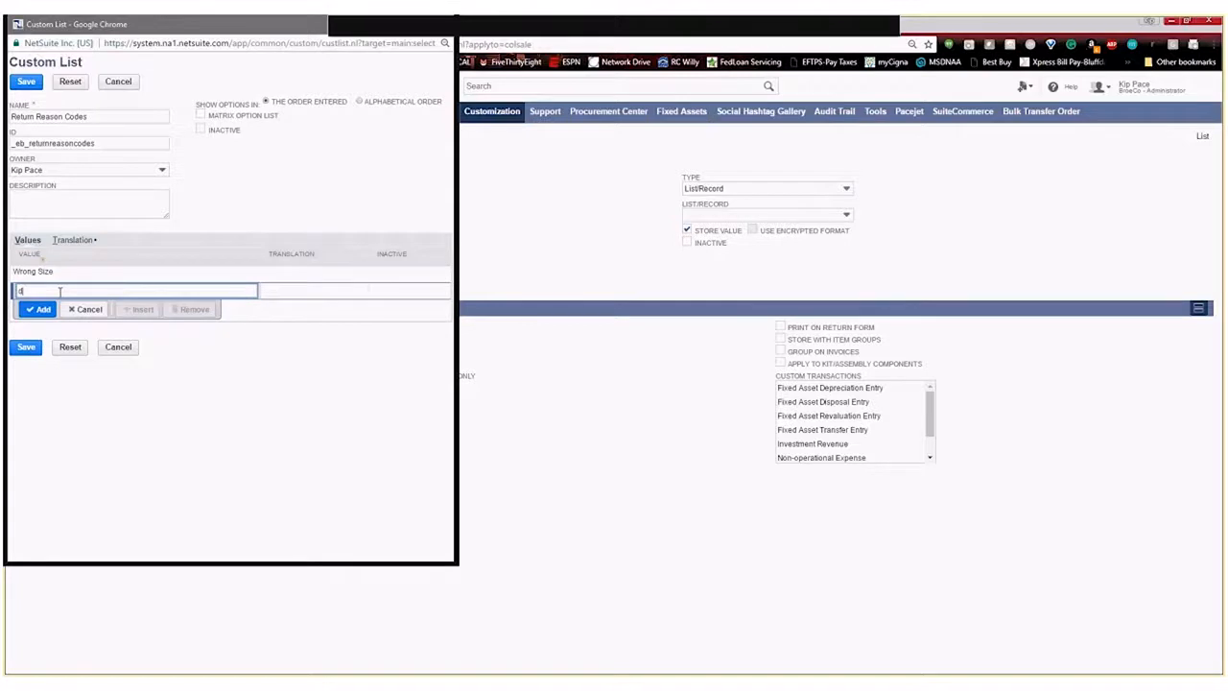
Add Damaged Product and Wrong Color as values and save the Return Reason Codes list.
text(damage pro)
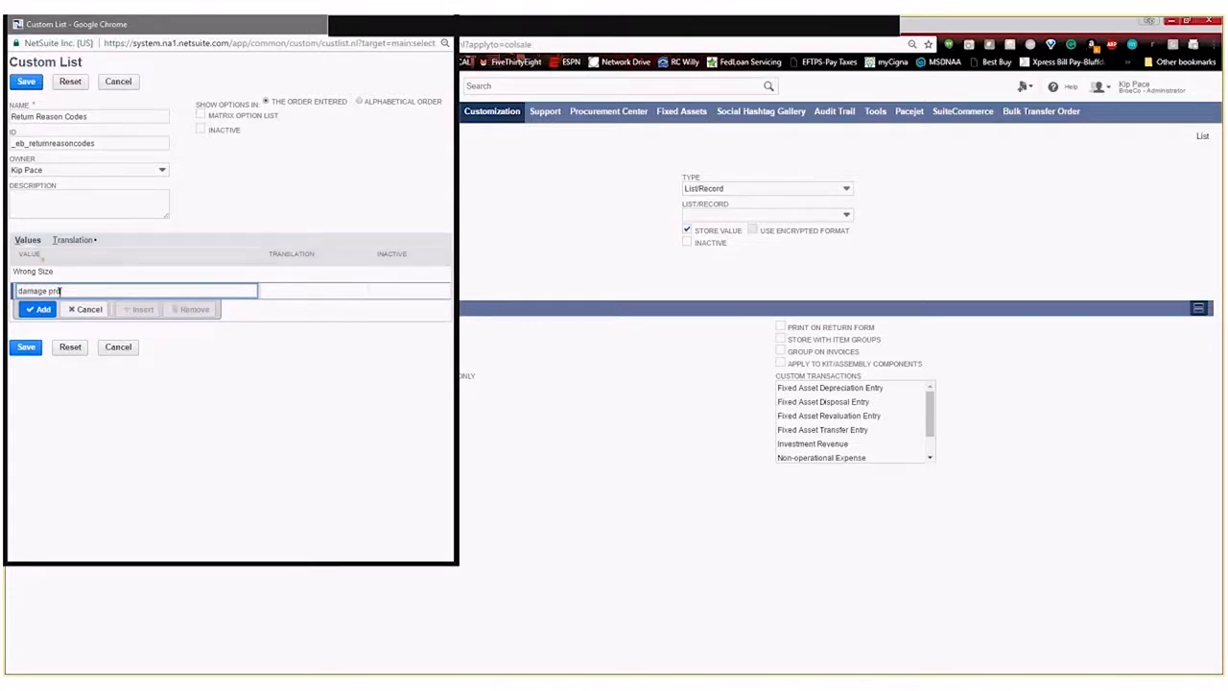
text(Dal)
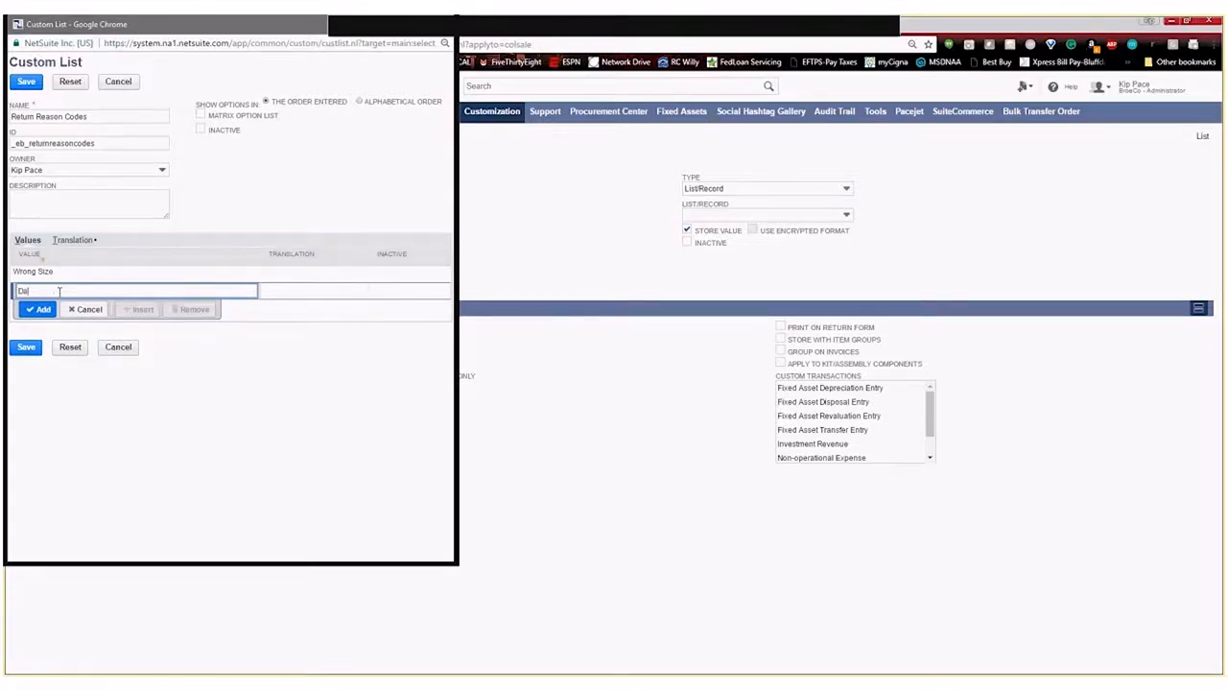
text(Damaged Product)
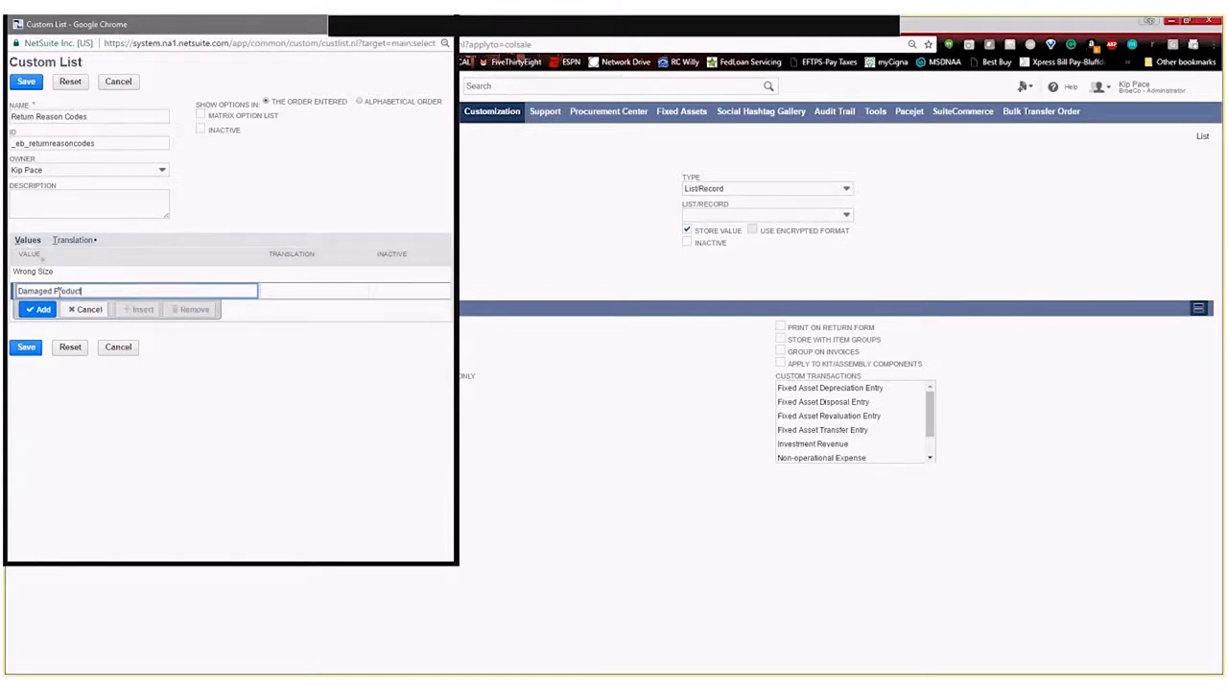
click(40, 309)
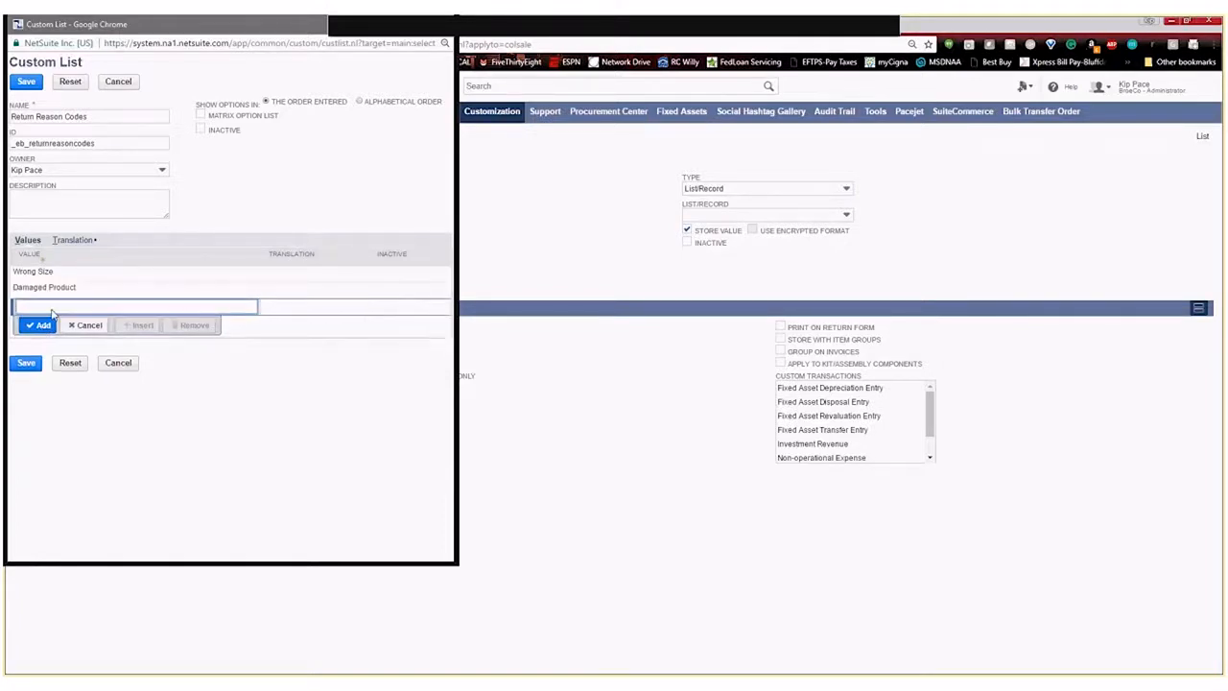
text(Wrong)
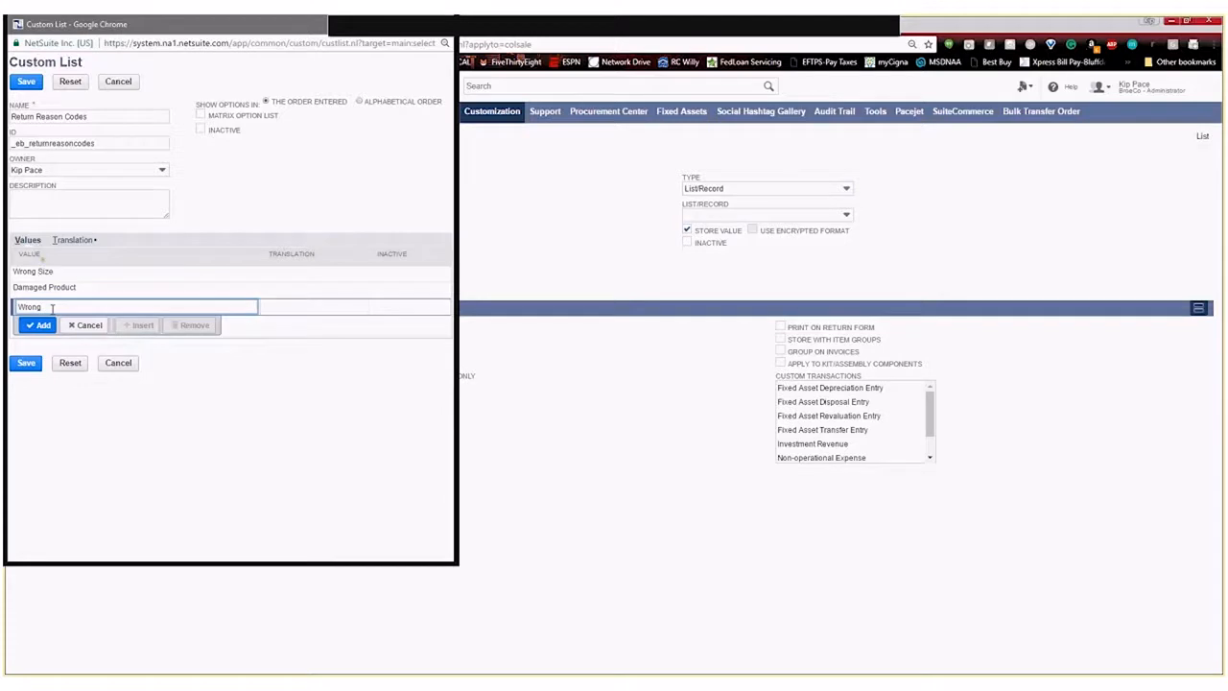
click(42, 324)
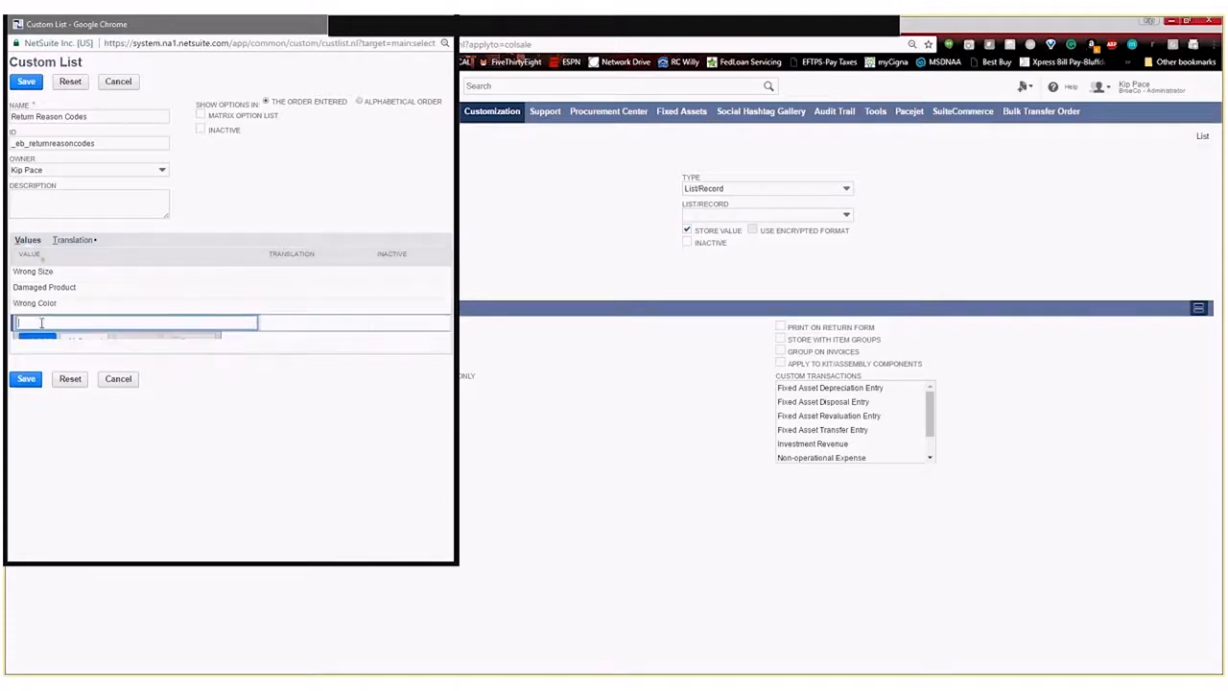
click(135, 323)
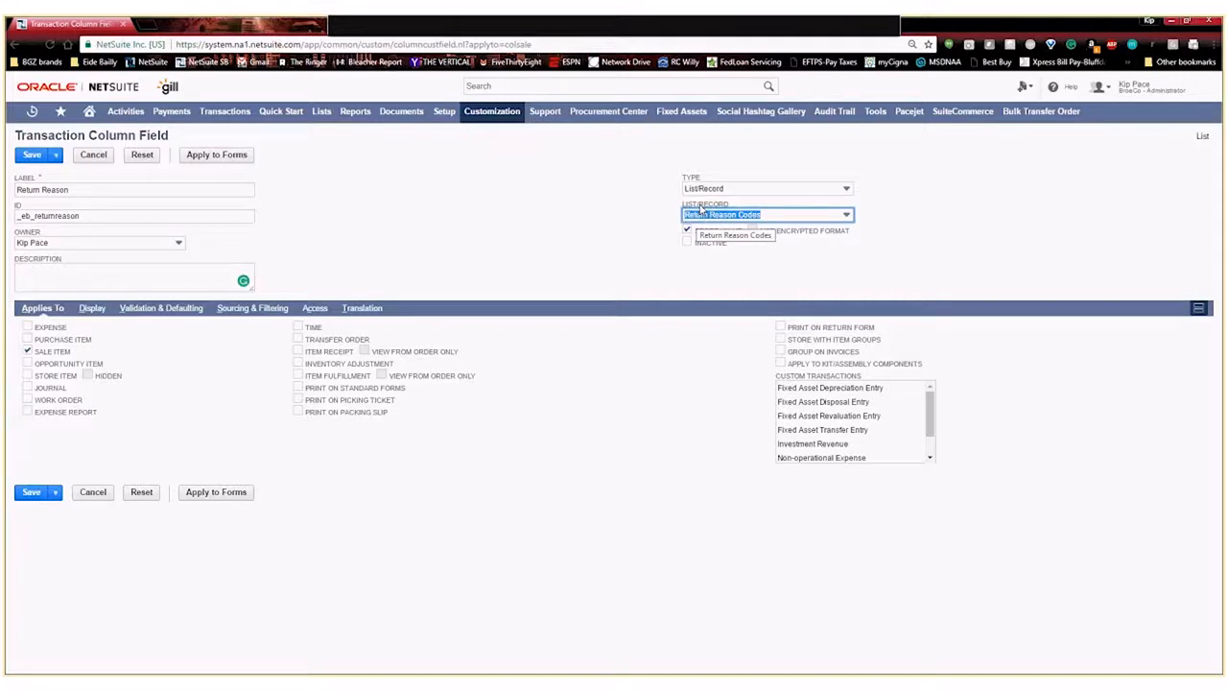
Check Sale Item under Applies To for the Return Reason column field.
click(734, 235)
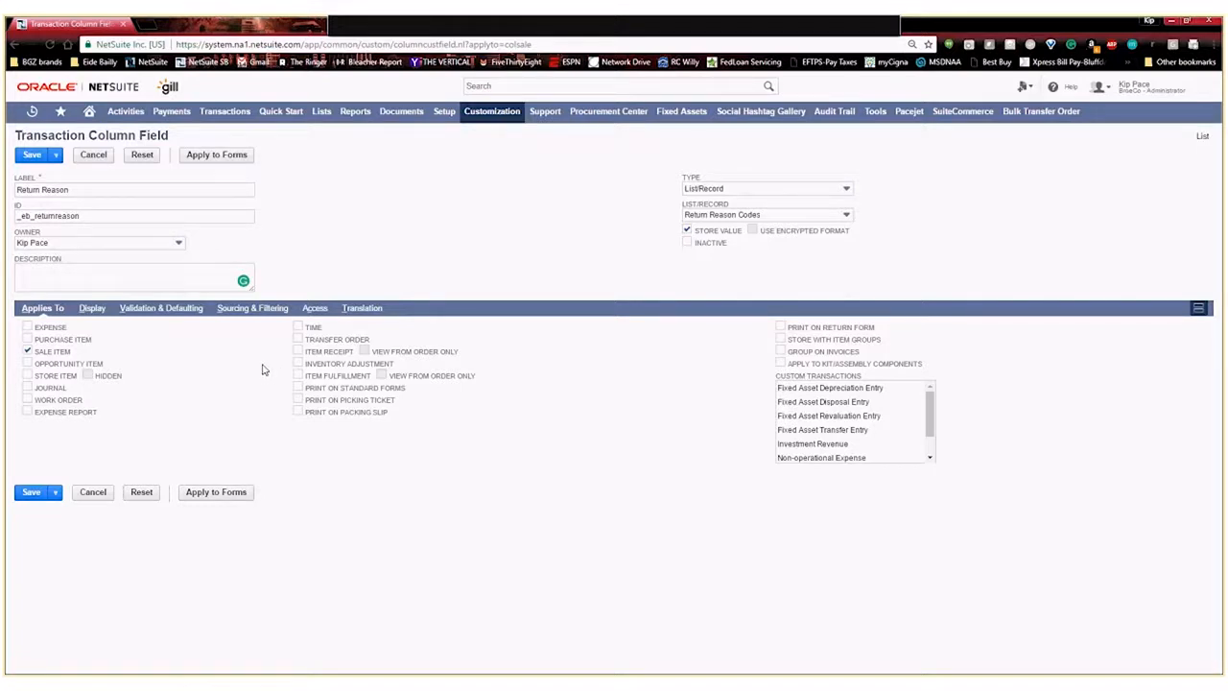
mouse_move(229, 374)
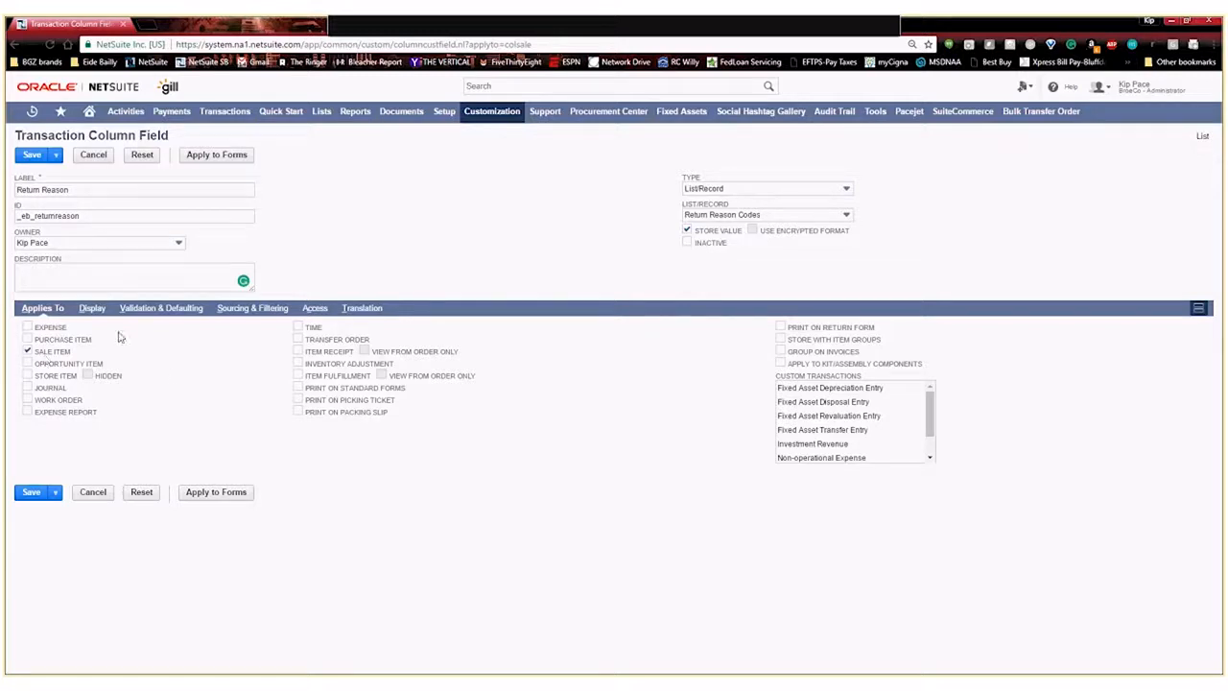
Keep Display Type Normal on the Display subtab, then view Validation & Defaulting.
click(88, 308)
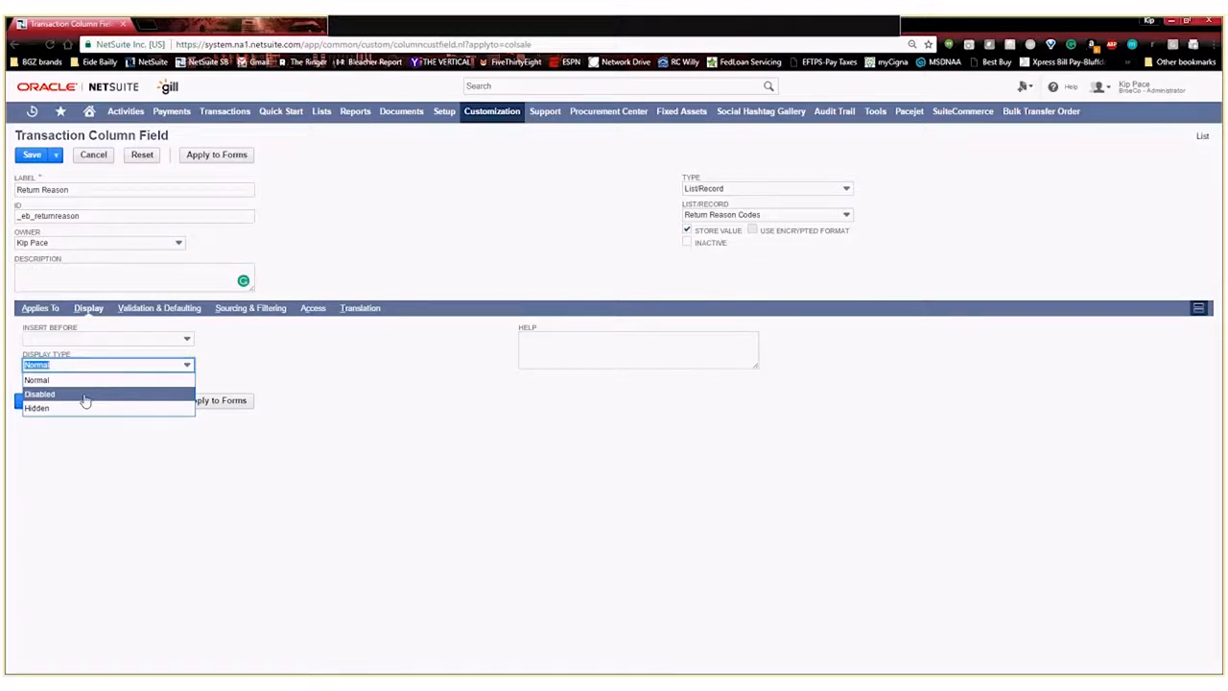
mouse_move(87, 407)
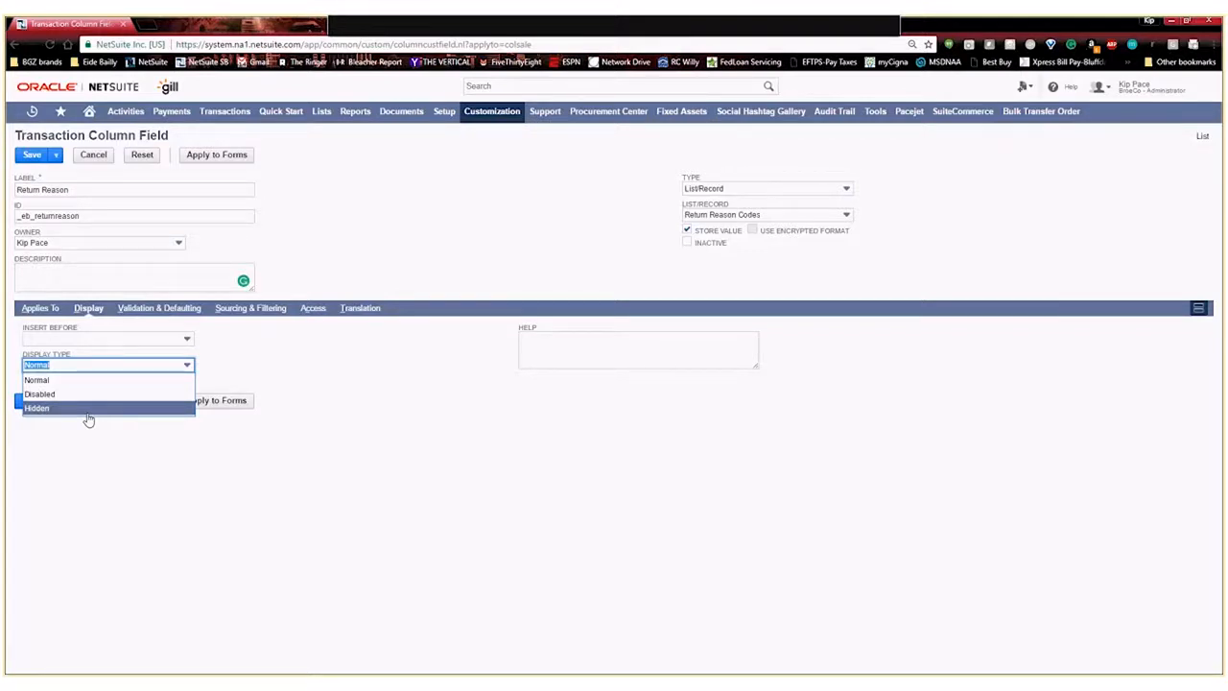
mouse_move(77, 380)
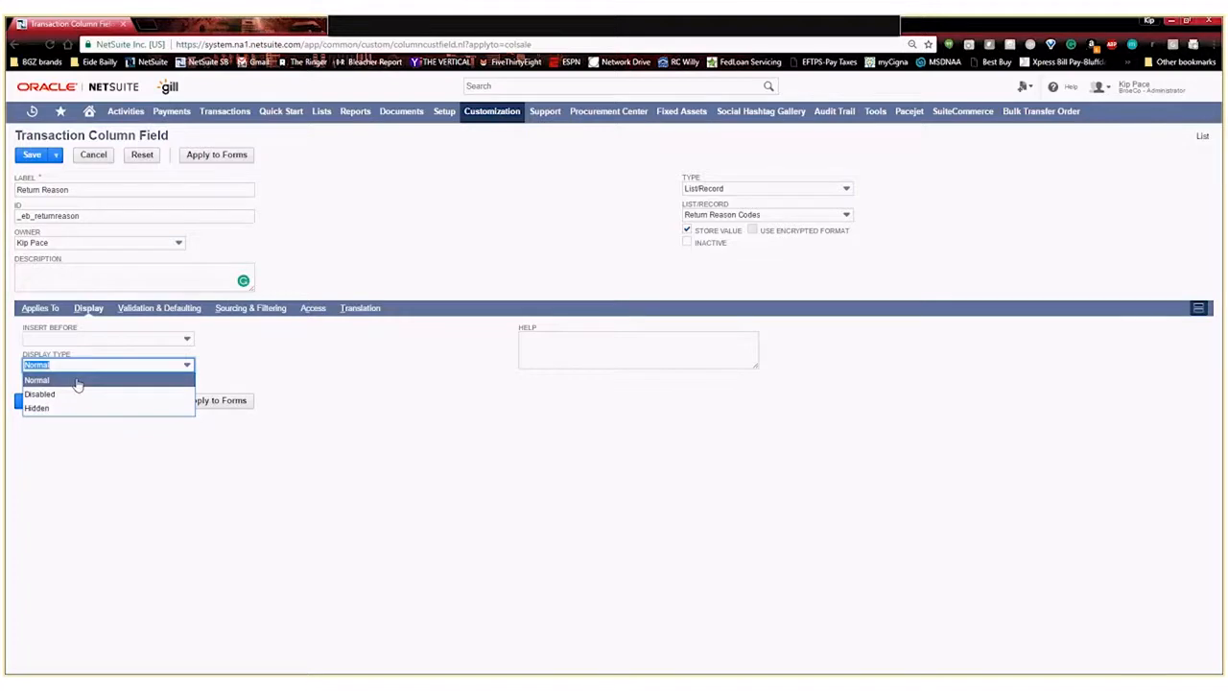
click(37, 379)
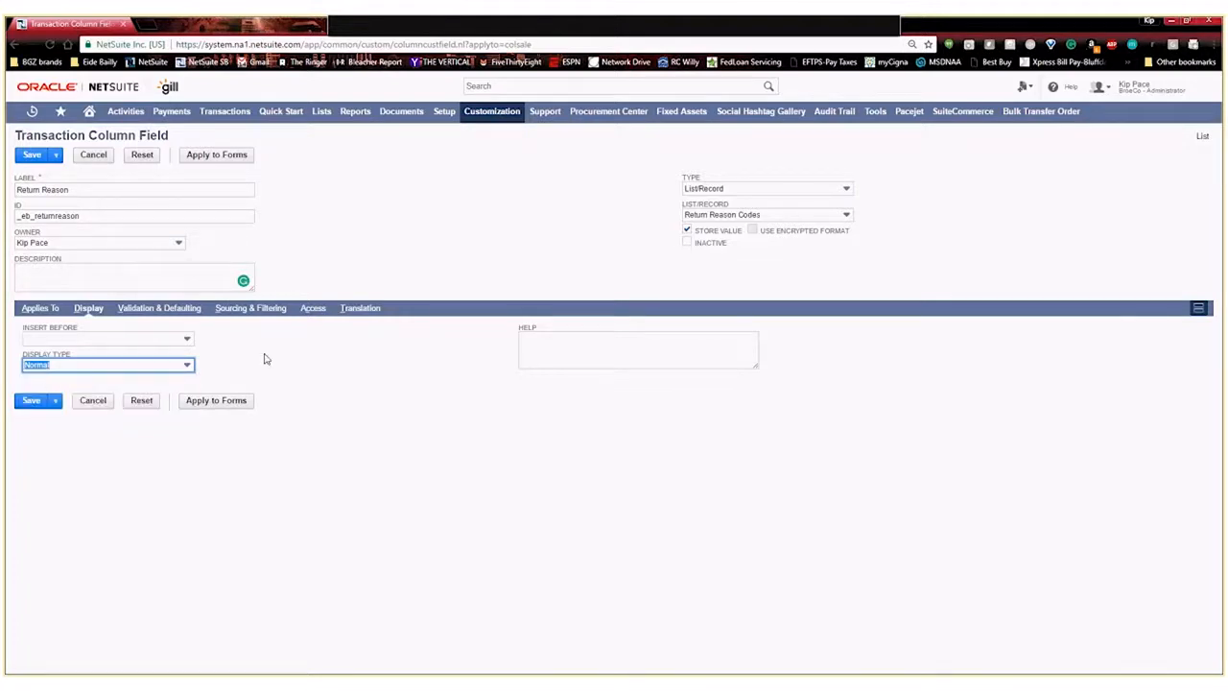
click(159, 308)
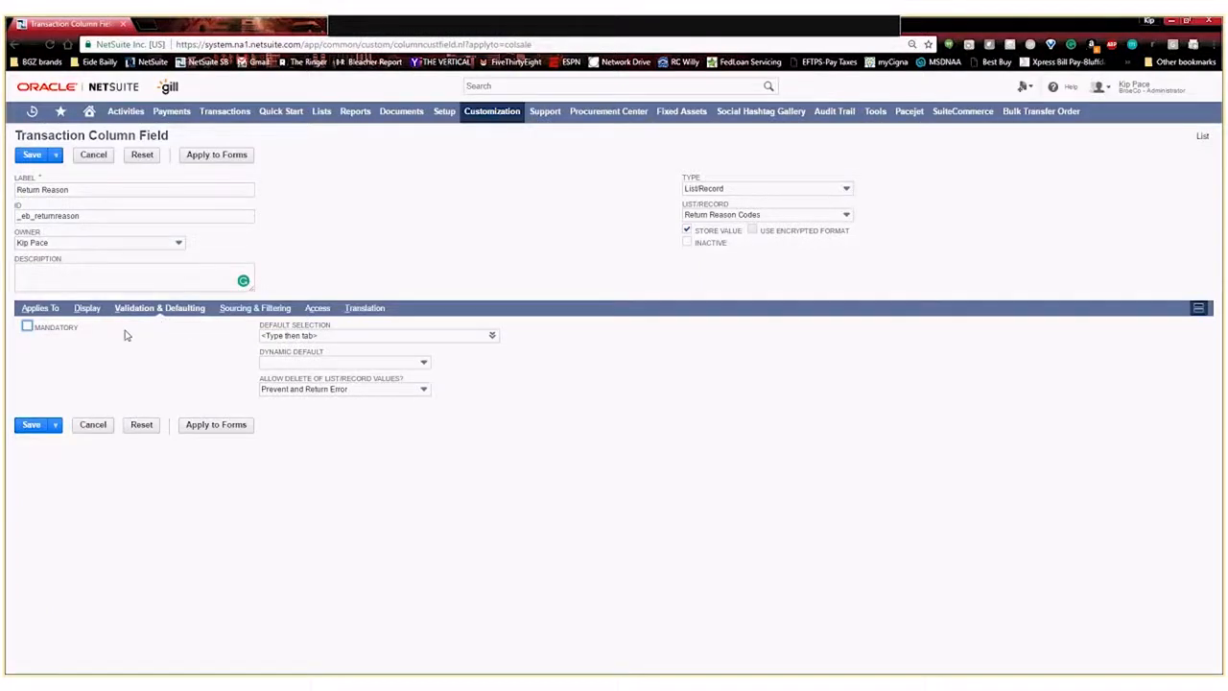
Tick the Mandatory box for the Return Reason field under Validation & Defaulting.
click(27, 327)
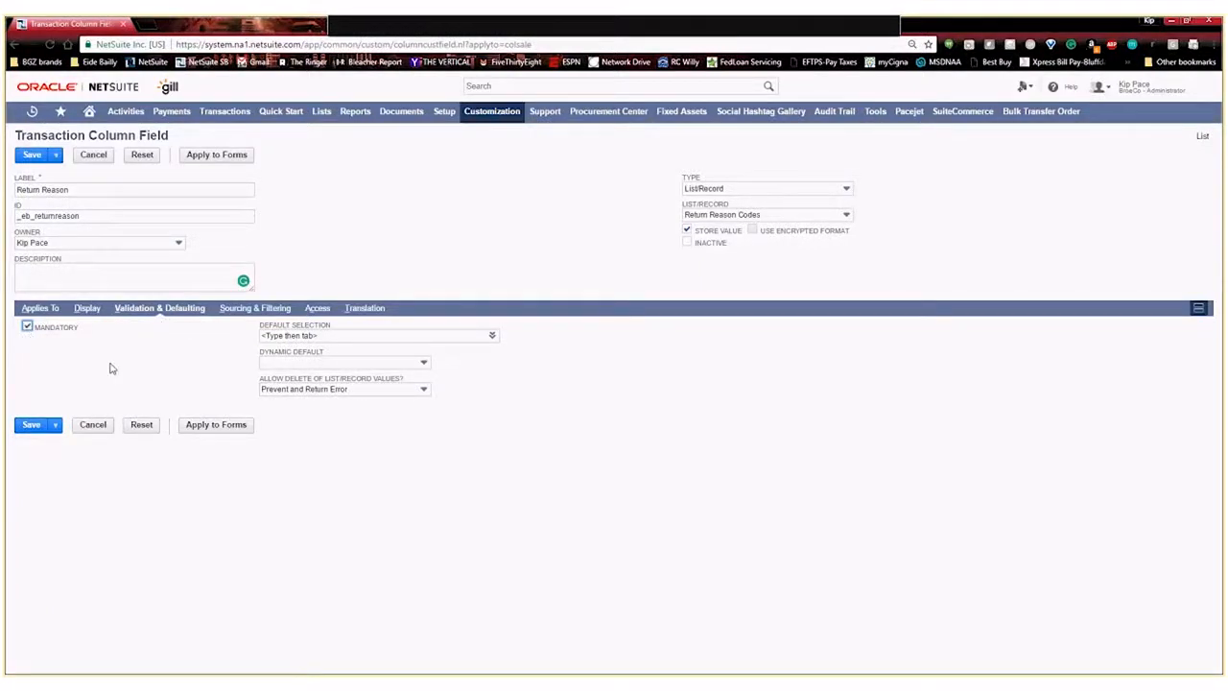
mouse_move(104, 355)
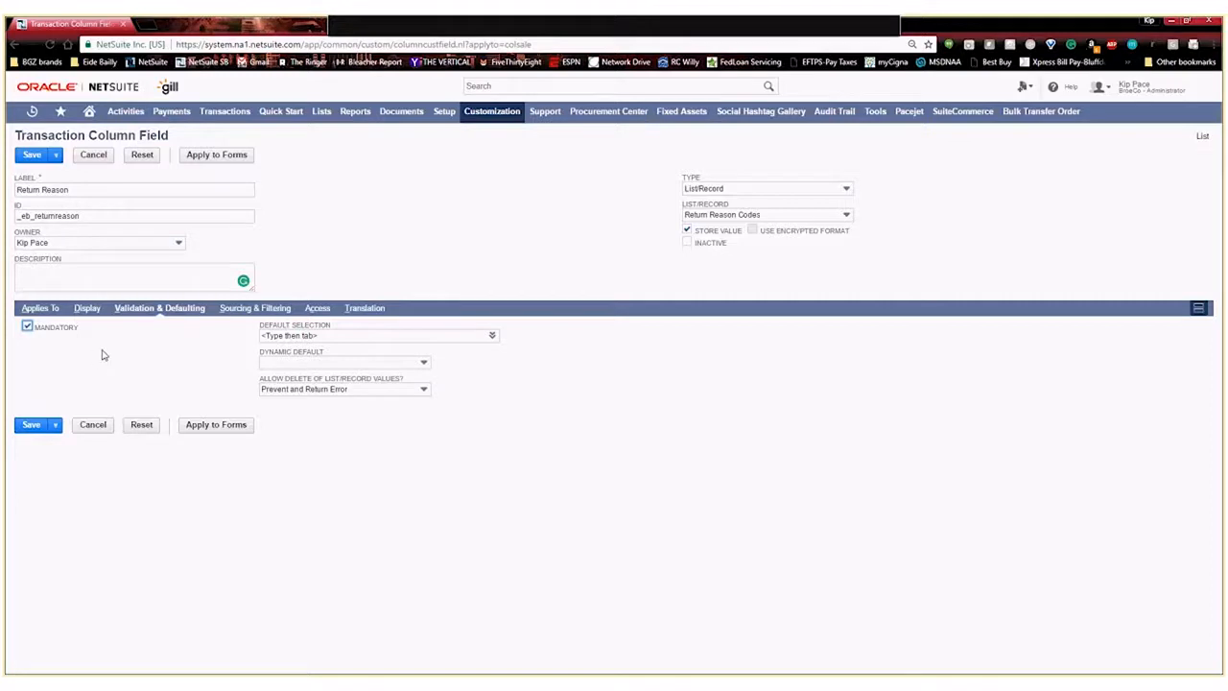
mouse_move(135, 369)
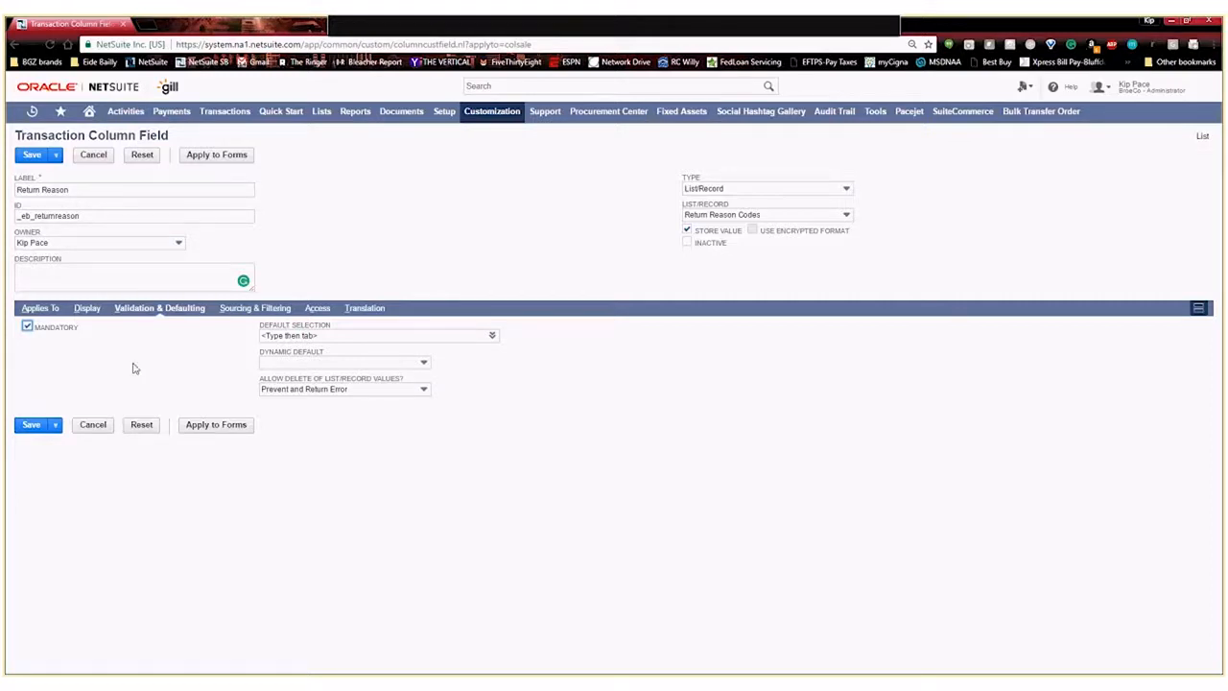
mouse_move(194, 378)
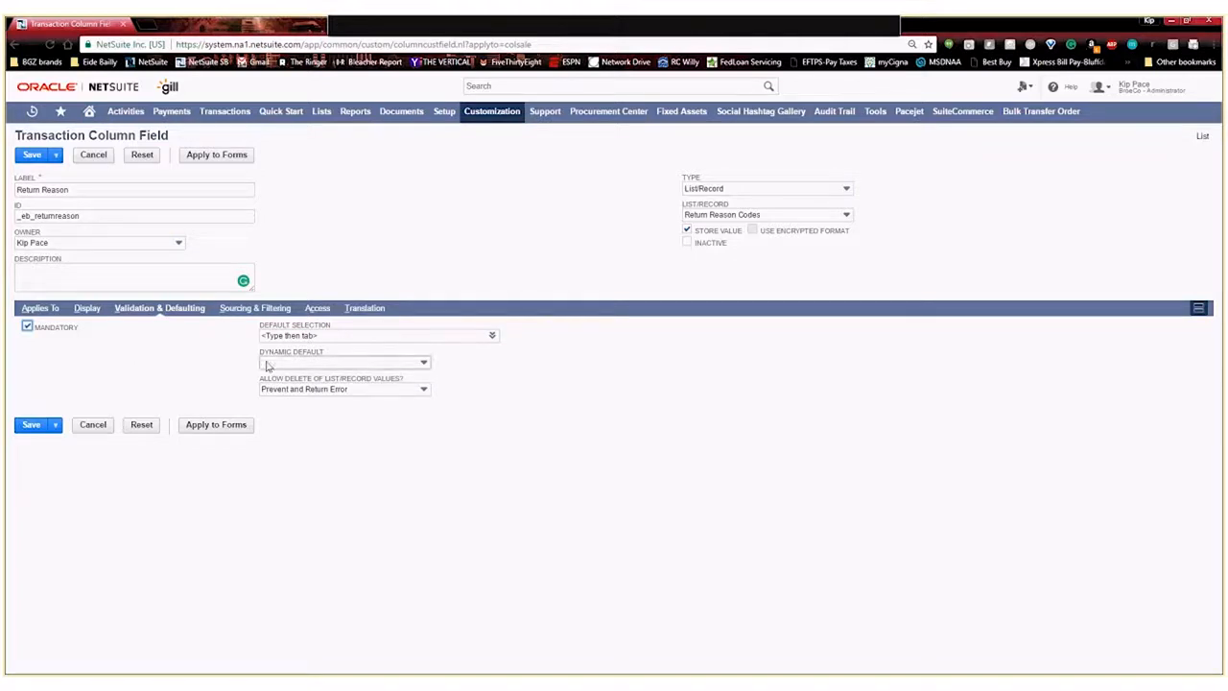
mouse_move(468, 367)
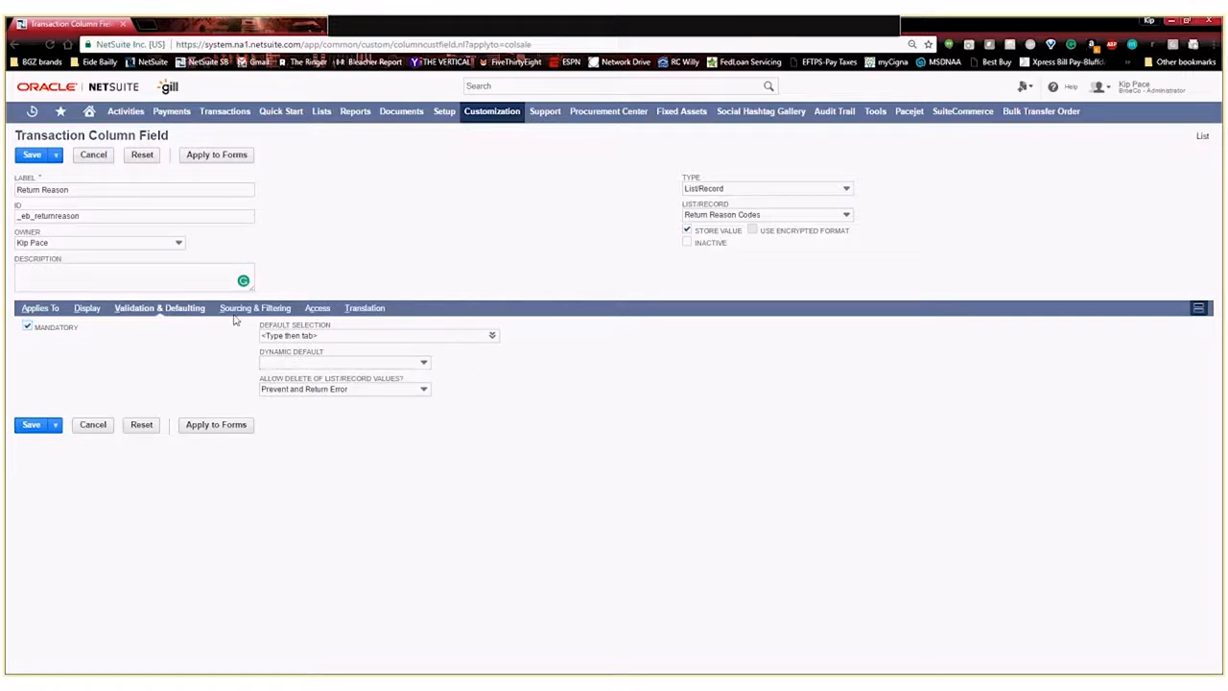
Show the Return Reason field's Sourcing & Filtering settings, leaving Source List empty.
click(252, 308)
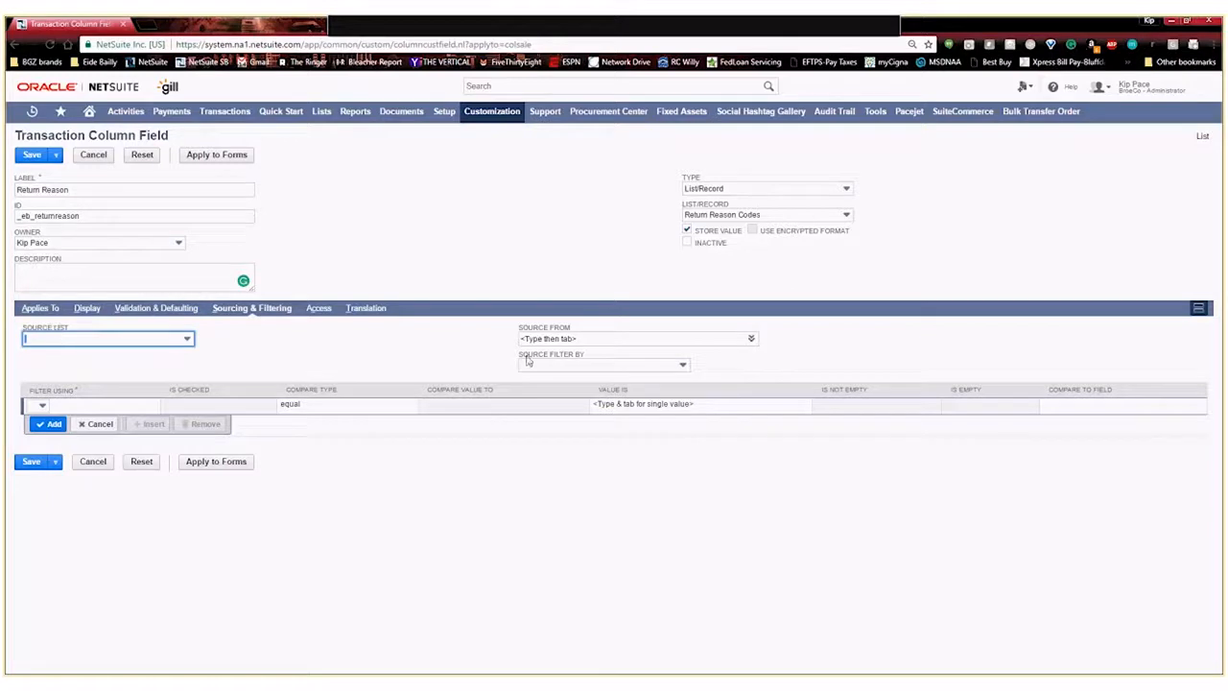
mouse_move(333, 372)
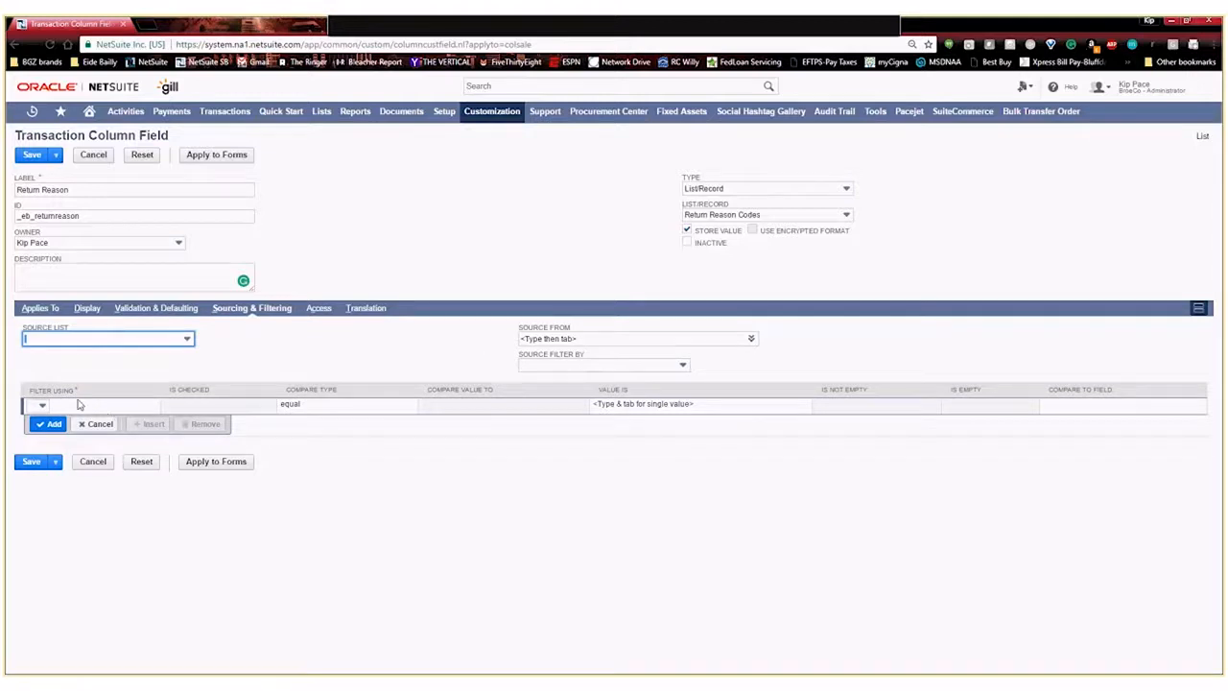
mouse_move(331, 402)
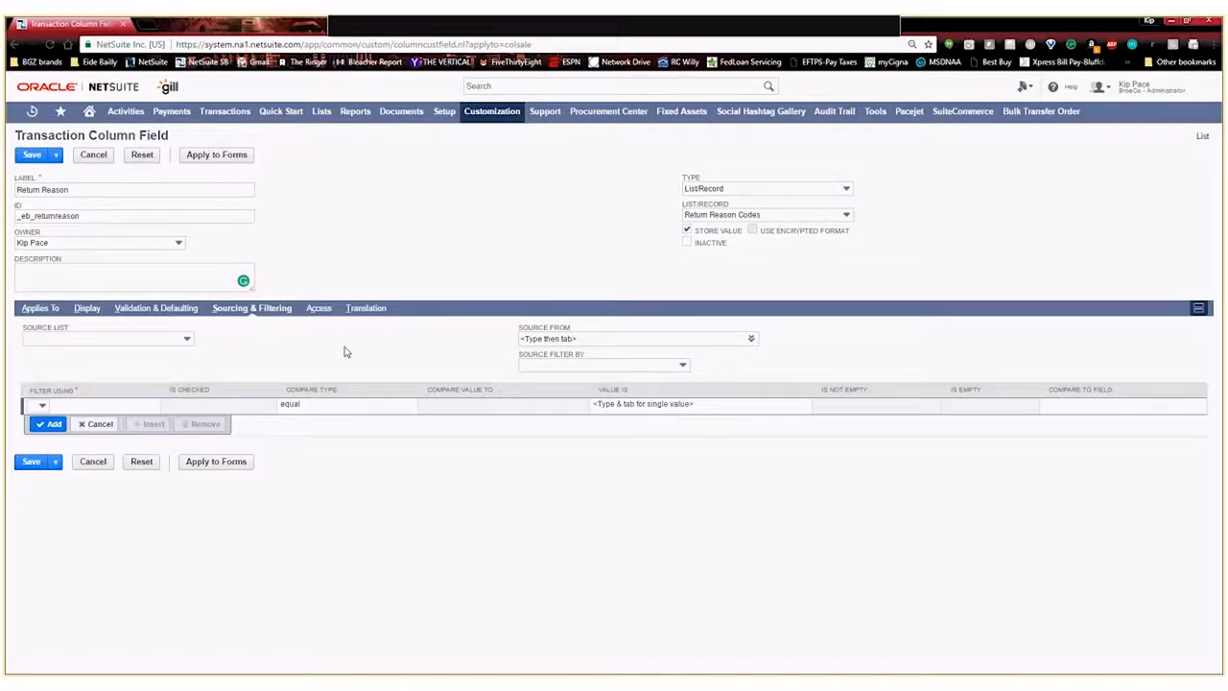
mouse_move(255, 359)
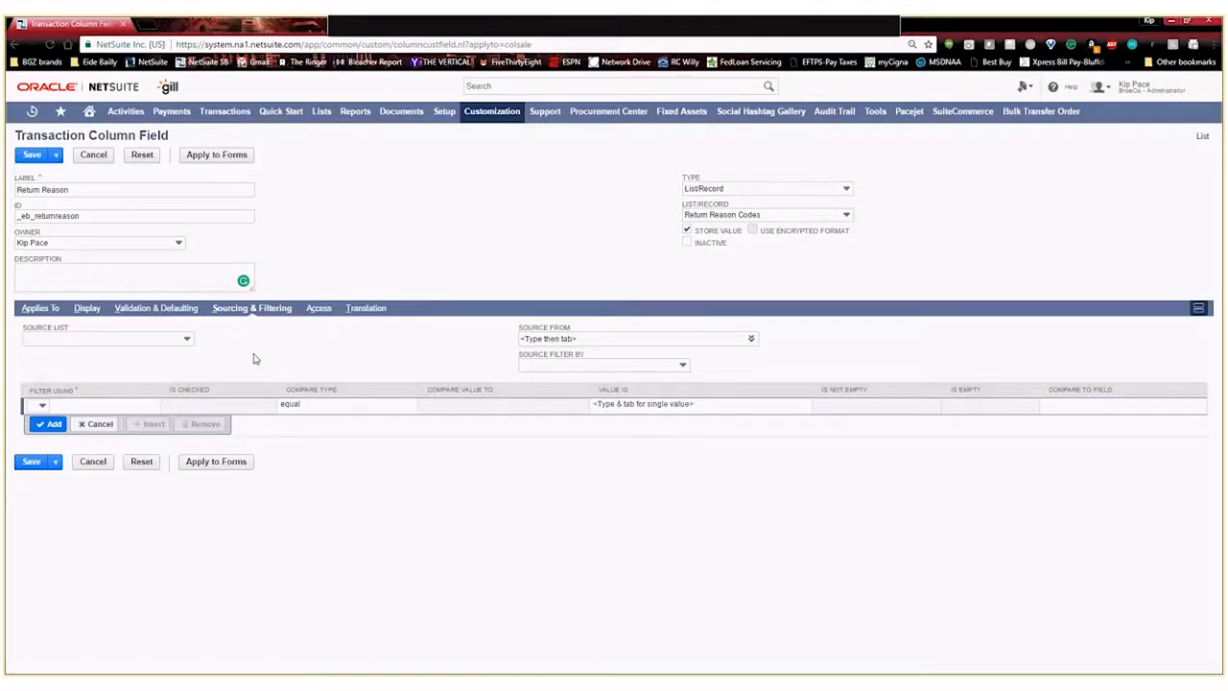
mouse_move(285, 346)
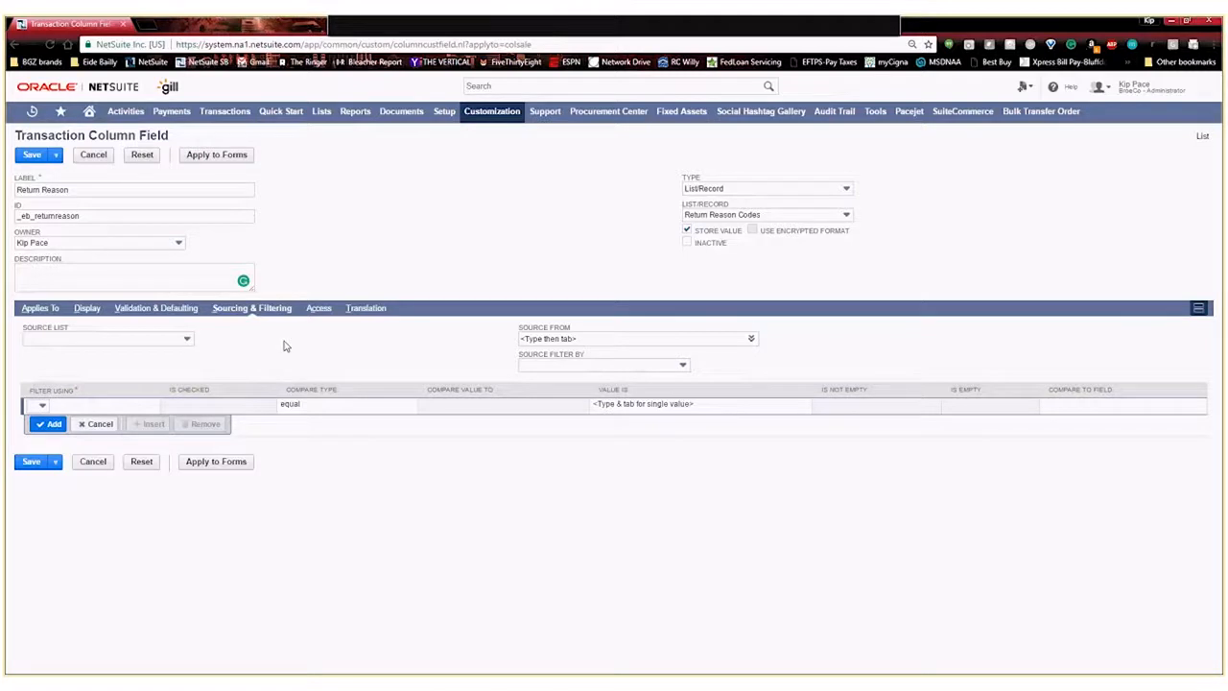
Review the Access settings, with default access and search/reporting levels both Edit.
click(311, 308)
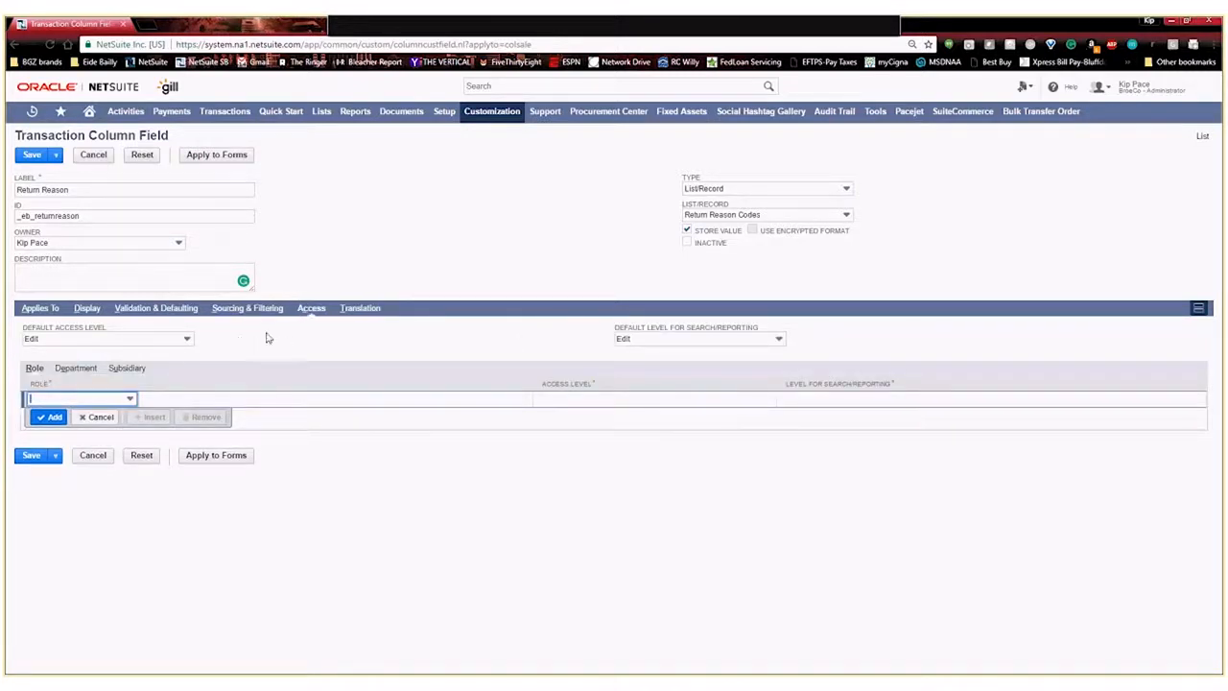
mouse_move(202, 355)
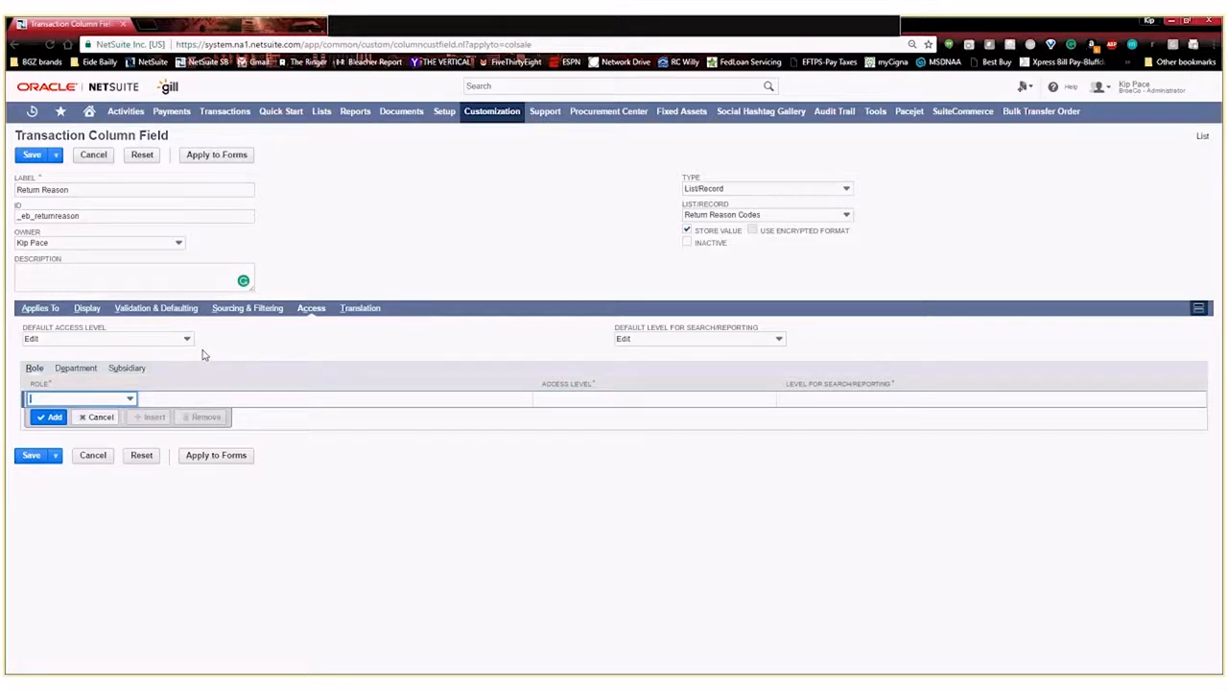
mouse_move(175, 348)
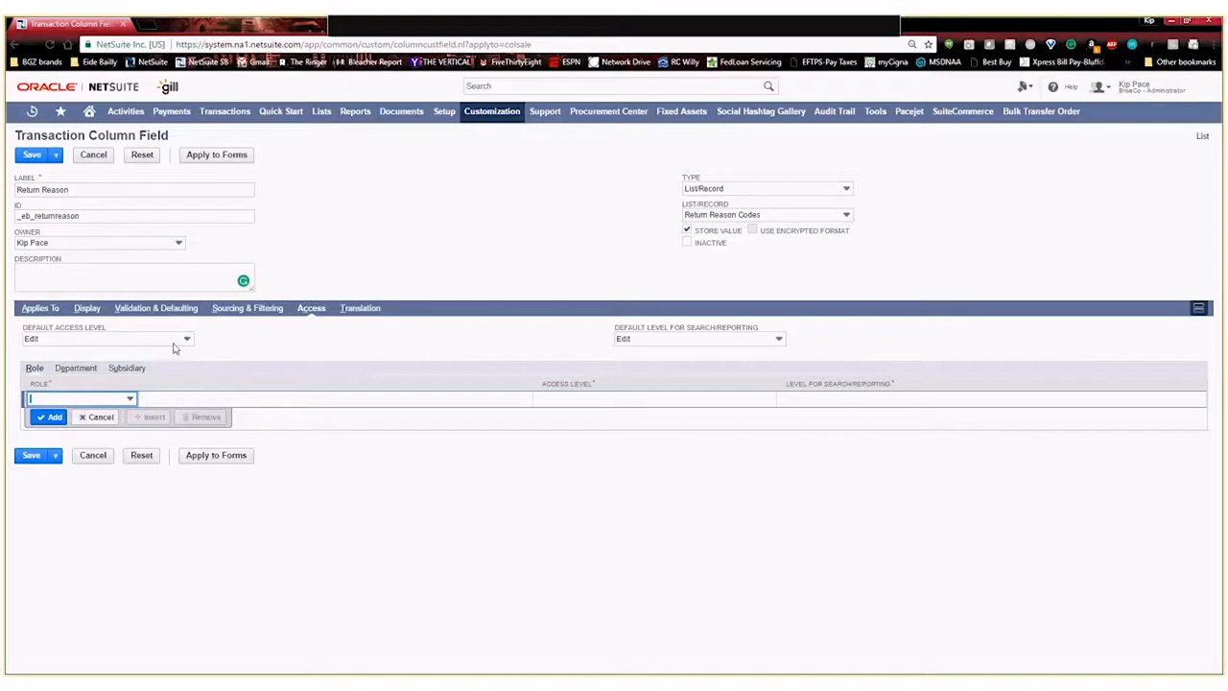
mouse_move(506, 365)
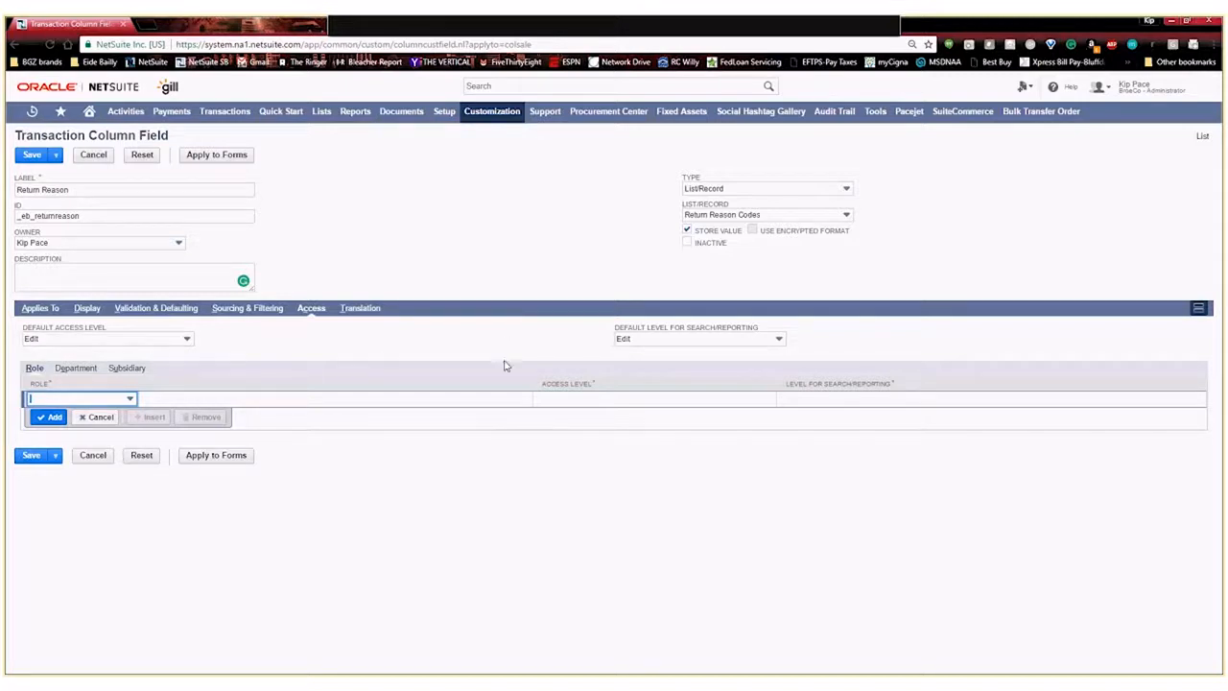
mouse_move(77, 391)
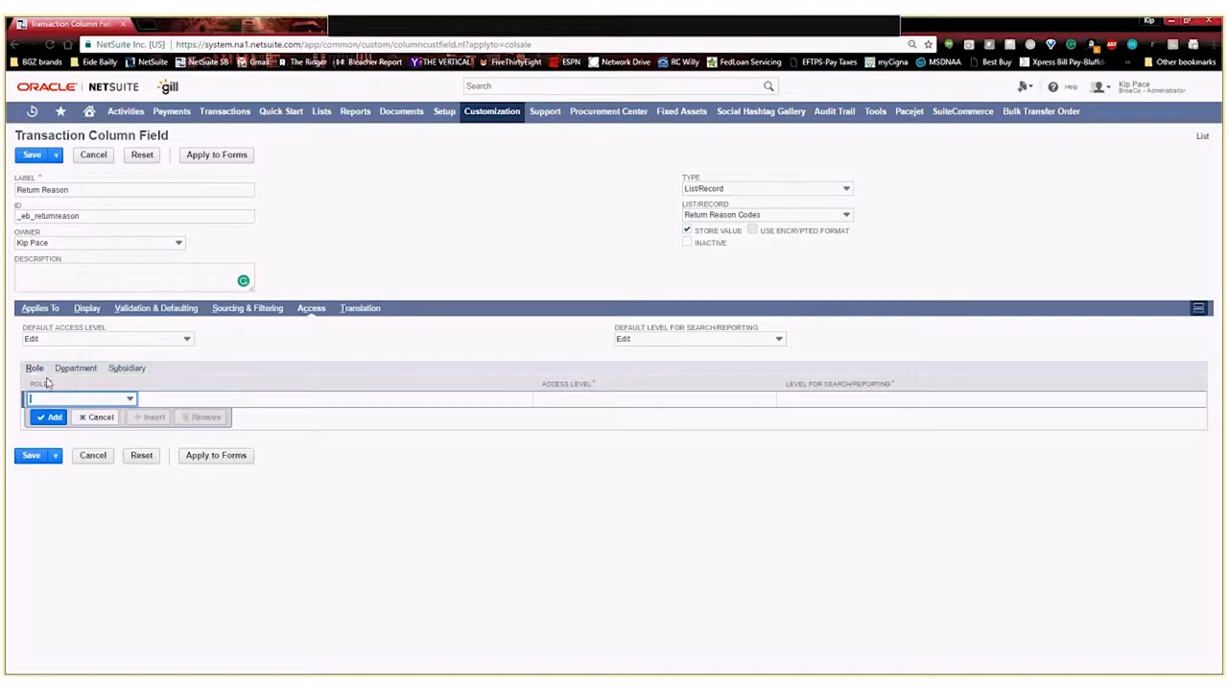
mouse_move(171, 364)
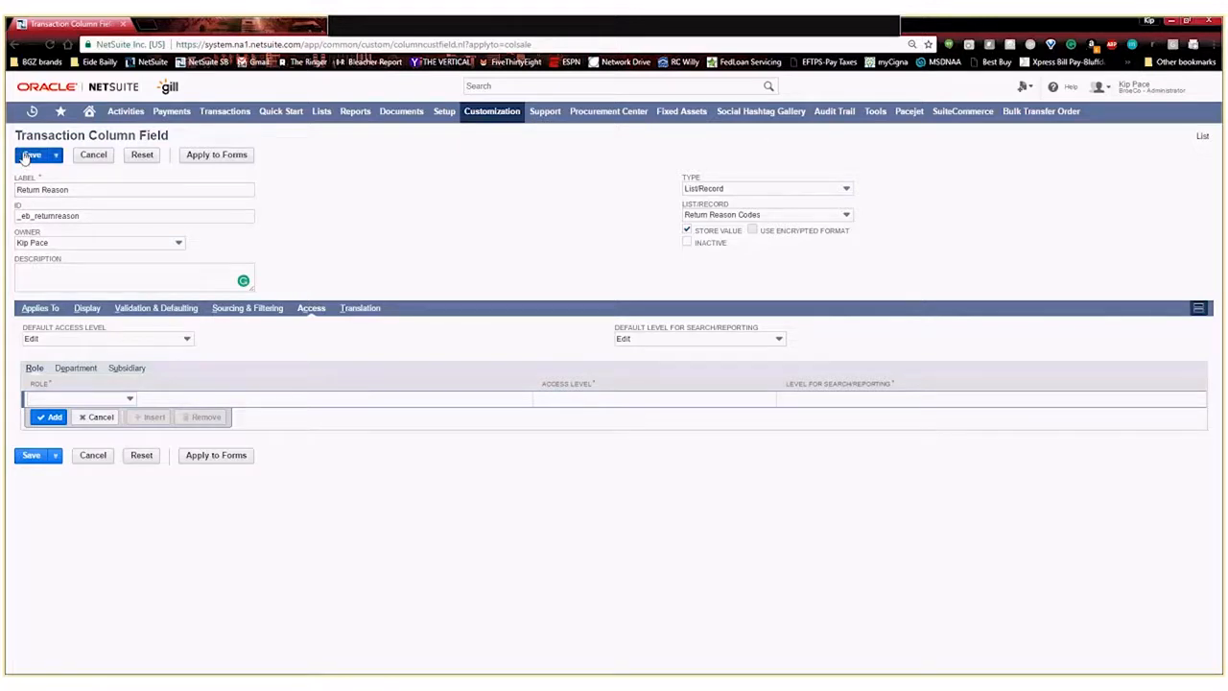
Save the Return Reason column field as custcol_eb_returnreason and reopen its record.
click(32, 155)
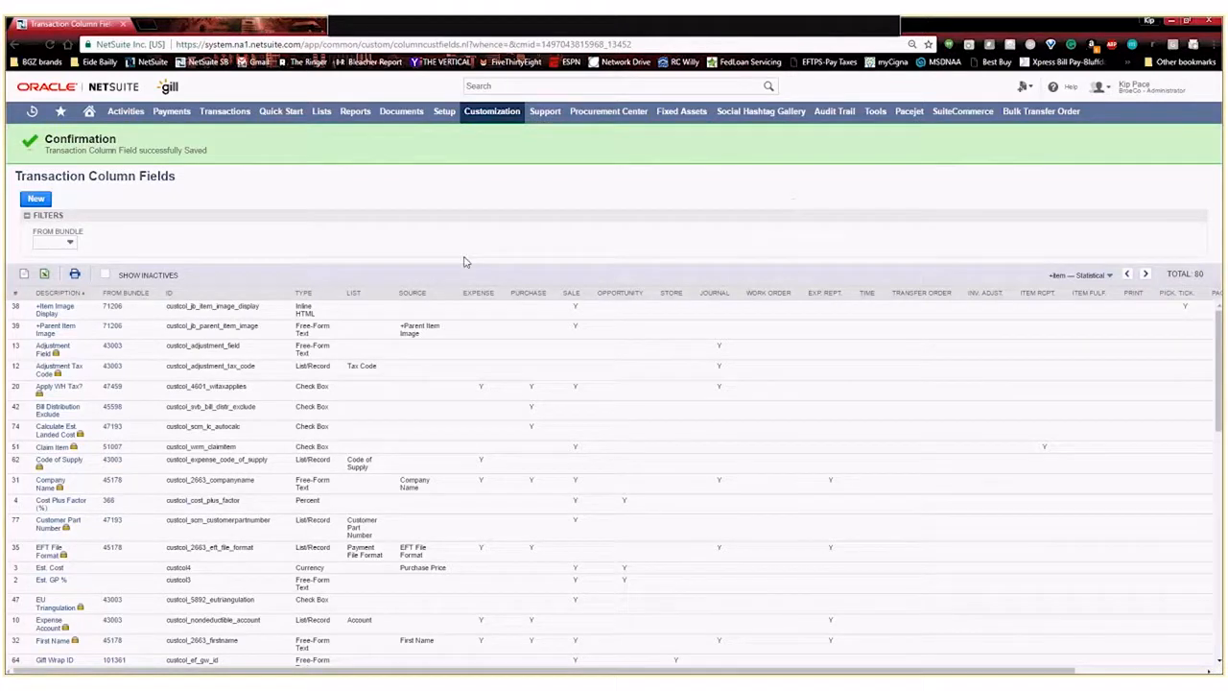
scroll(down, 3)
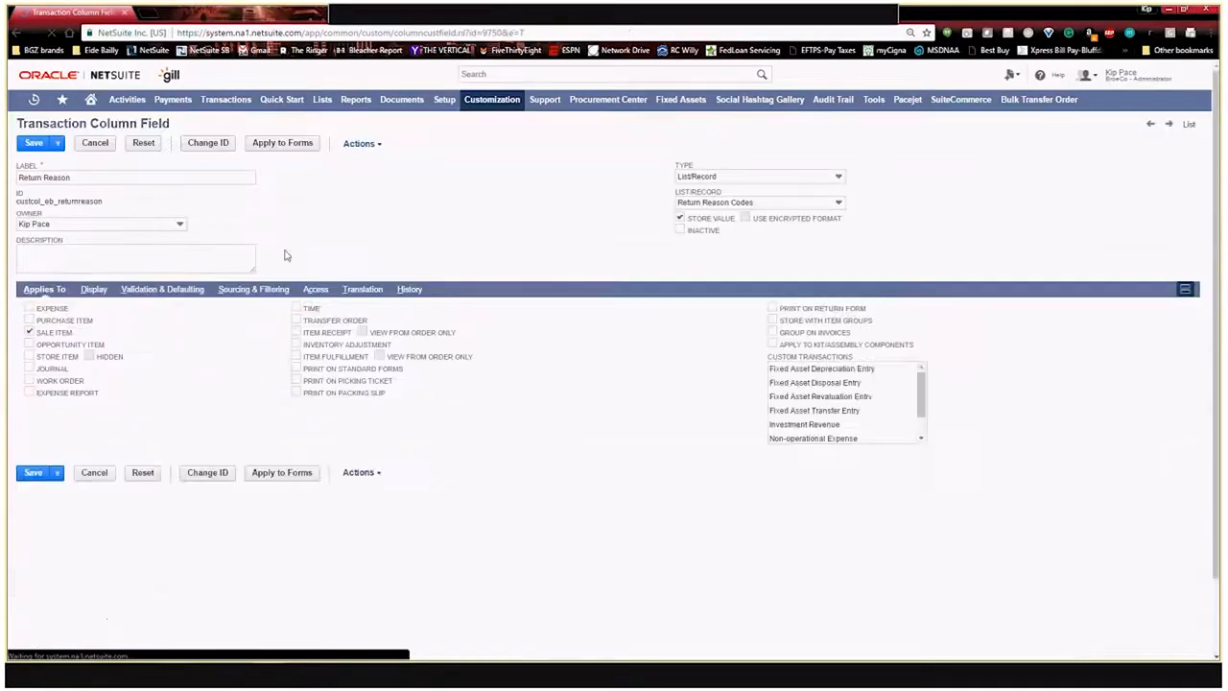
mouse_move(295, 220)
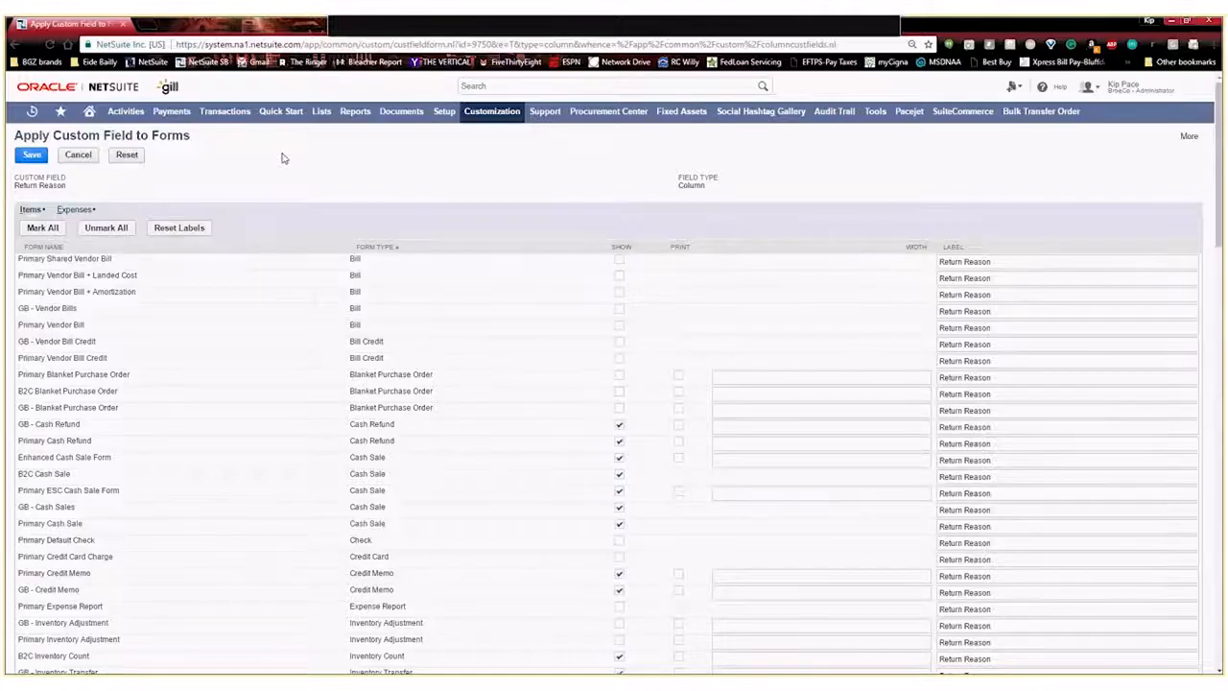
Tick Show for the Primary Return Authorization - Credit form and save the assignment.
scroll(down, 3)
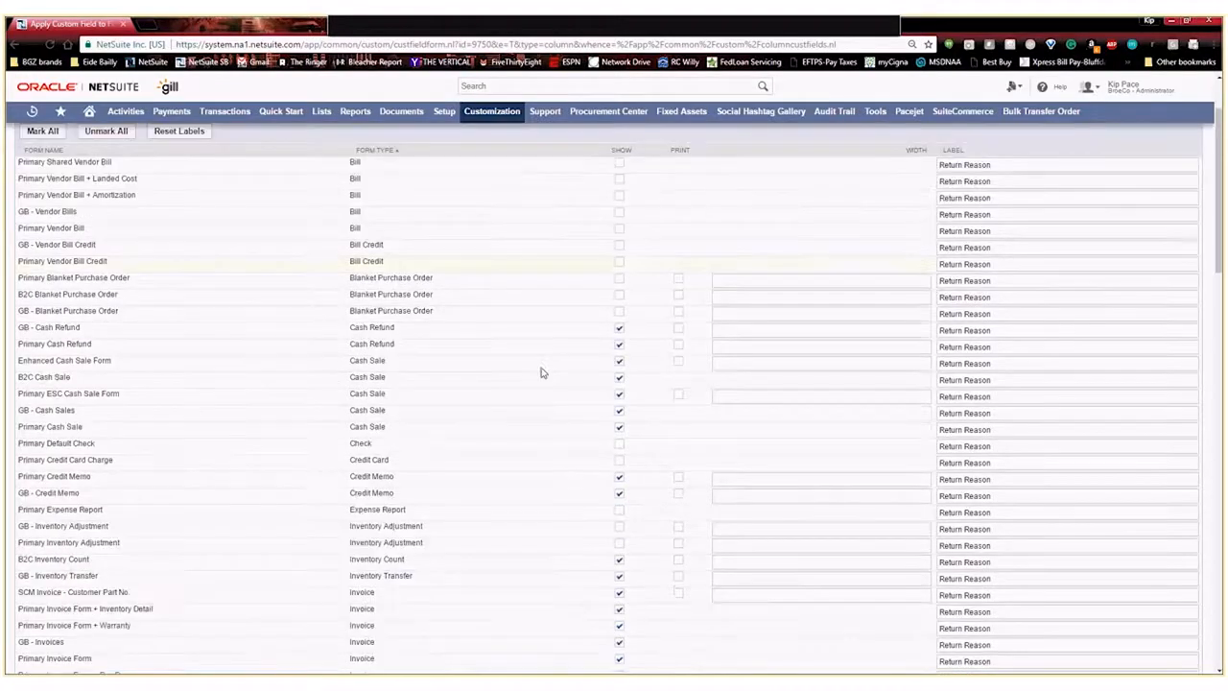
scroll(down, 3)
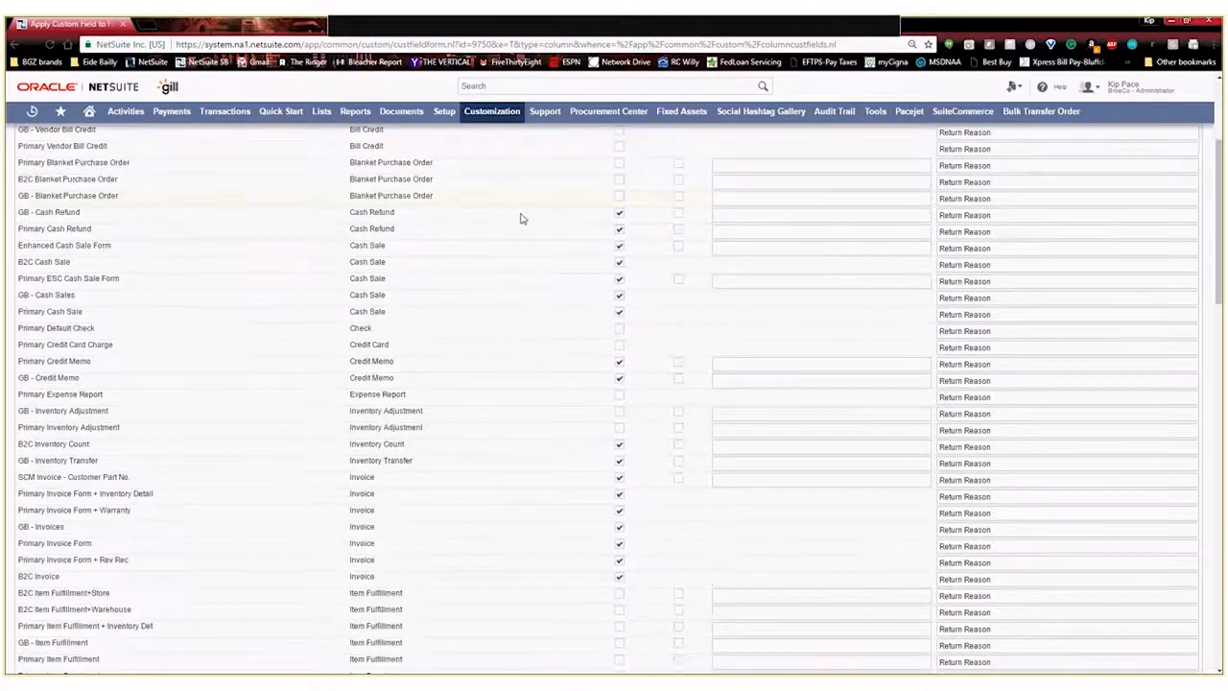
scroll(up, 3)
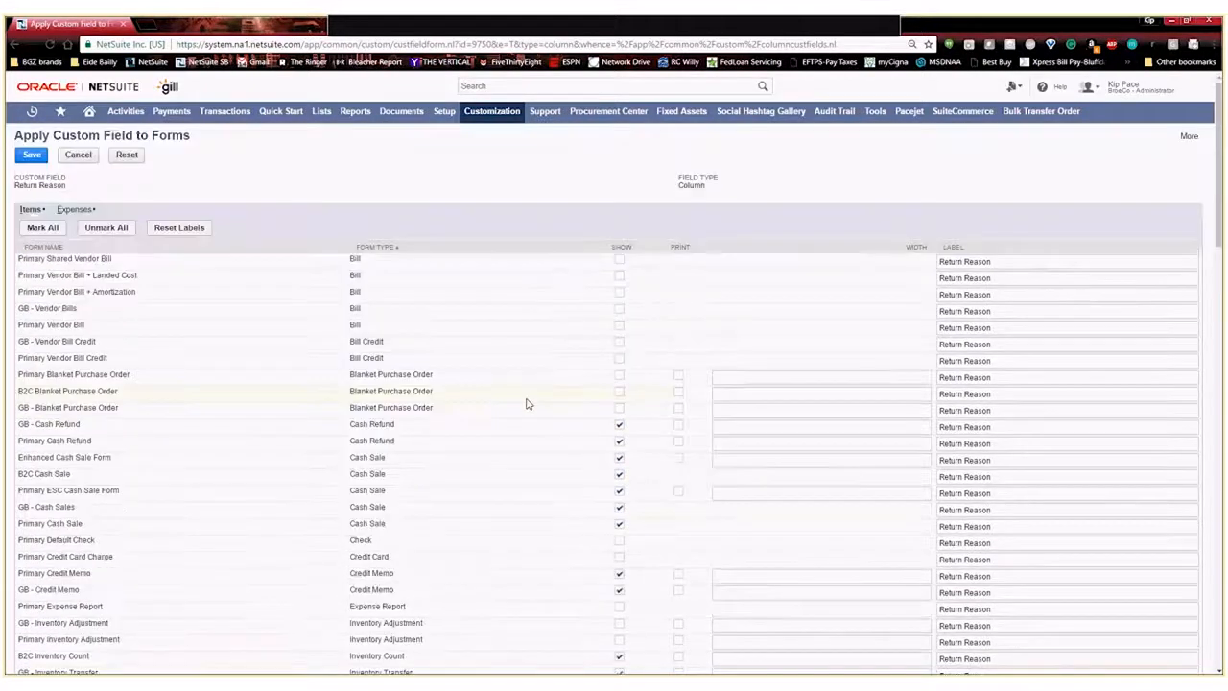
click(106, 227)
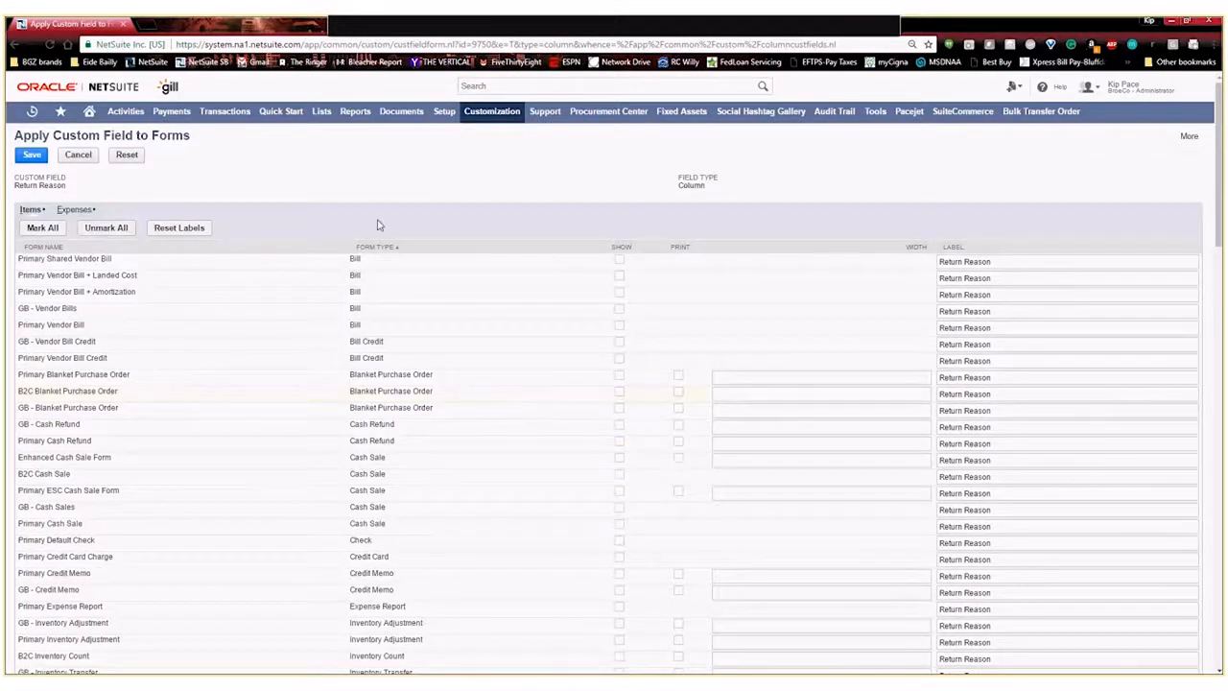
scroll(down, 3)
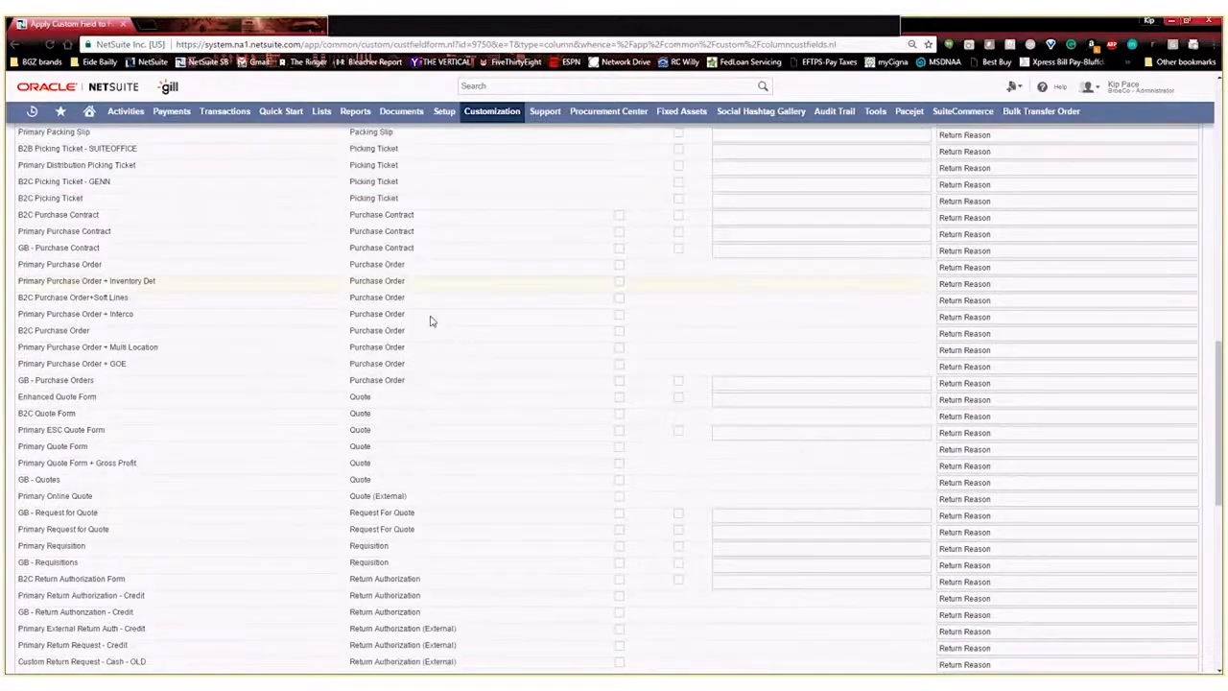
scroll(down, 3)
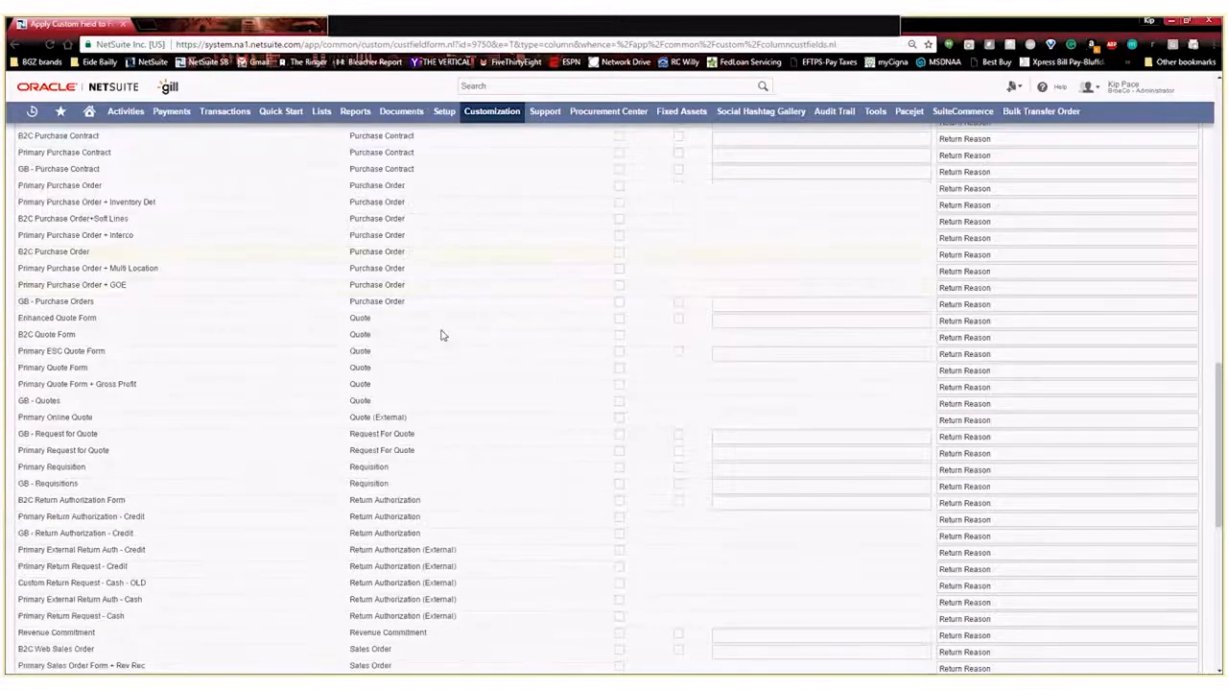
scroll(down, 3)
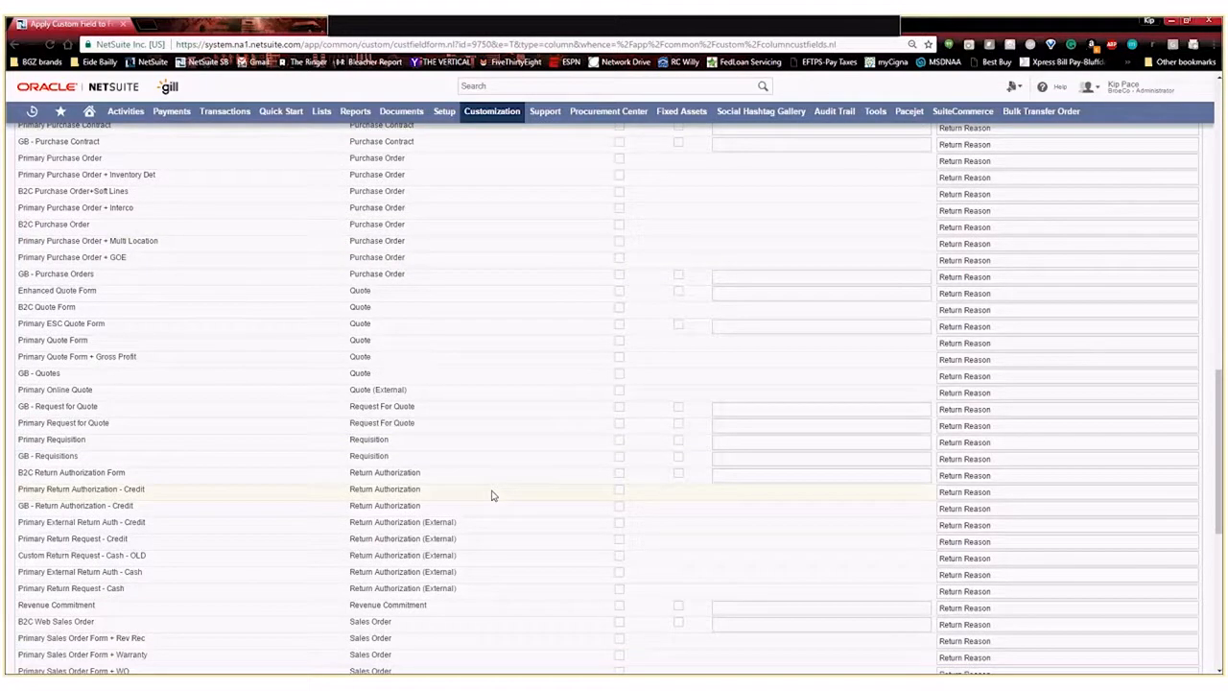
click(618, 489)
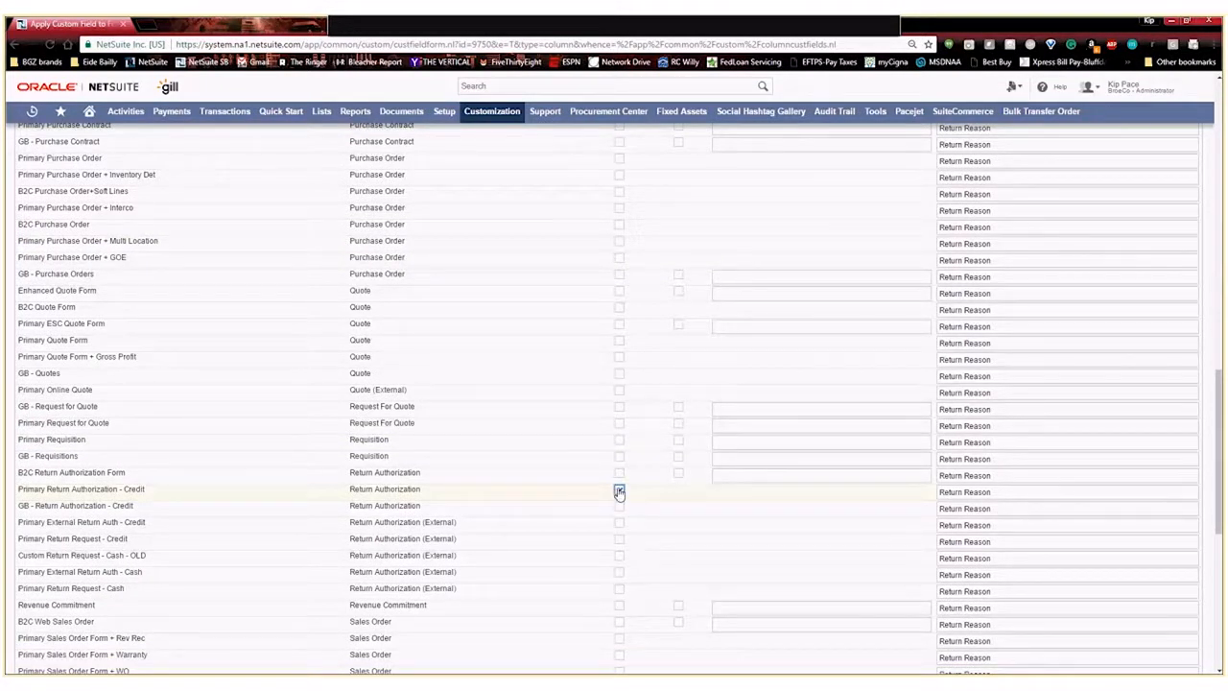
click(619, 490)
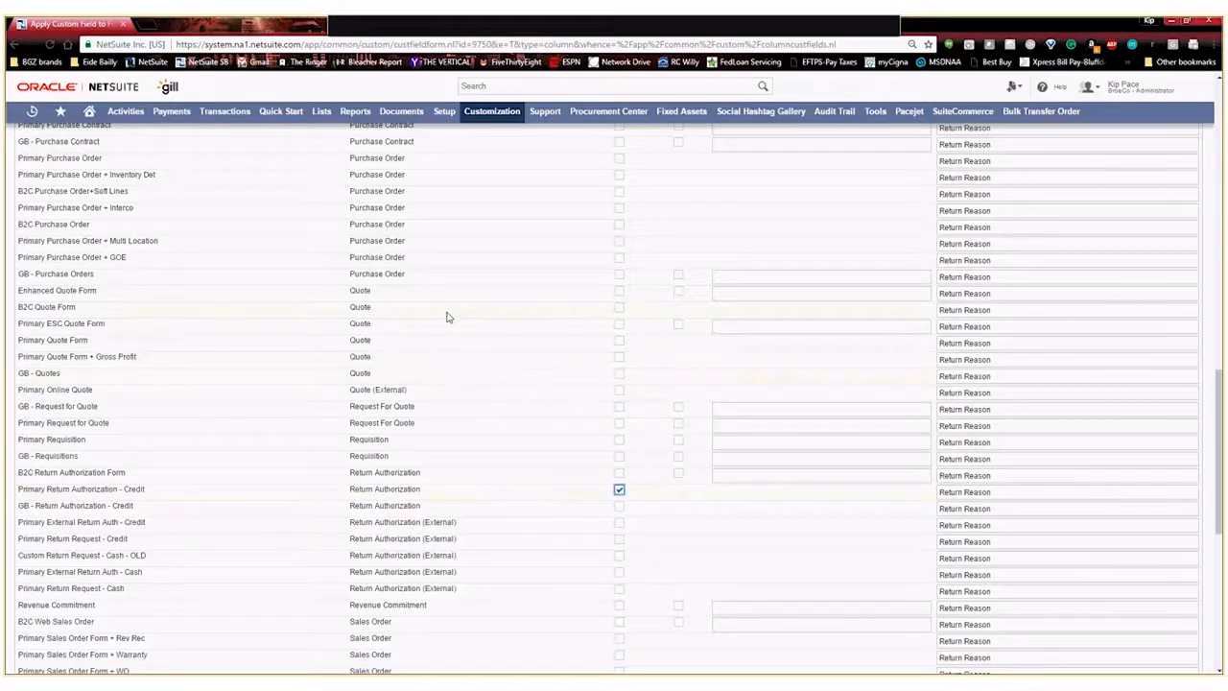
scroll(up, 3)
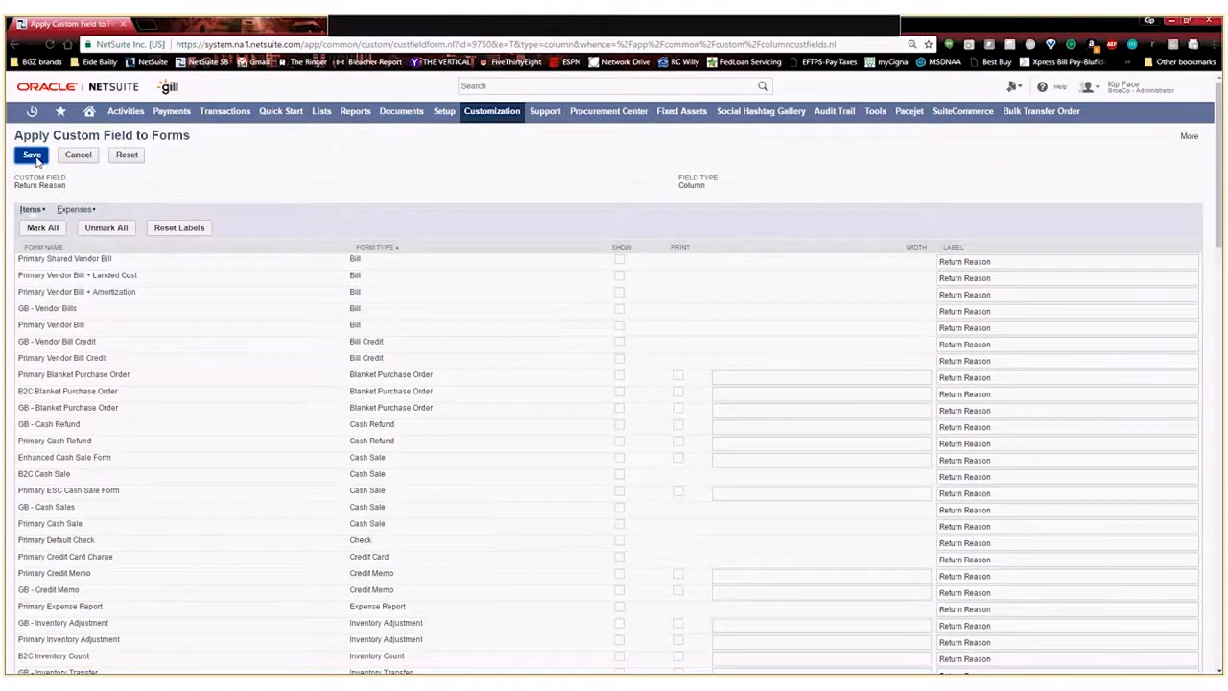
click(31, 155)
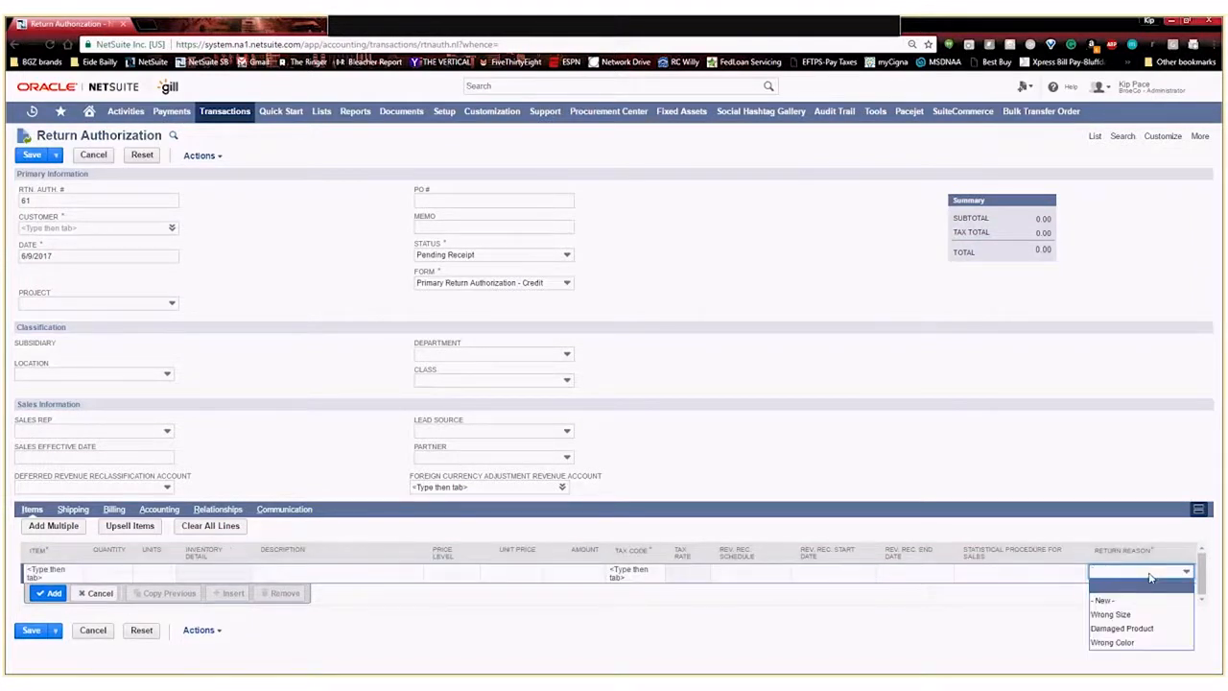
mouse_move(1110, 614)
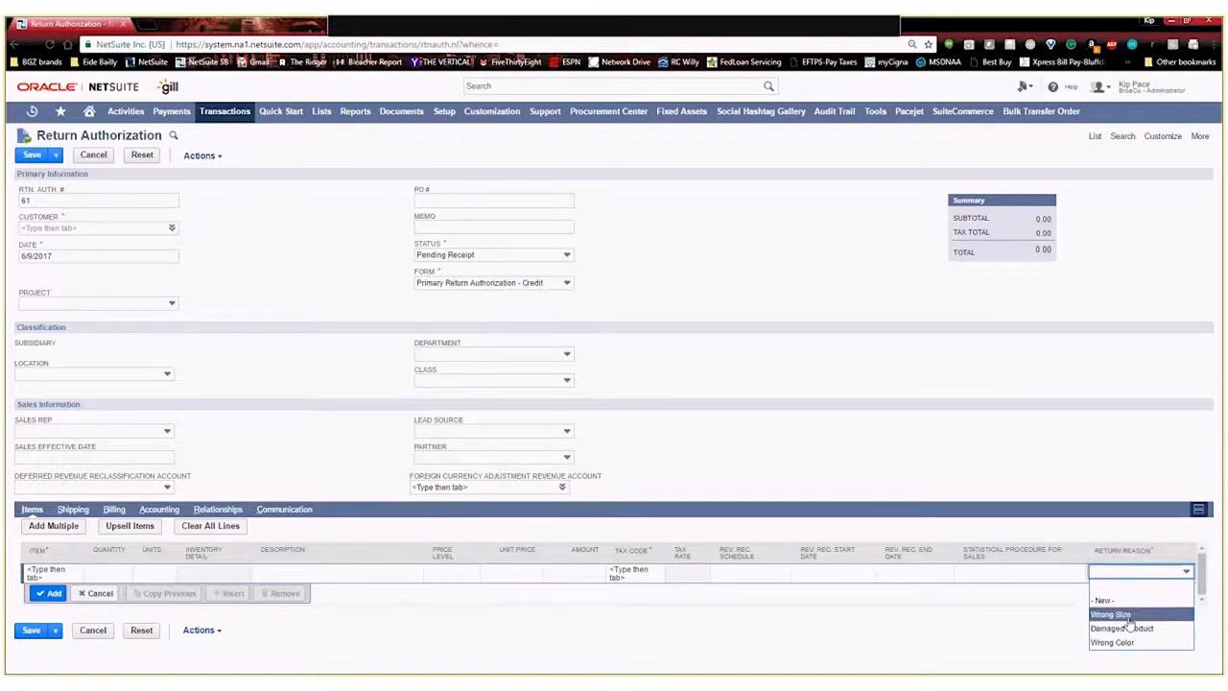
mouse_move(1151, 574)
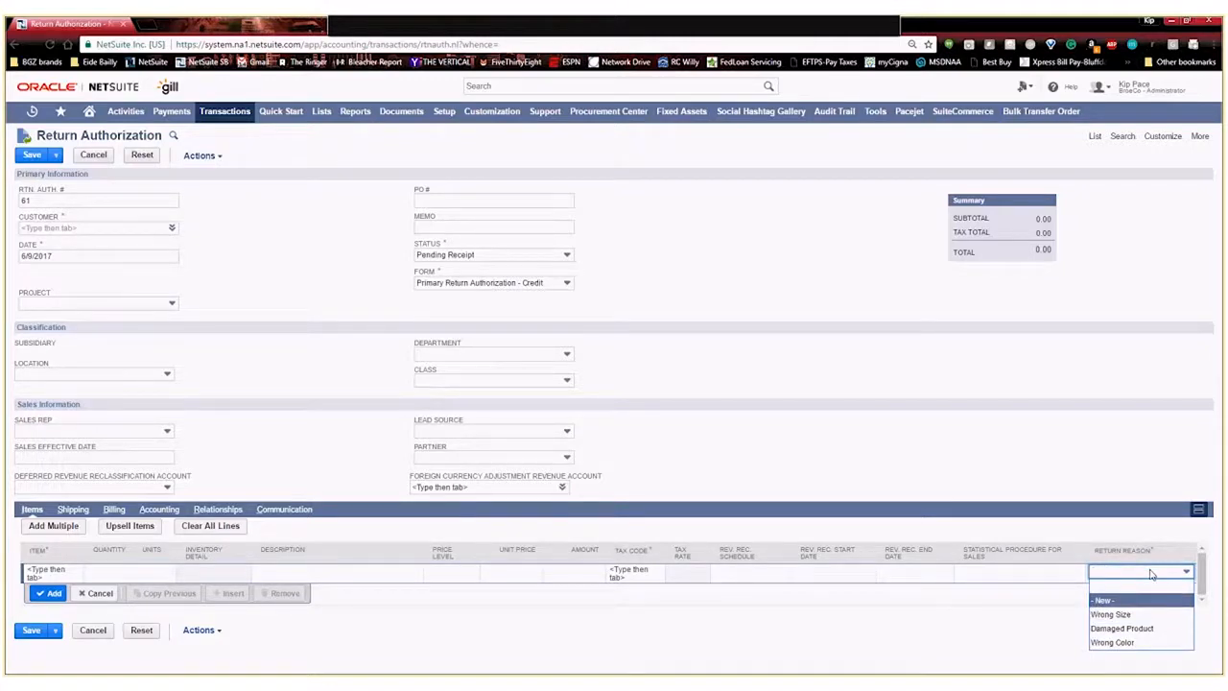
mouse_move(1122, 628)
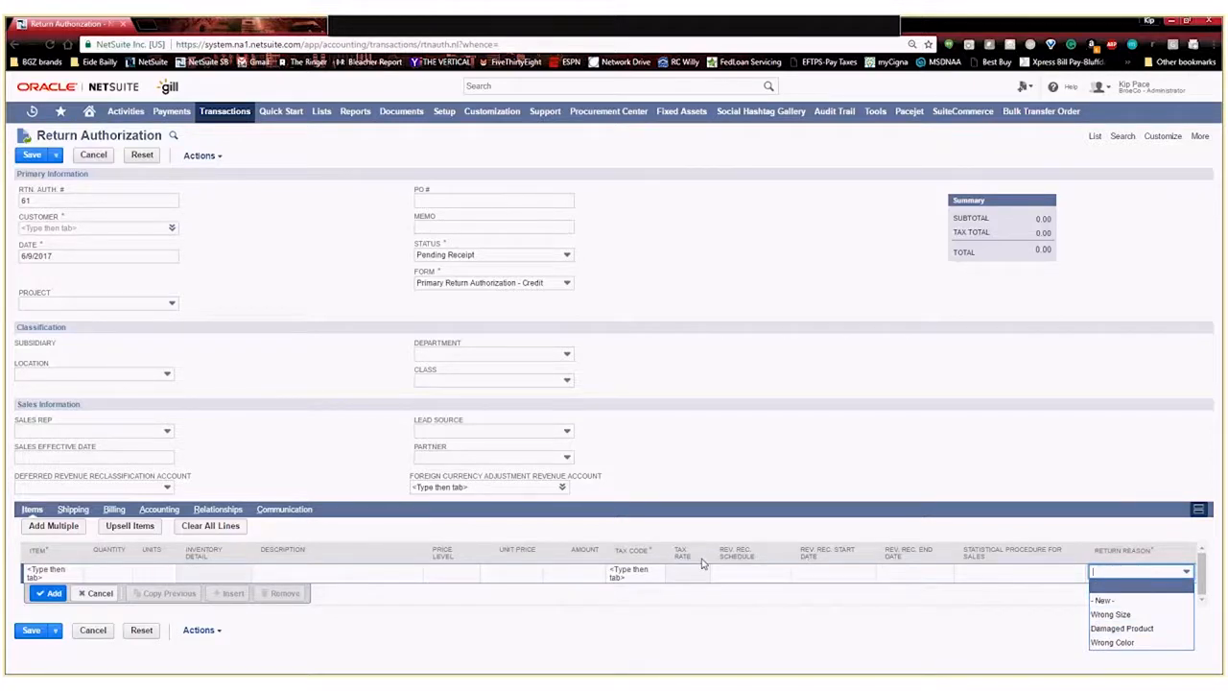
mouse_move(648, 567)
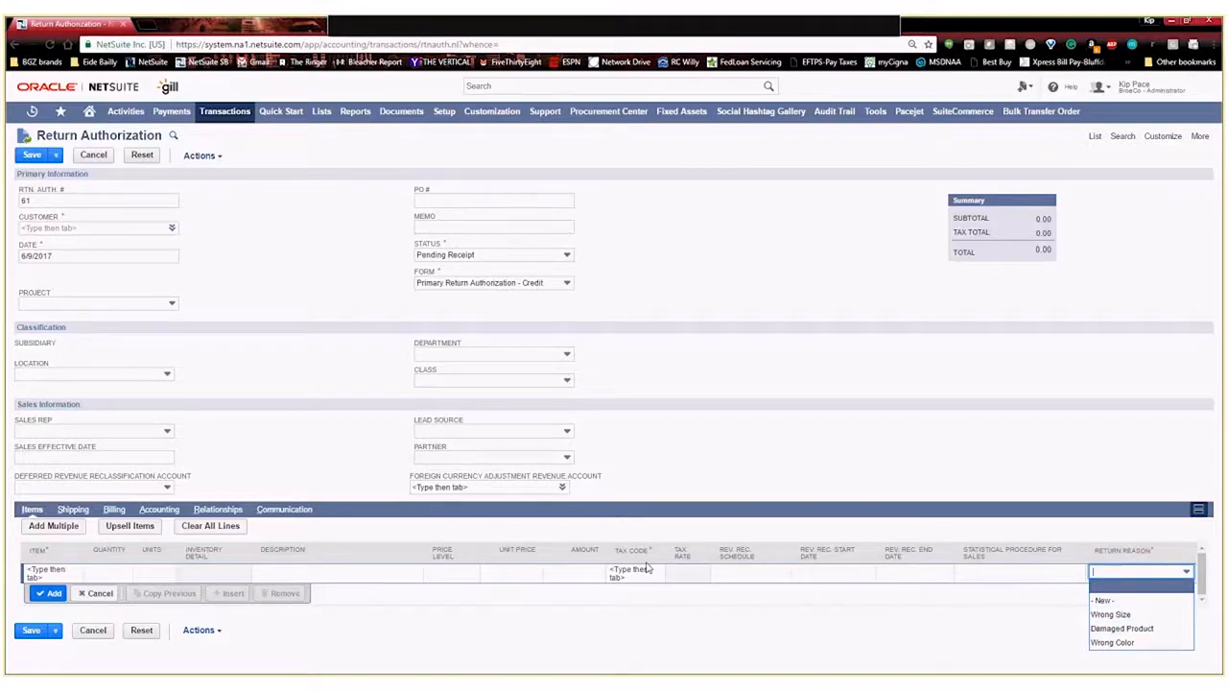
mouse_move(682, 572)
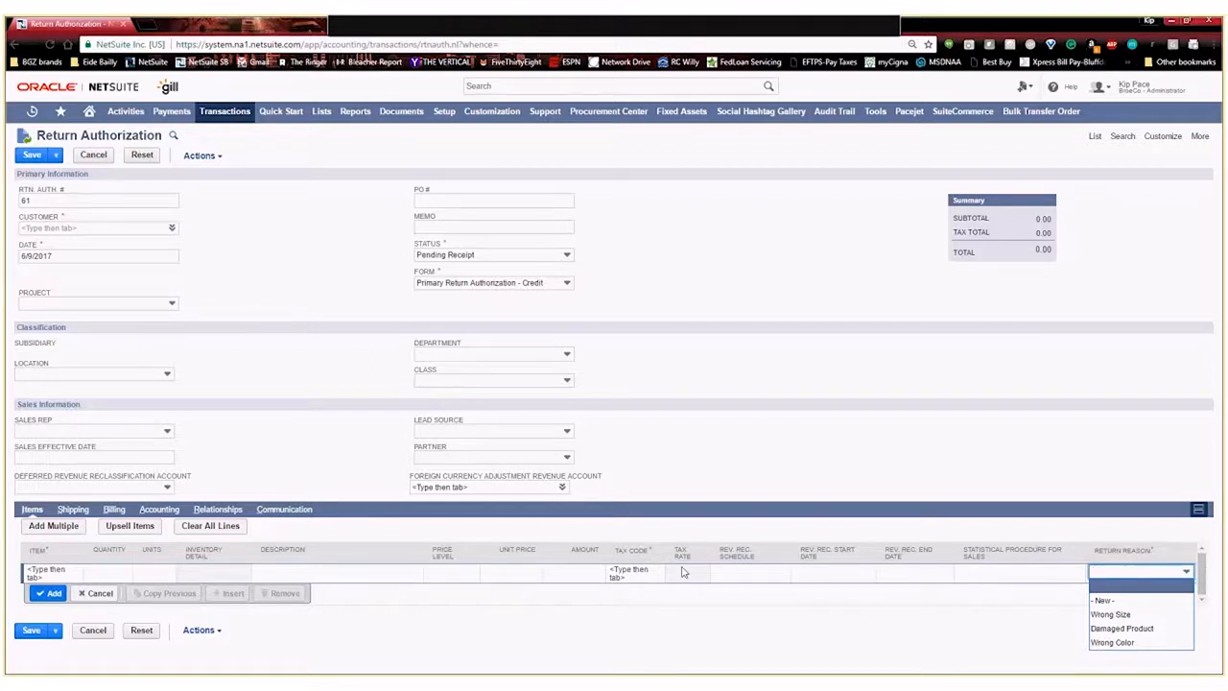
mouse_move(650, 574)
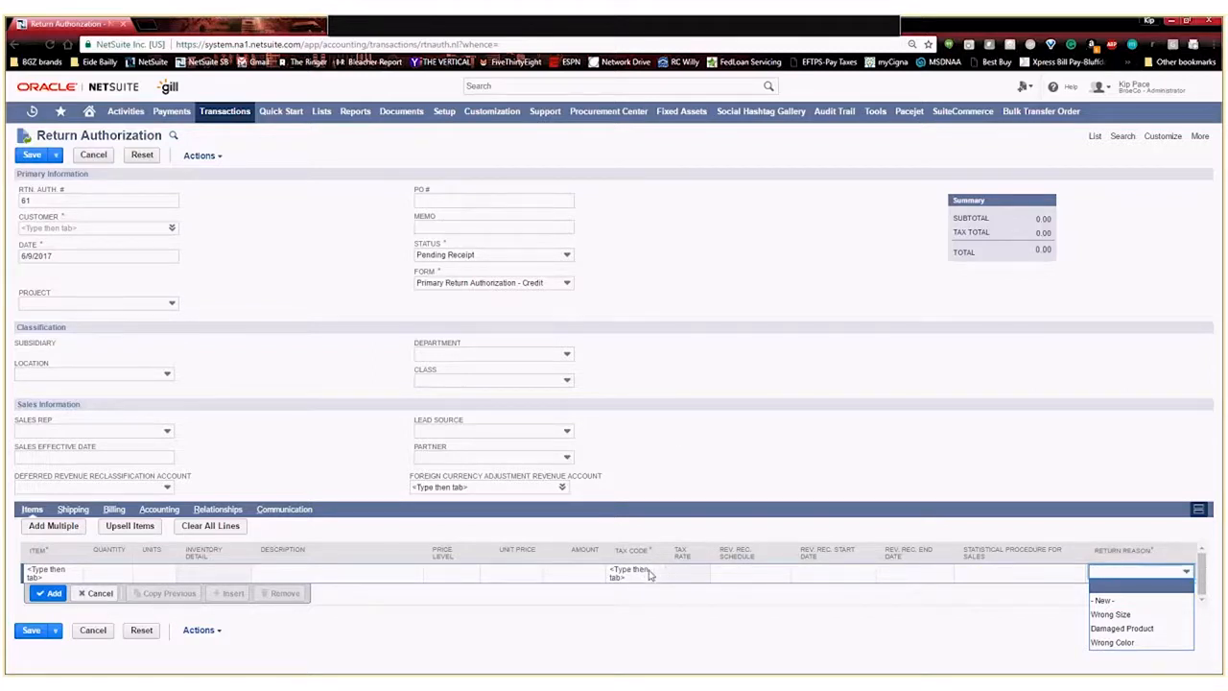
Open the Primary Return Authorization - Credit custom form for editing.
click(773, 299)
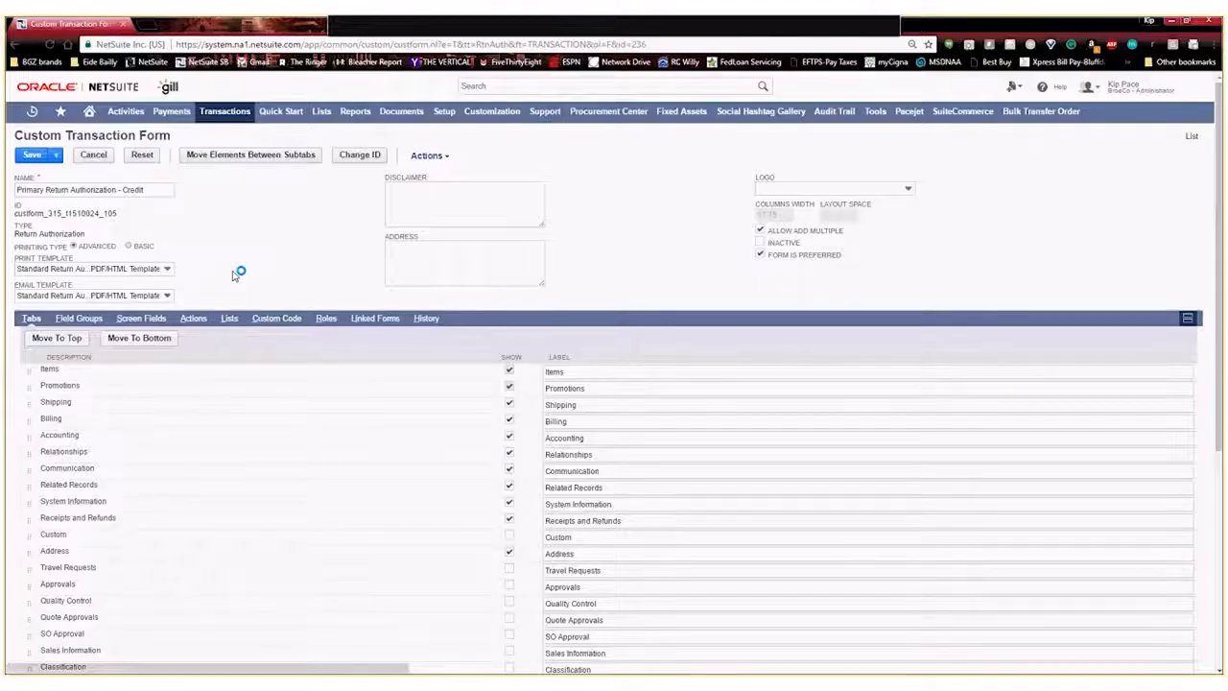
Show the form's Screen Fields columns list, including Item, Quantity, Amount and Tax Code.
click(141, 318)
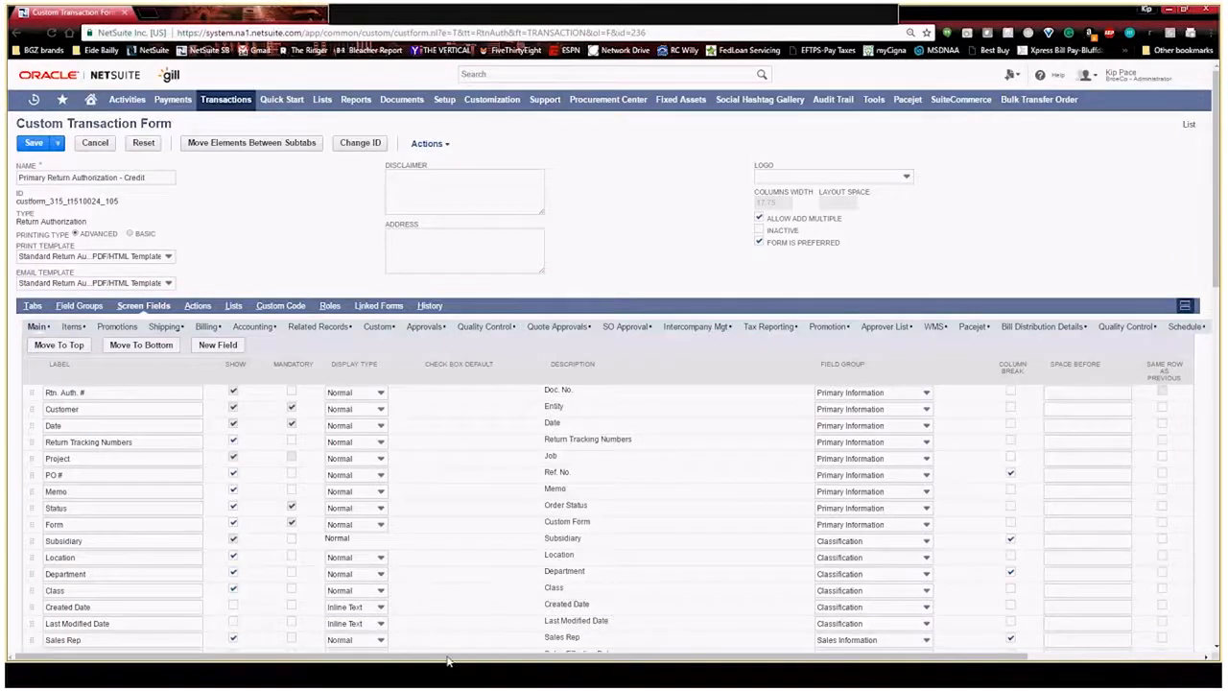
scroll(right, 3)
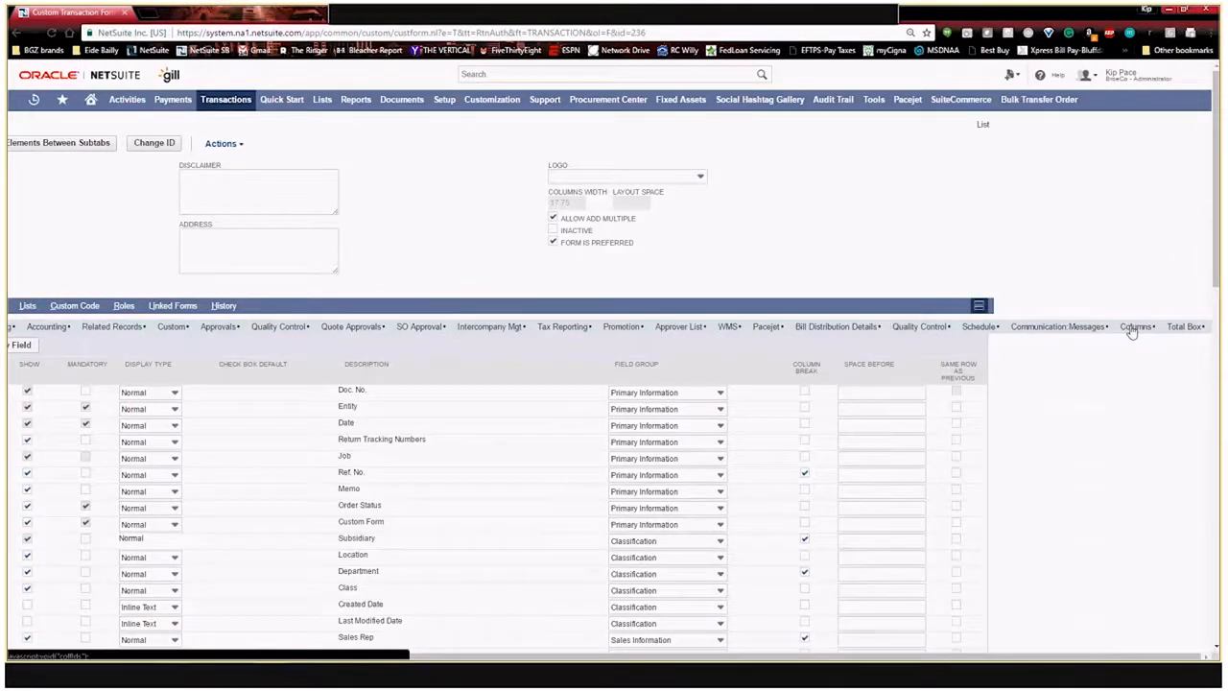
click(1137, 326)
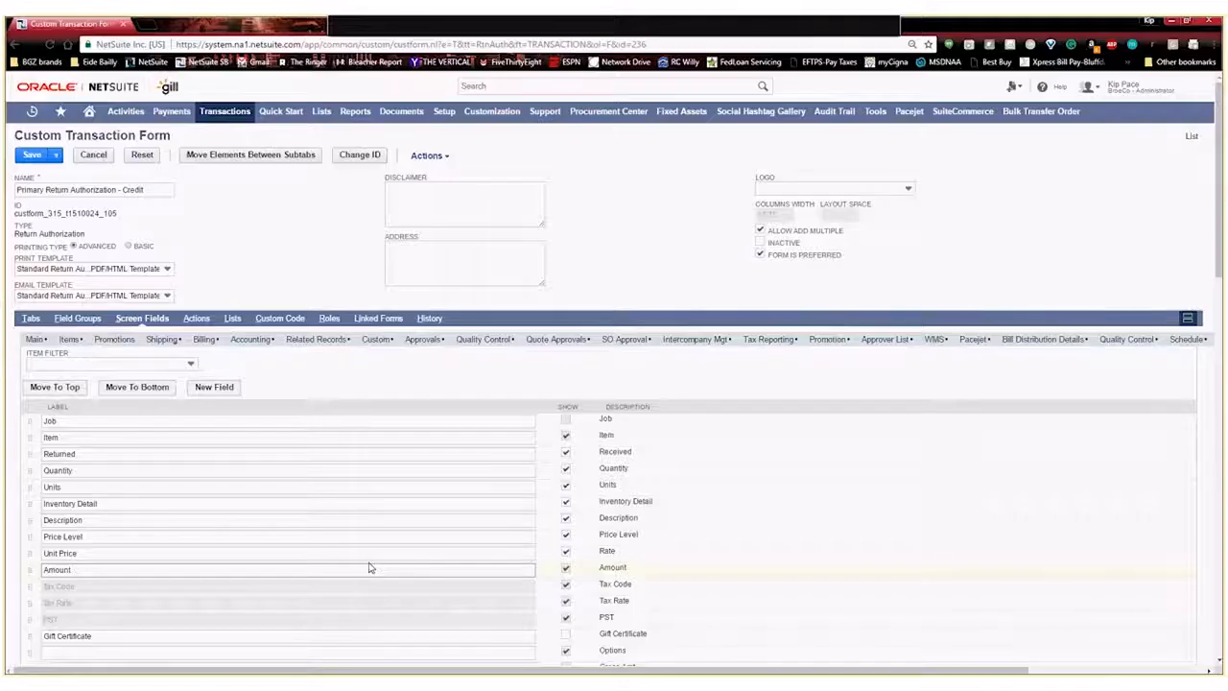
Scroll through the Columns list to place Return Reason directly after Amount.
scroll(down, 3)
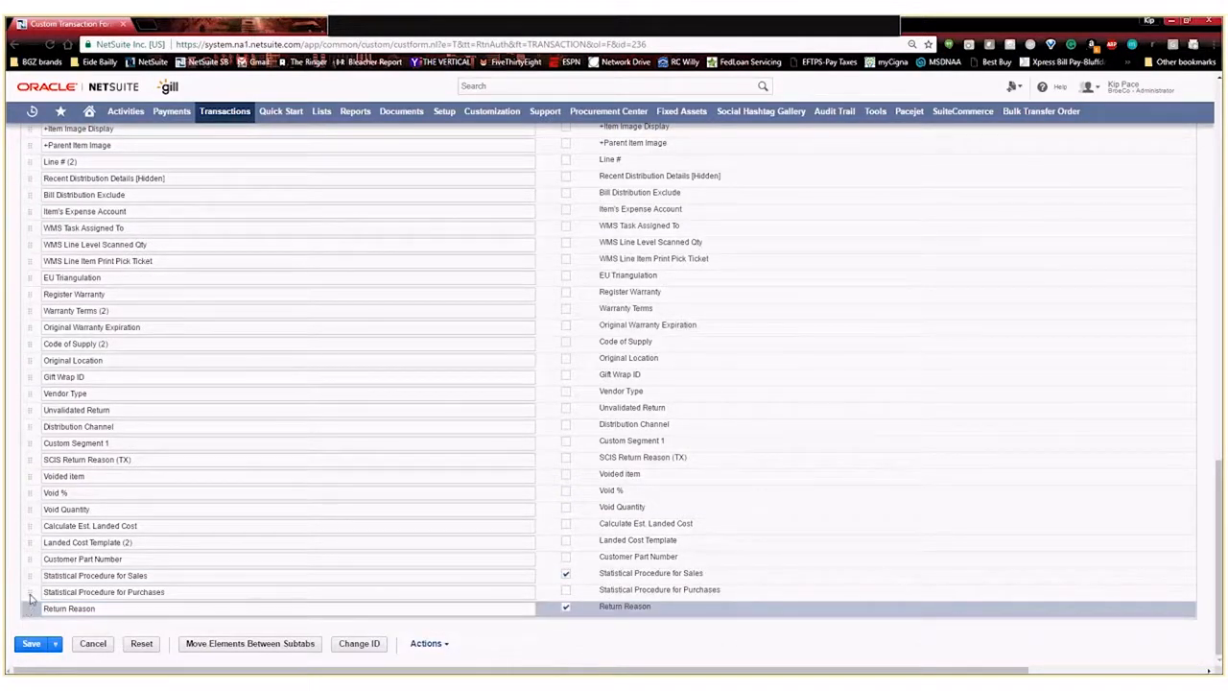
scroll(up, 3)
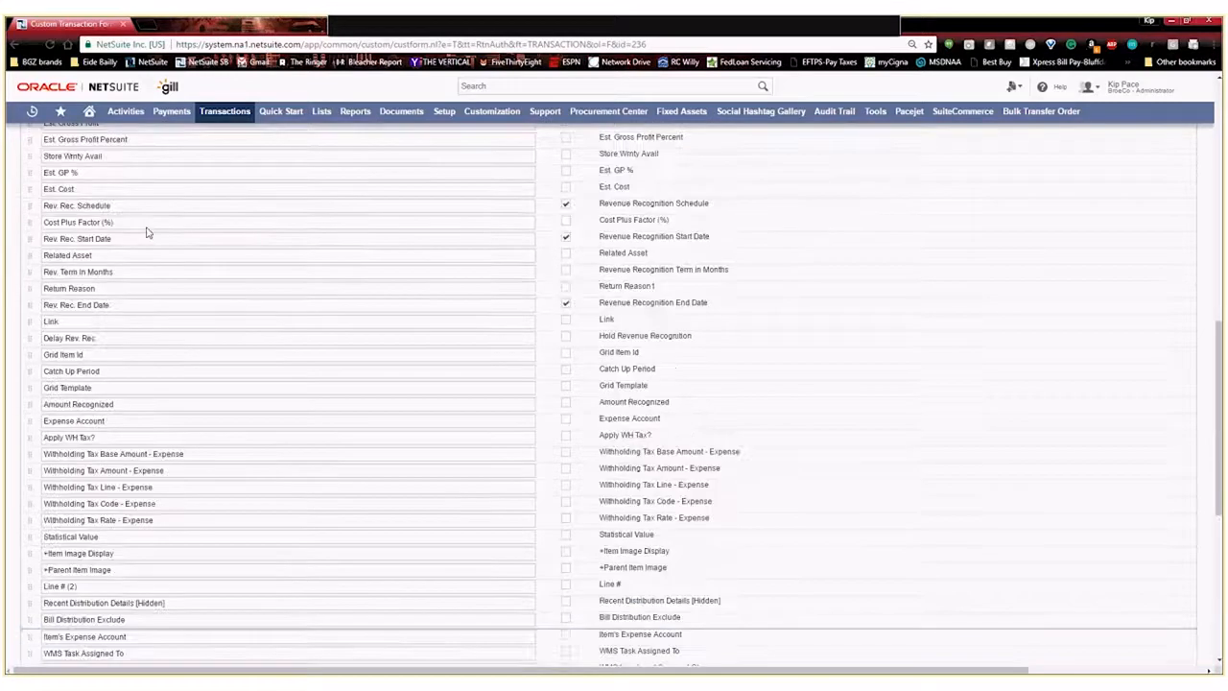
scroll(up, 3)
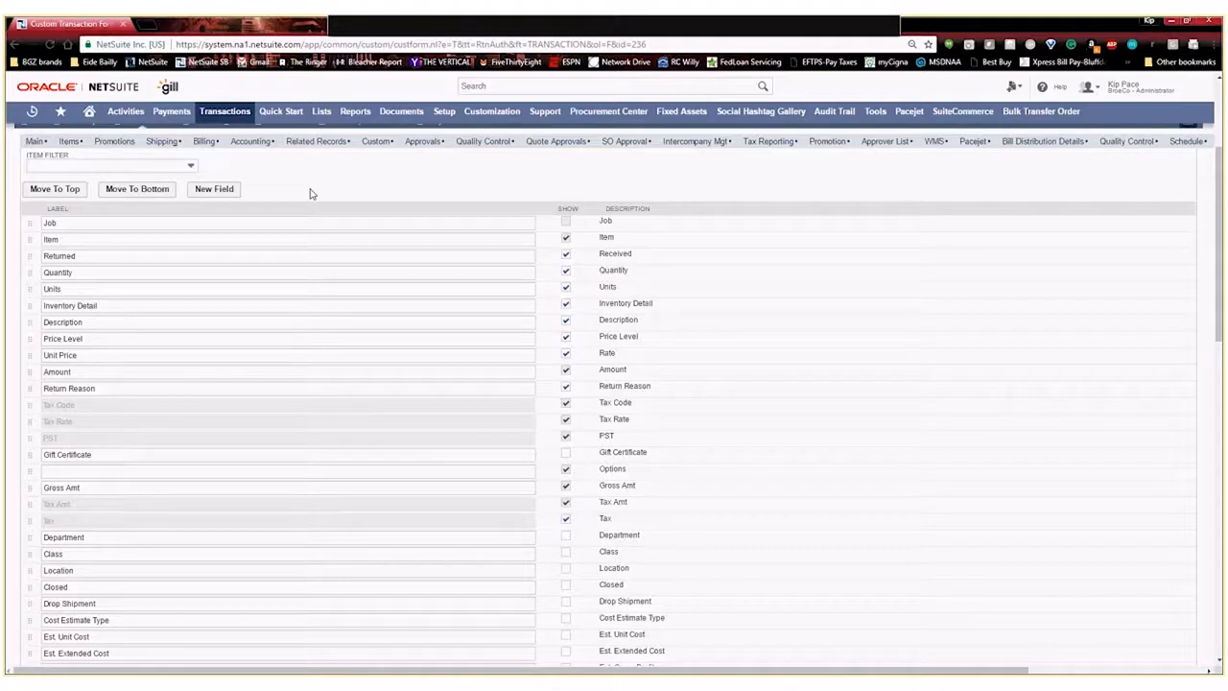
mouse_move(309, 225)
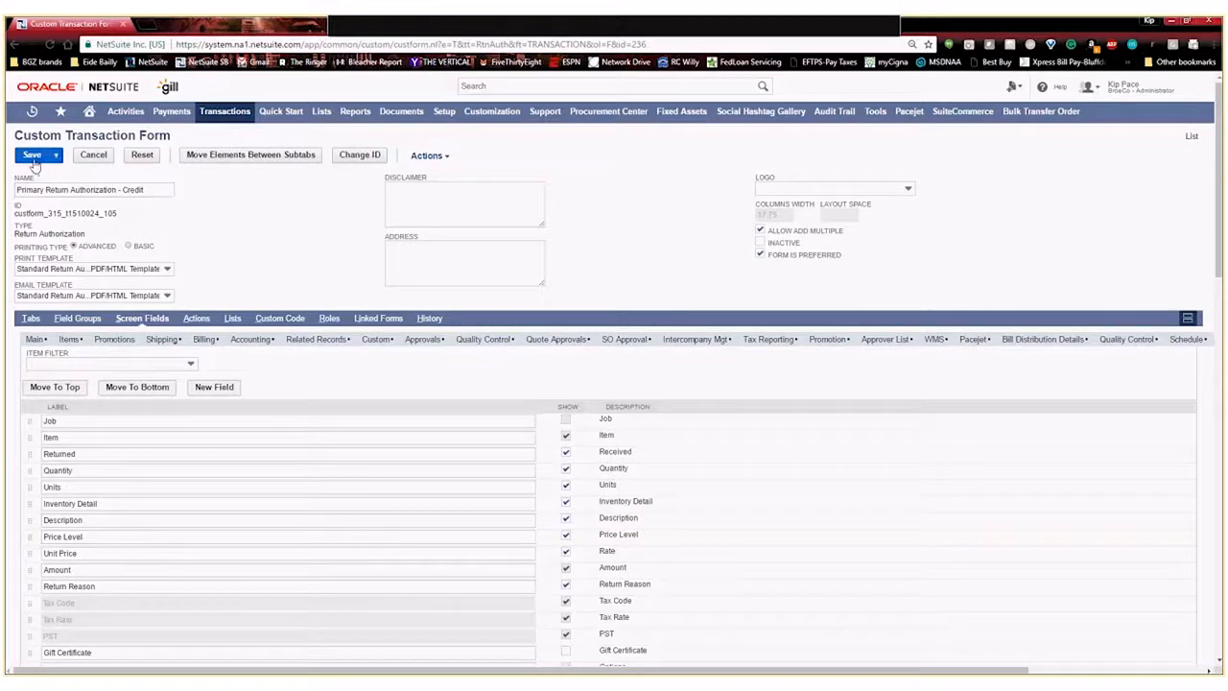
Save the reordered form and start a new Return Authorization for testing.
click(32, 154)
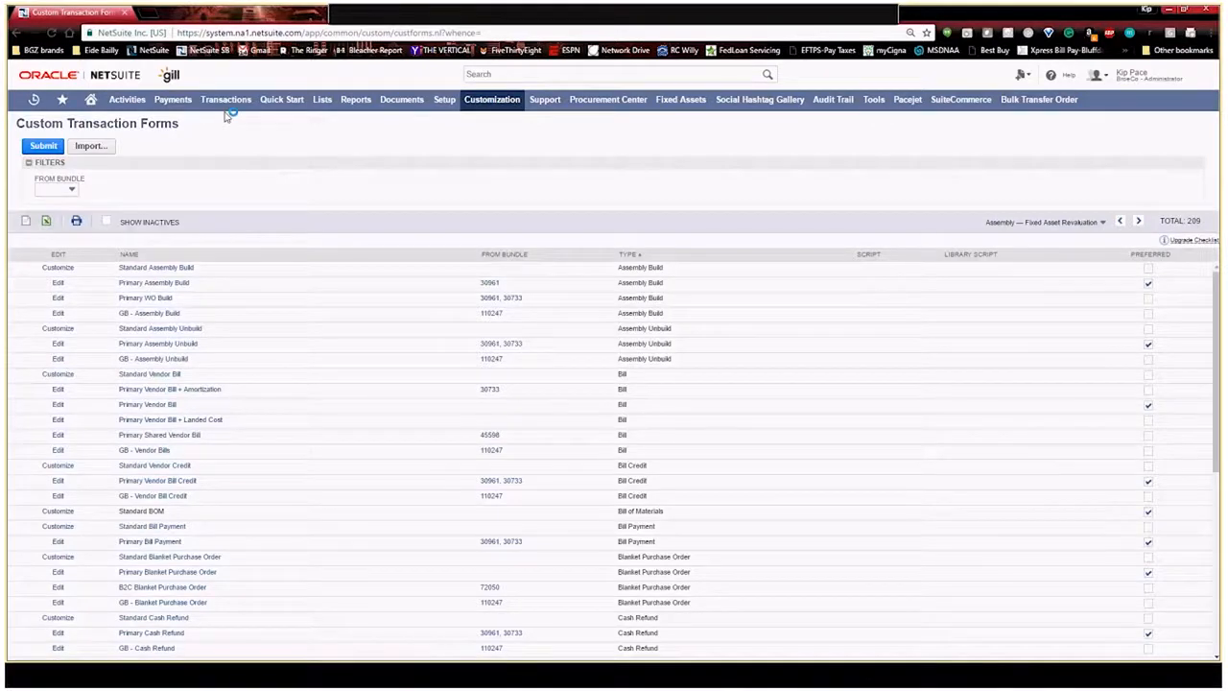
click(226, 99)
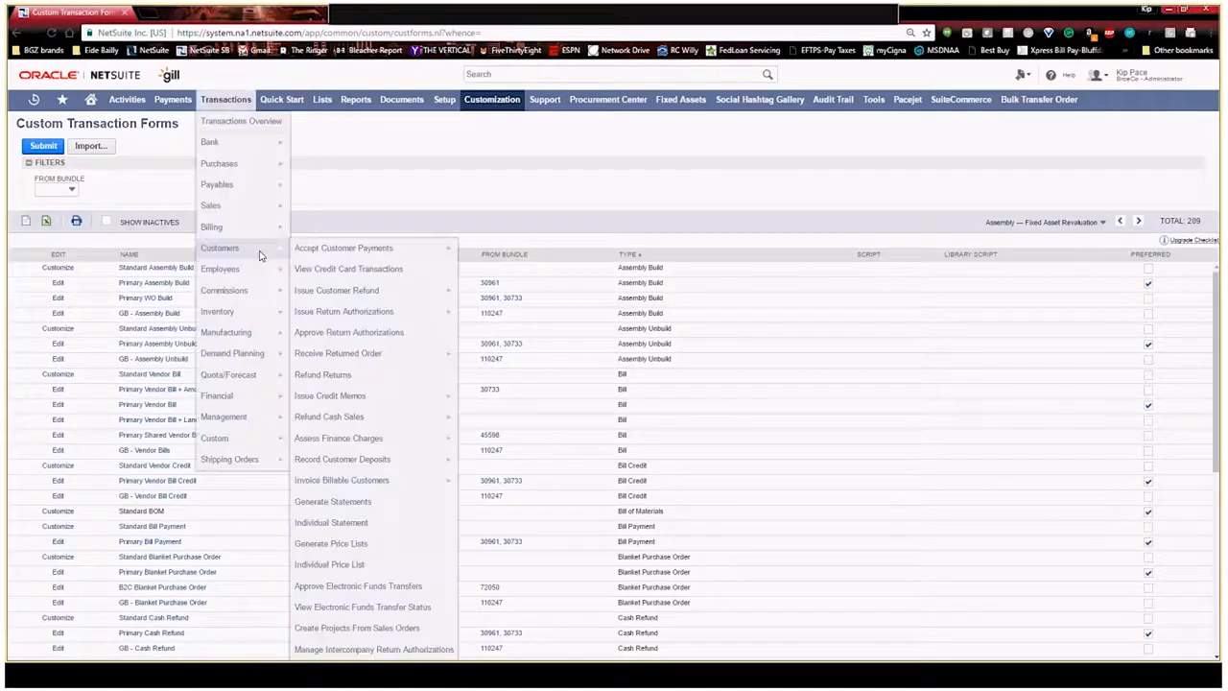
mouse_move(344, 311)
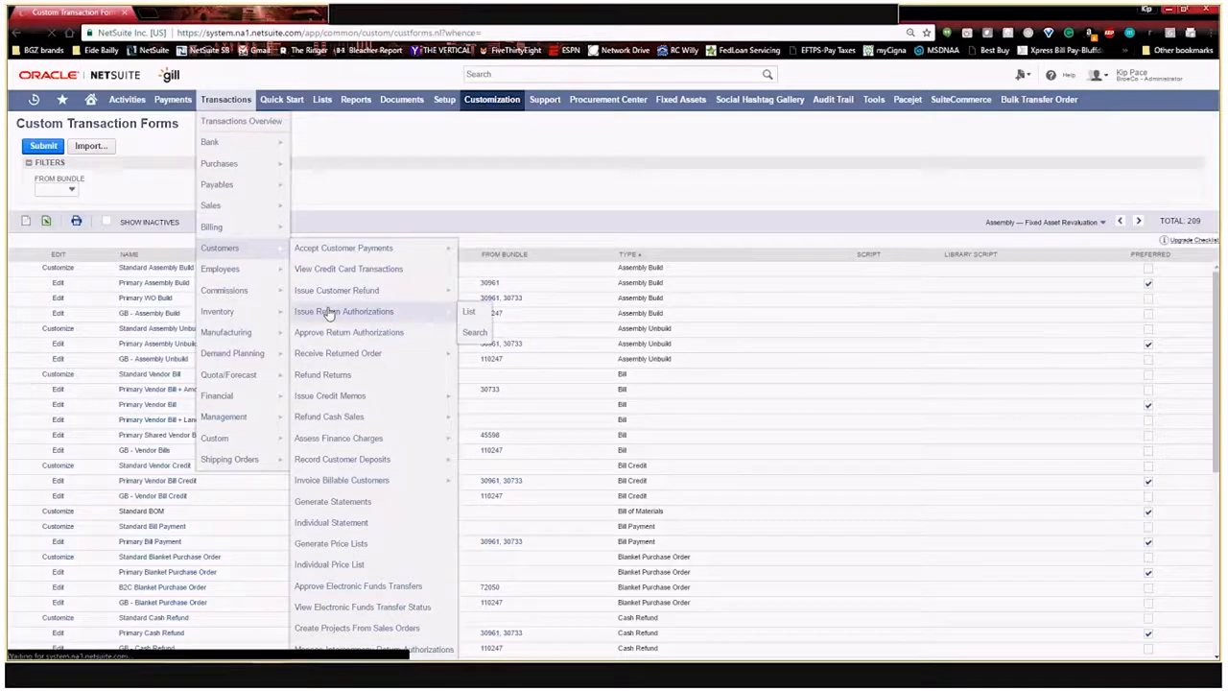
click(343, 310)
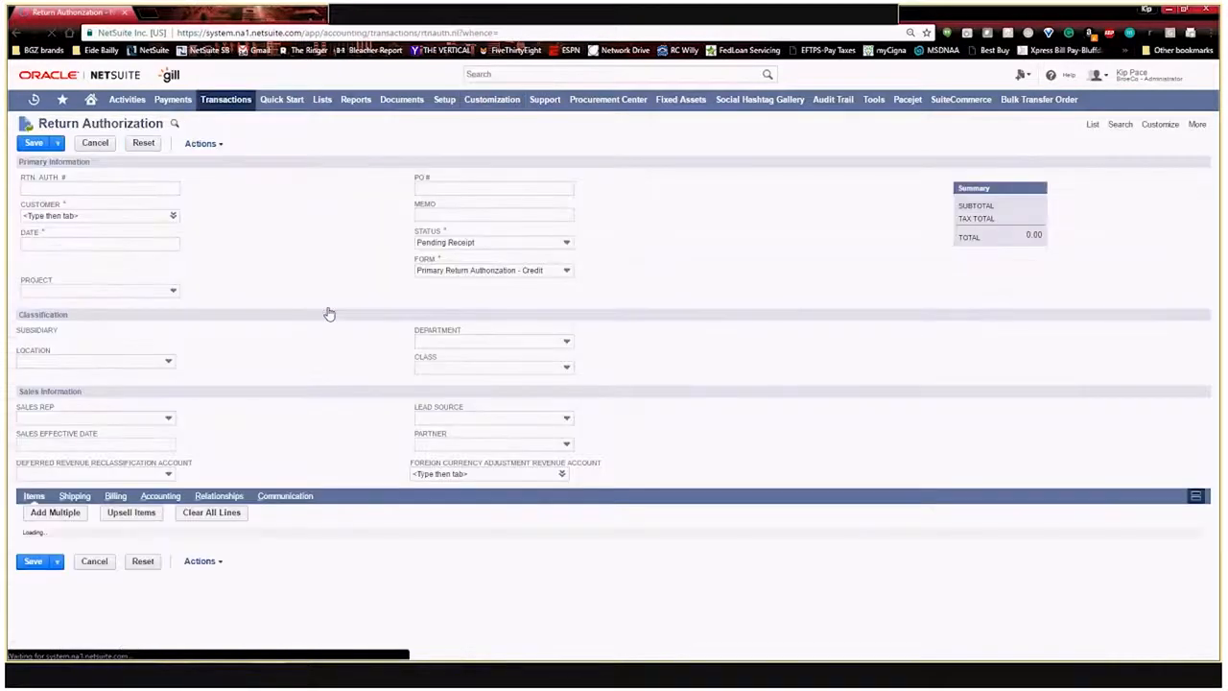